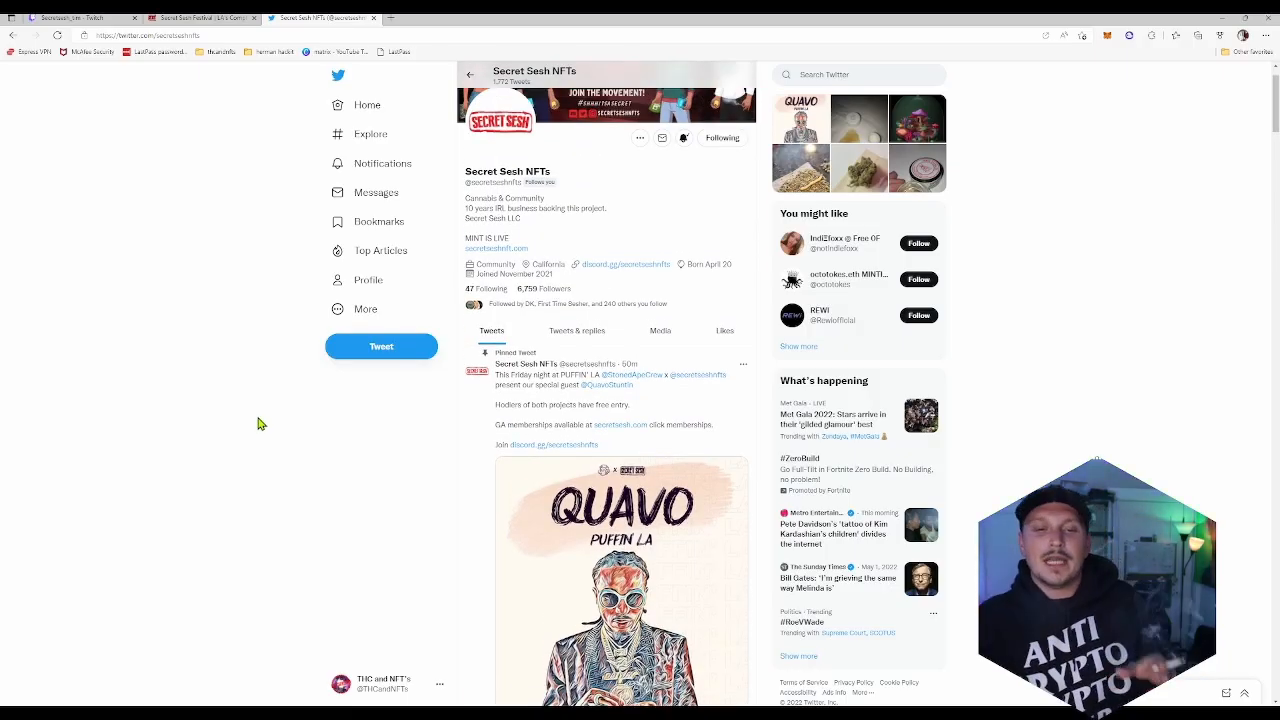
Scroll the Secret Sesh NFTs Twitter profile past the pinned Quavo tweet to the retweeted event flyer
scroll("down", 3)
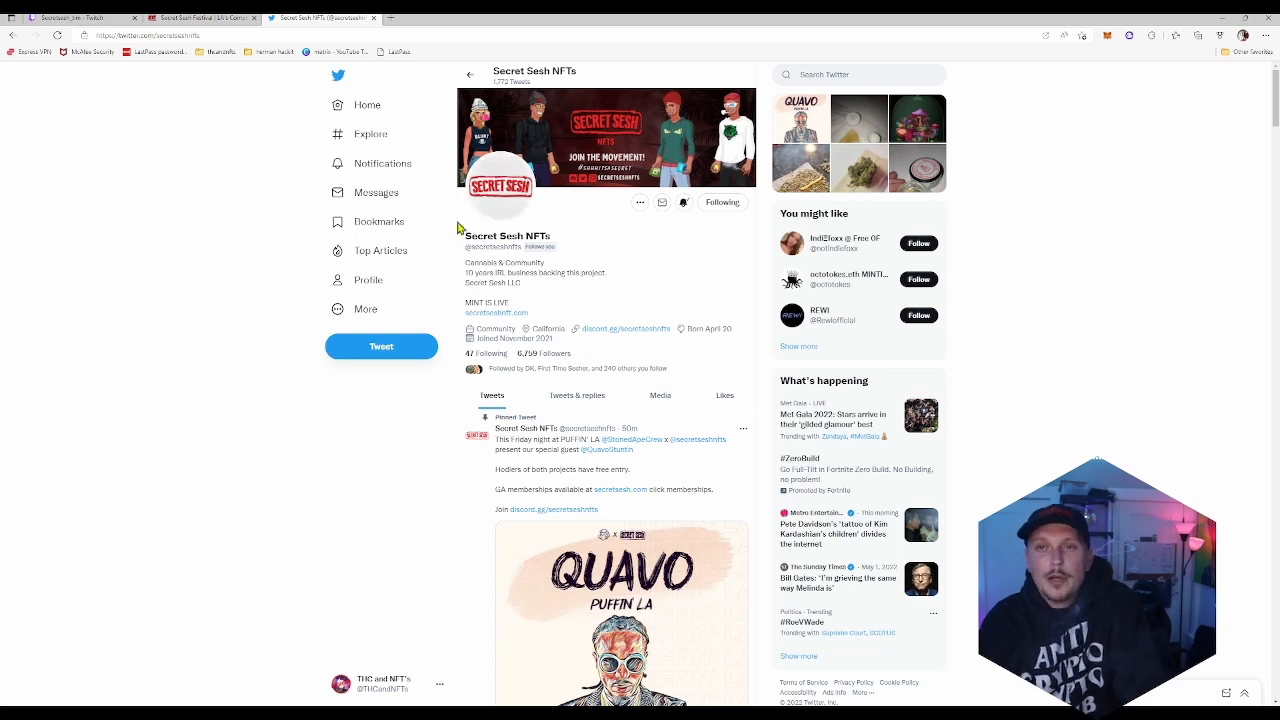
mouse_move(464, 248)
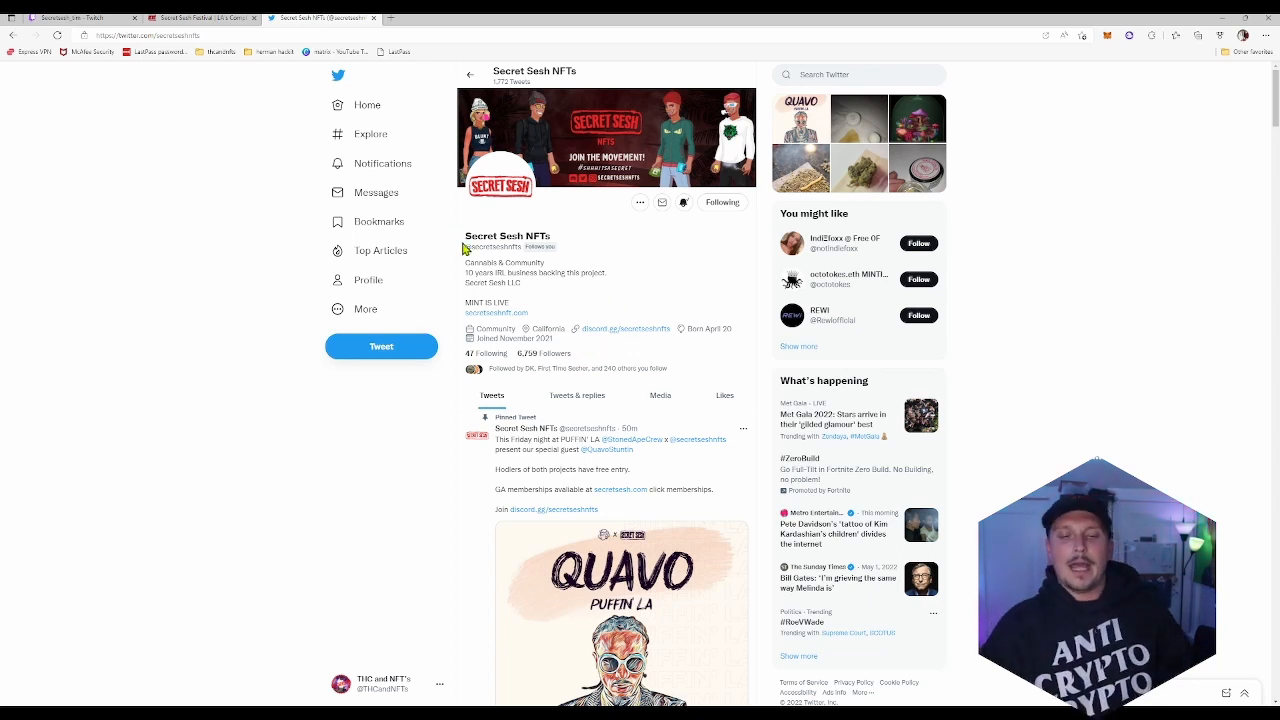
scroll("down", 3)
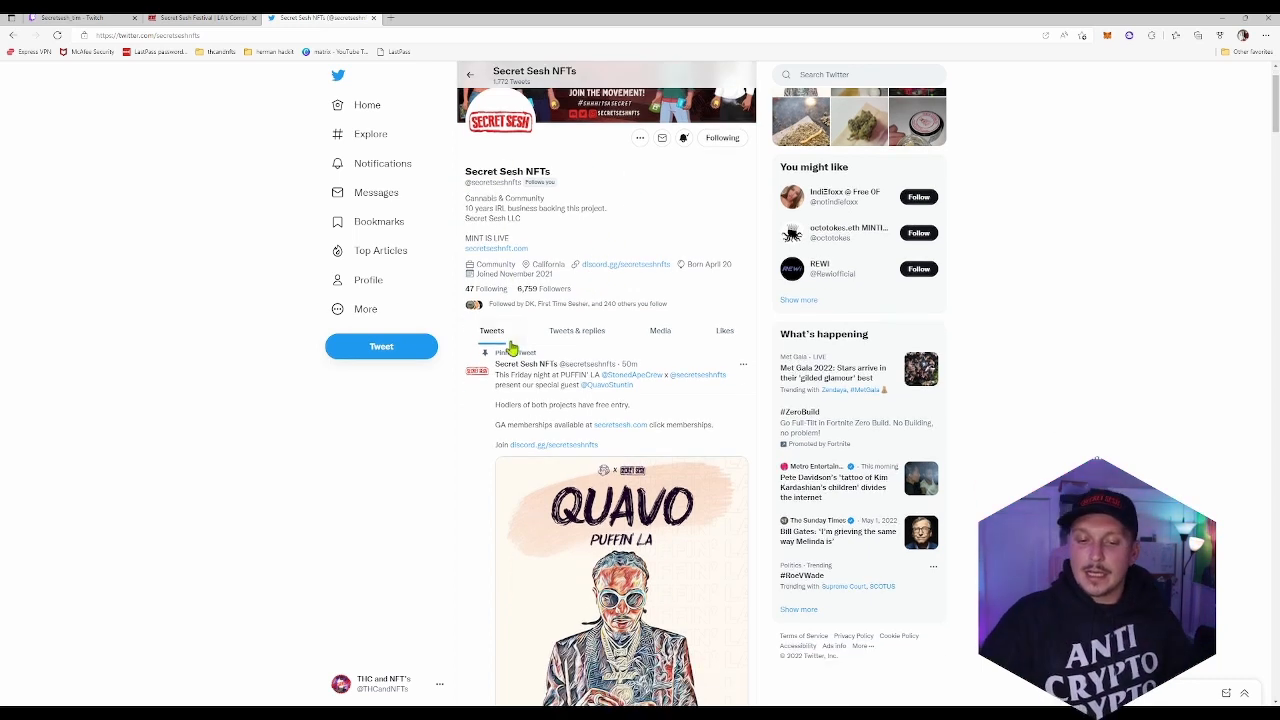
scroll("down", 3)
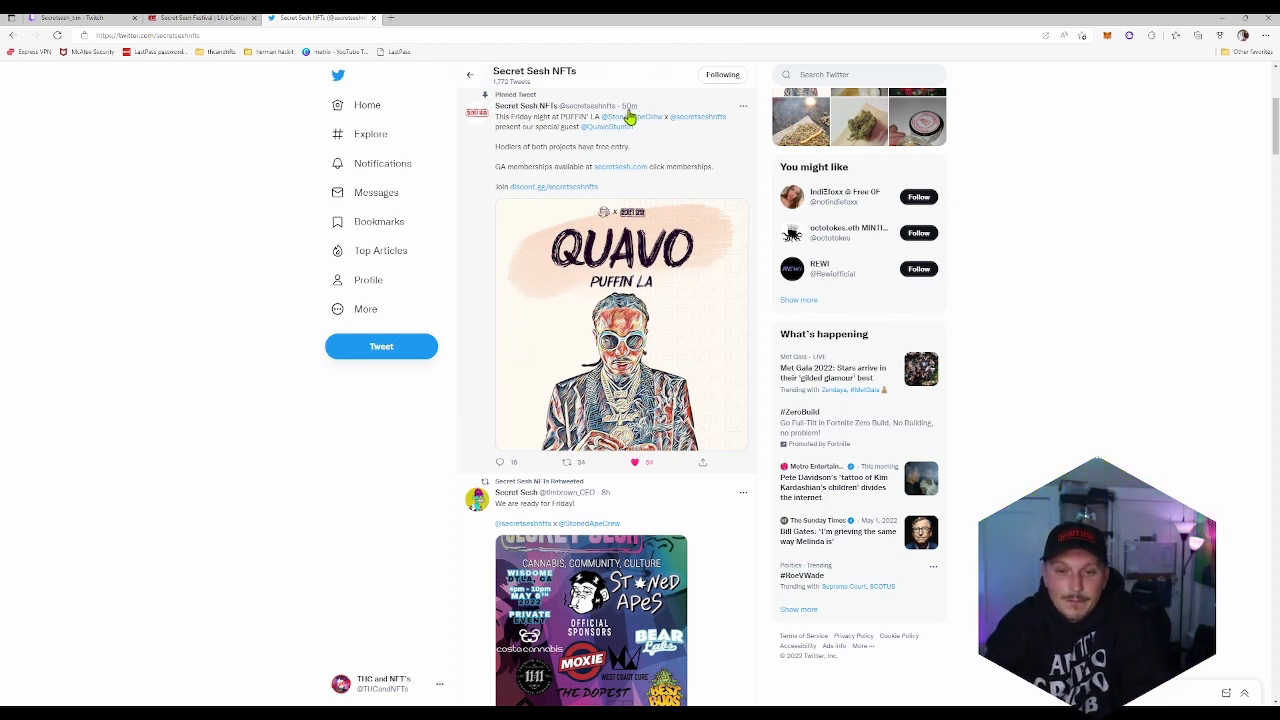
mouse_move(624, 116)
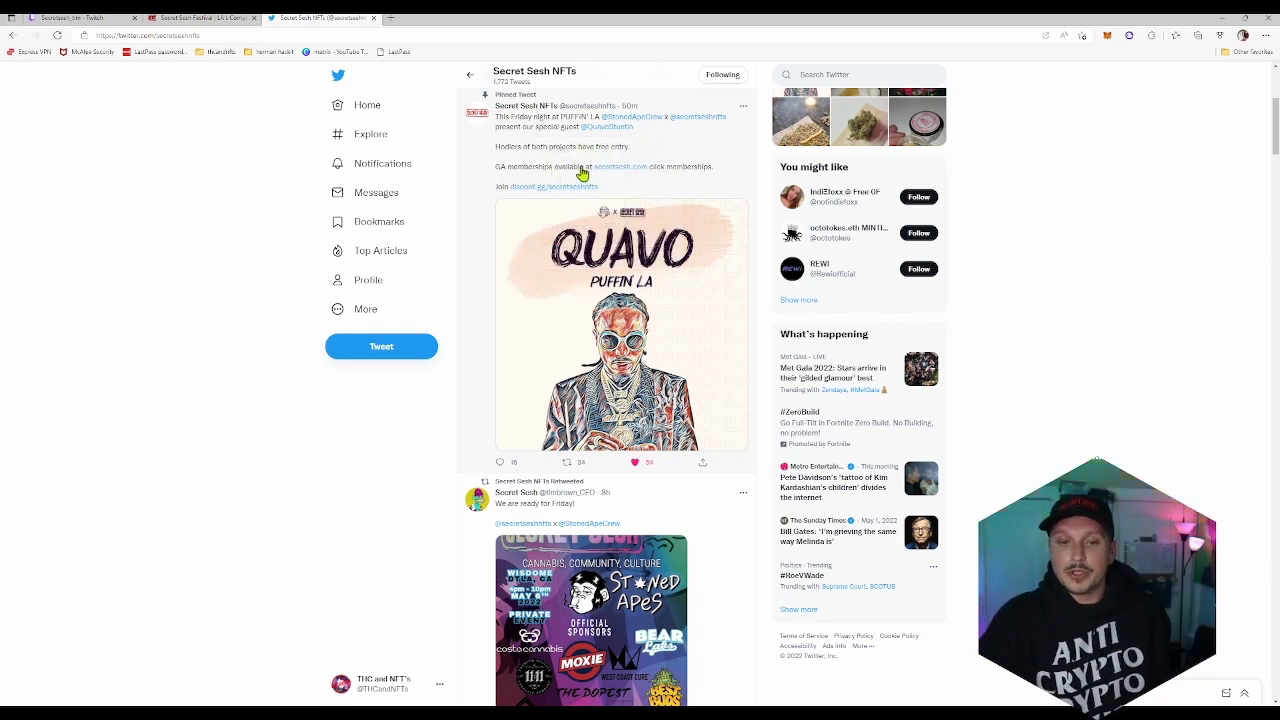
mouse_move(656, 176)
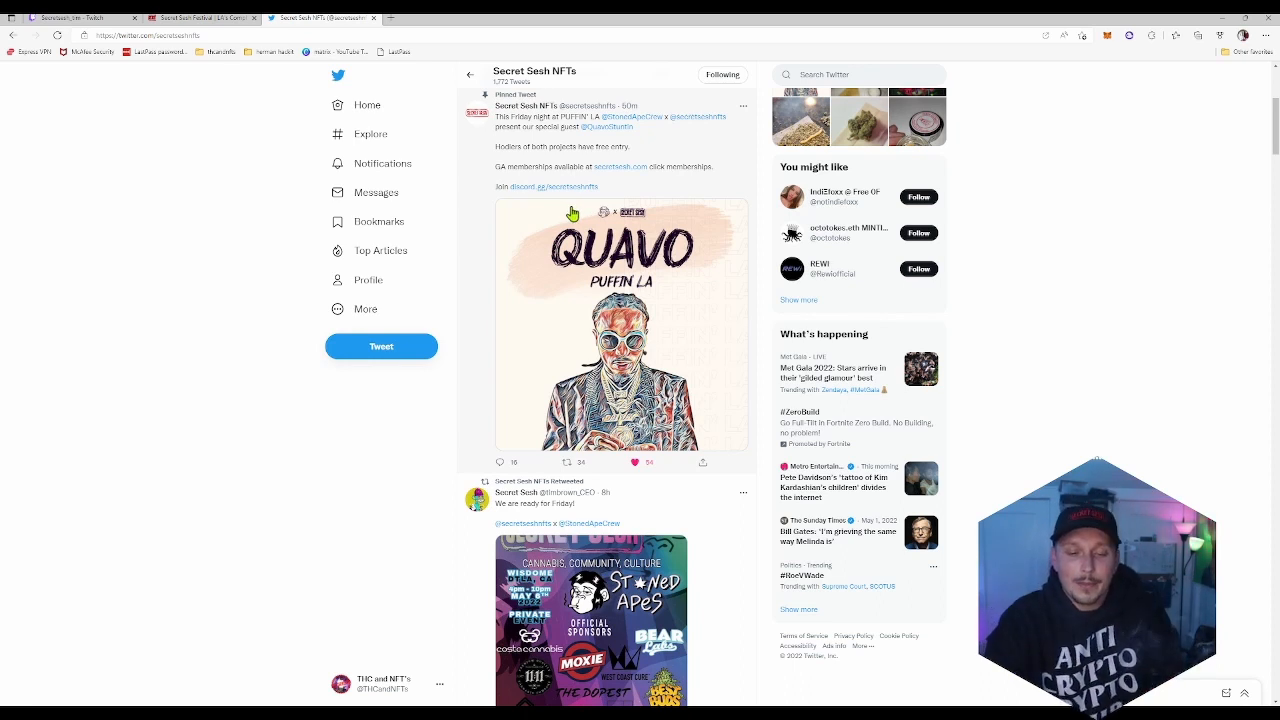
mouse_move(478, 360)
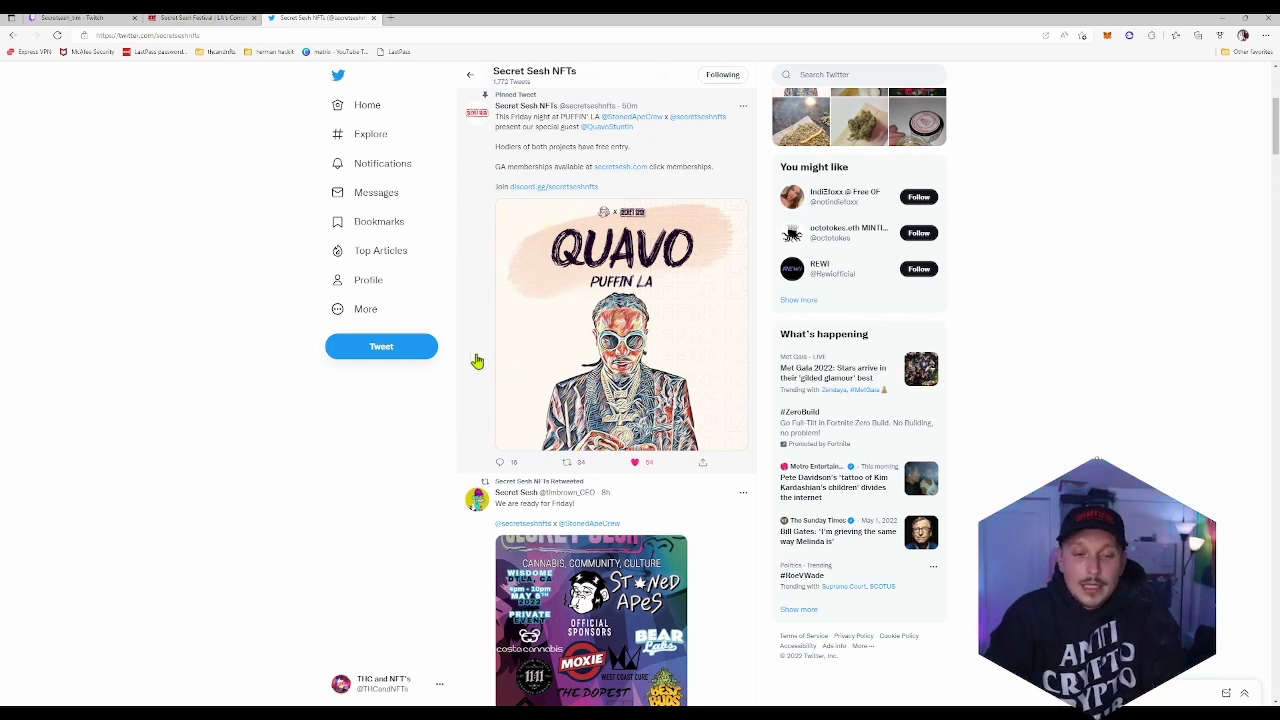
mouse_move(436, 436)
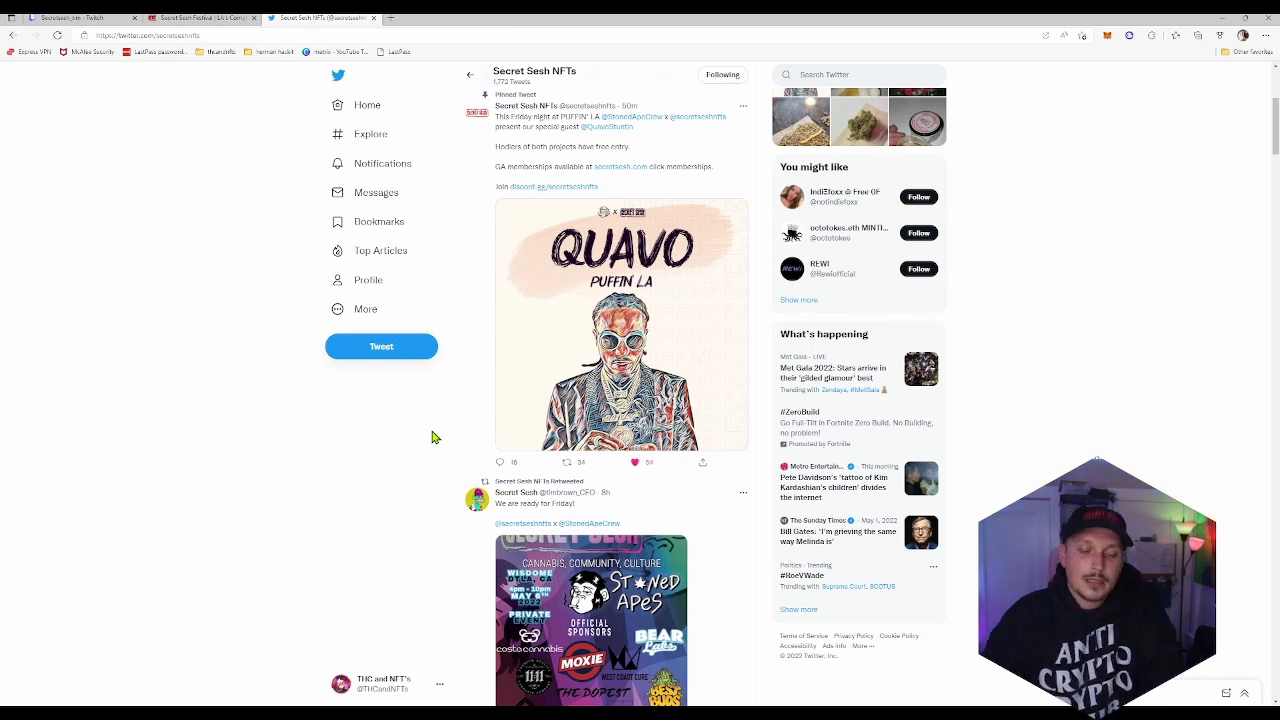
mouse_move(444, 436)
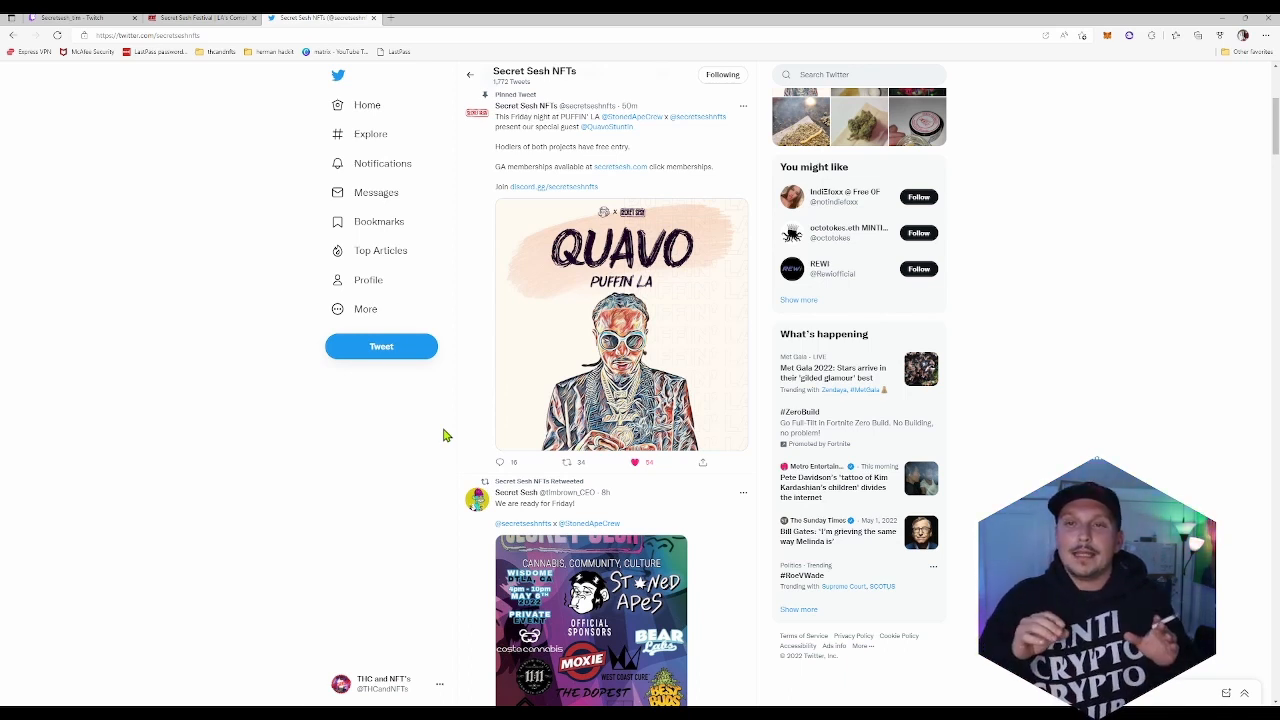
left_click(634, 462)
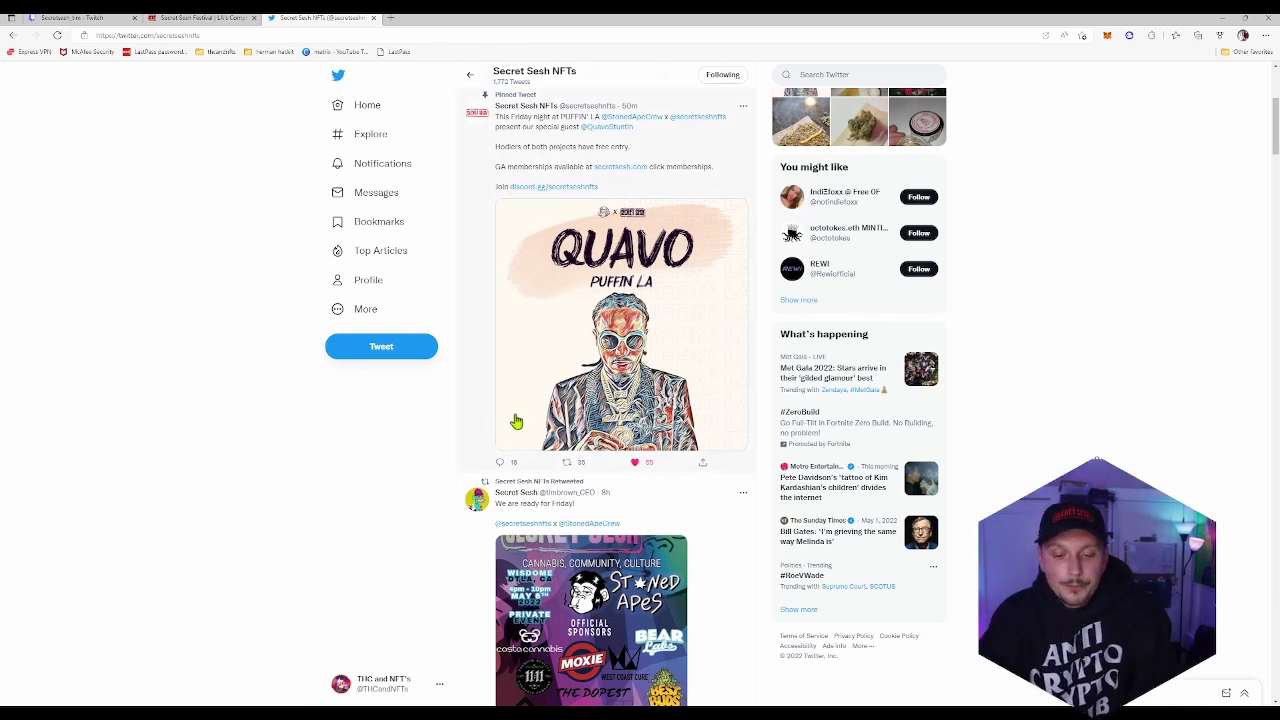
scroll("down", 3)
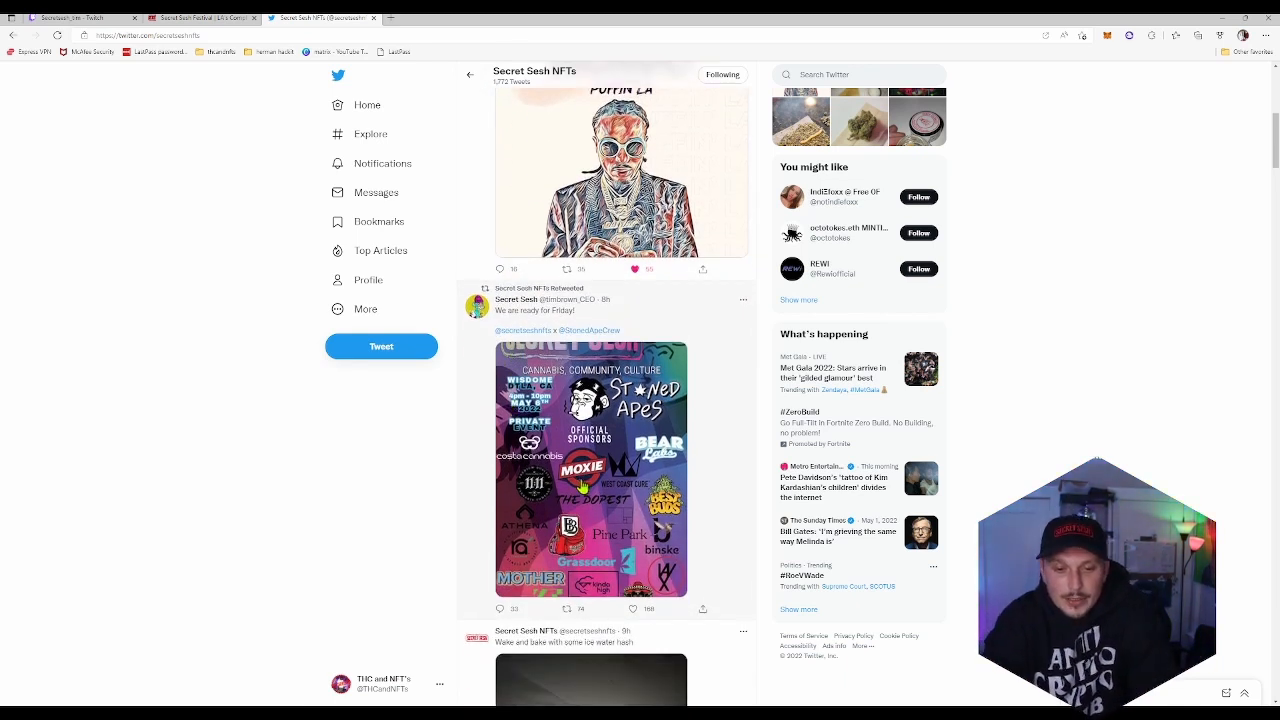
left_click(590, 470)
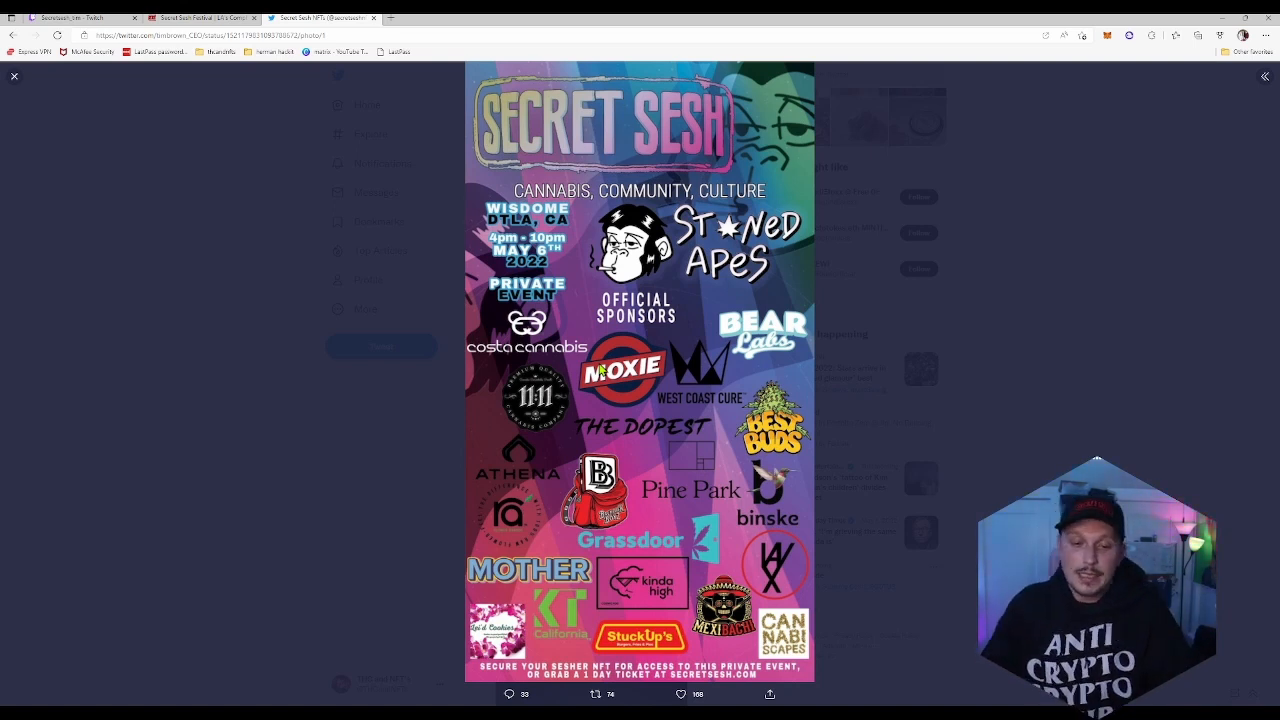
mouse_move(536, 212)
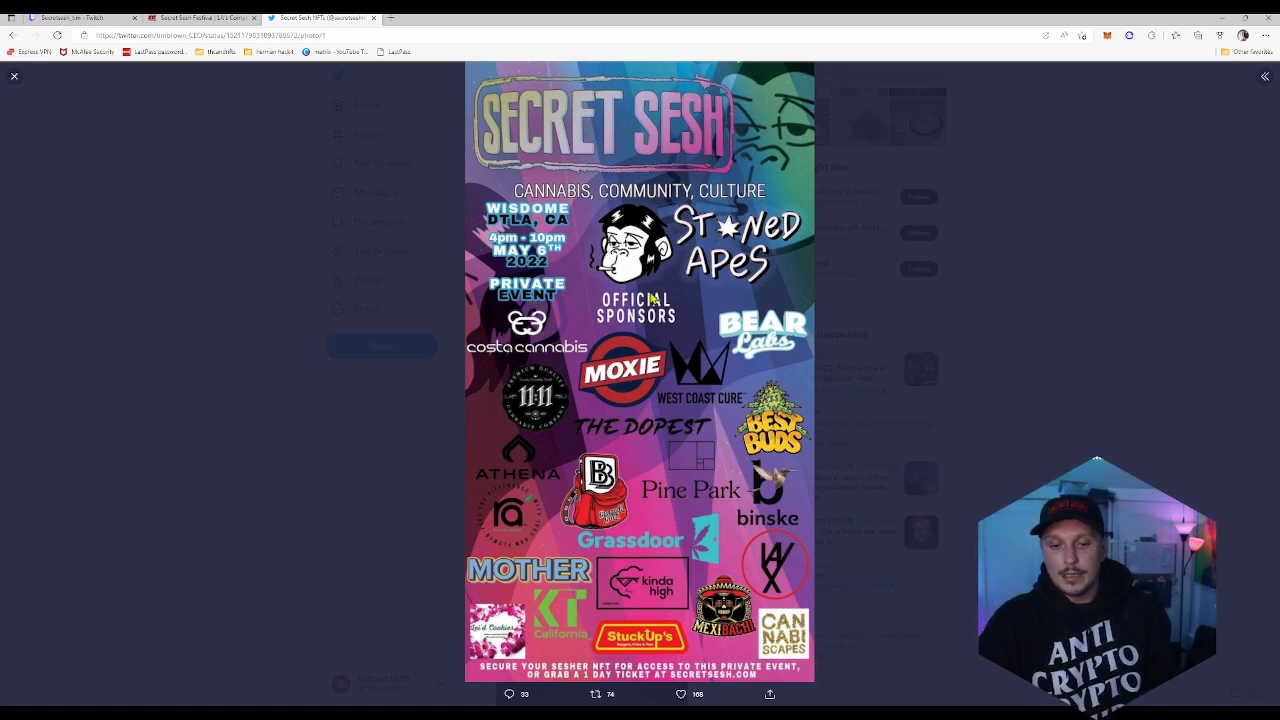
mouse_move(532, 352)
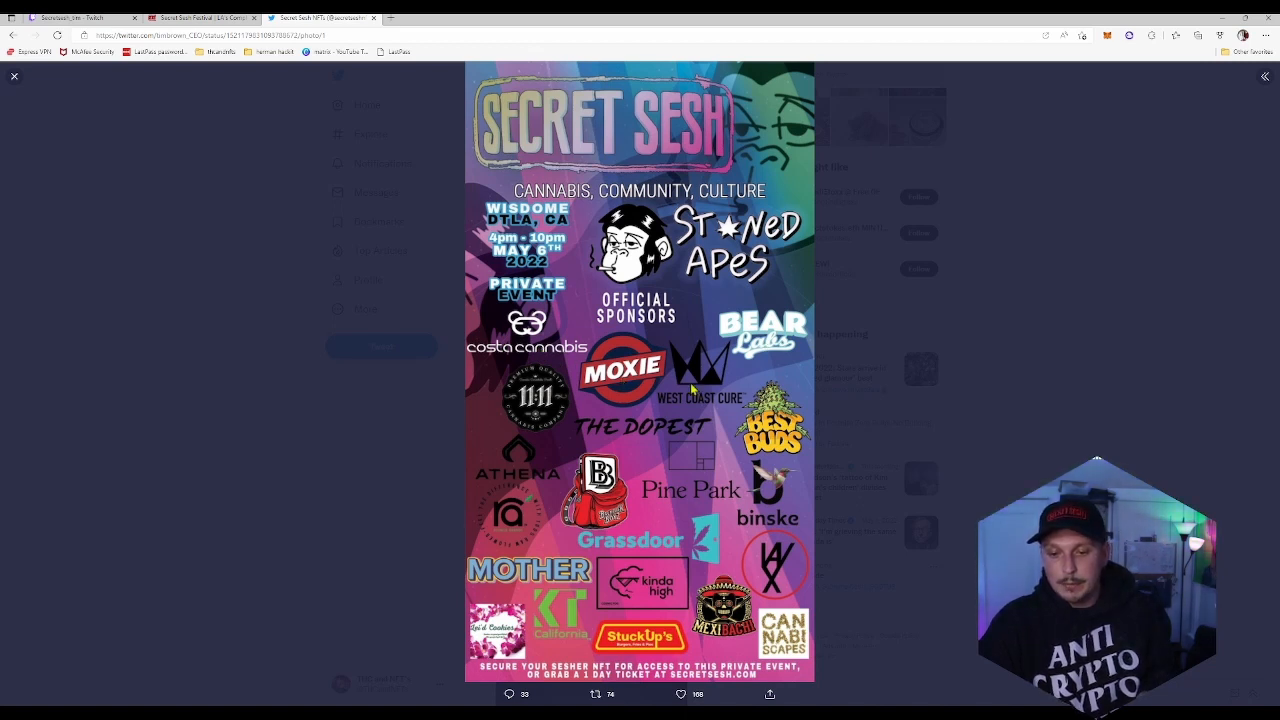
mouse_move(580, 420)
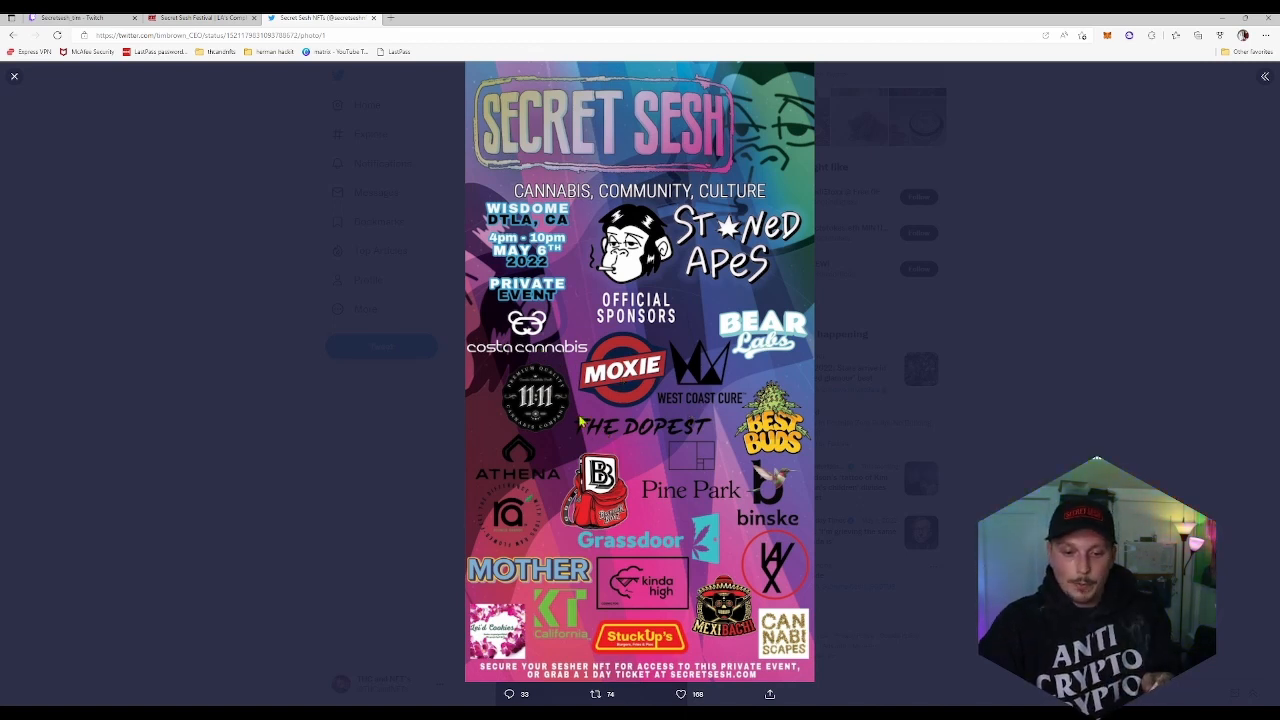
mouse_move(504, 468)
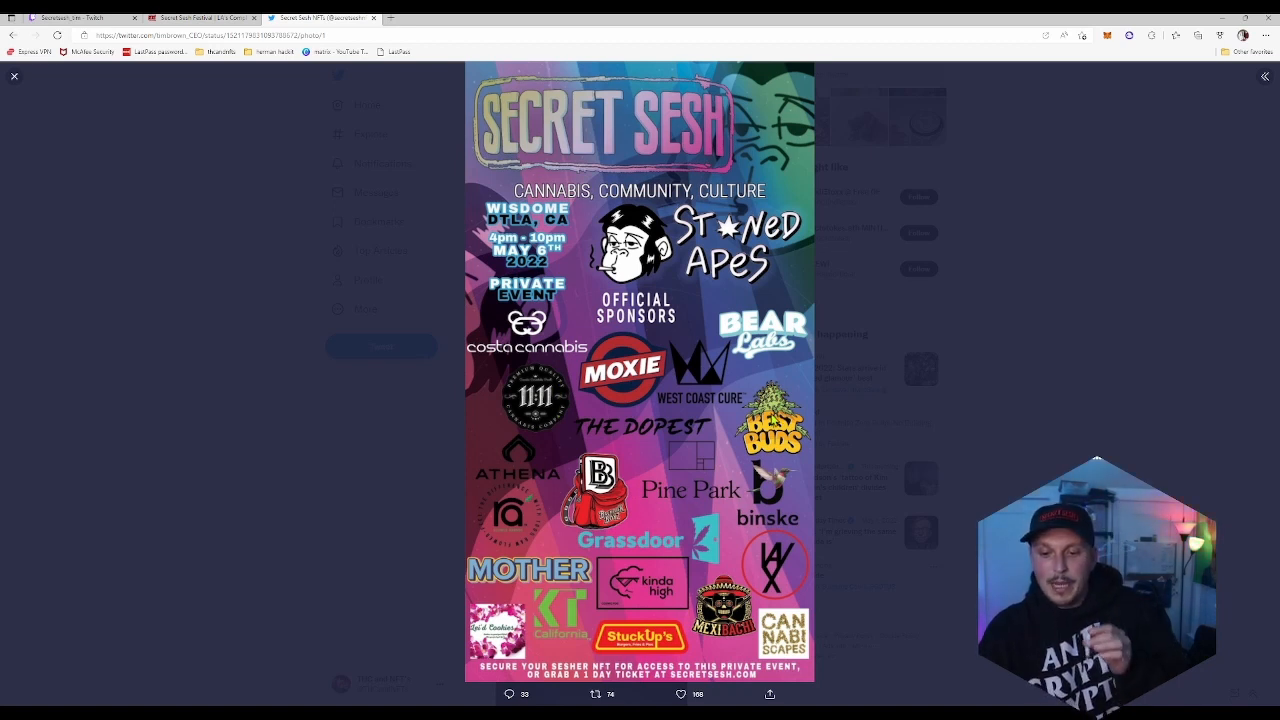
mouse_move(778, 532)
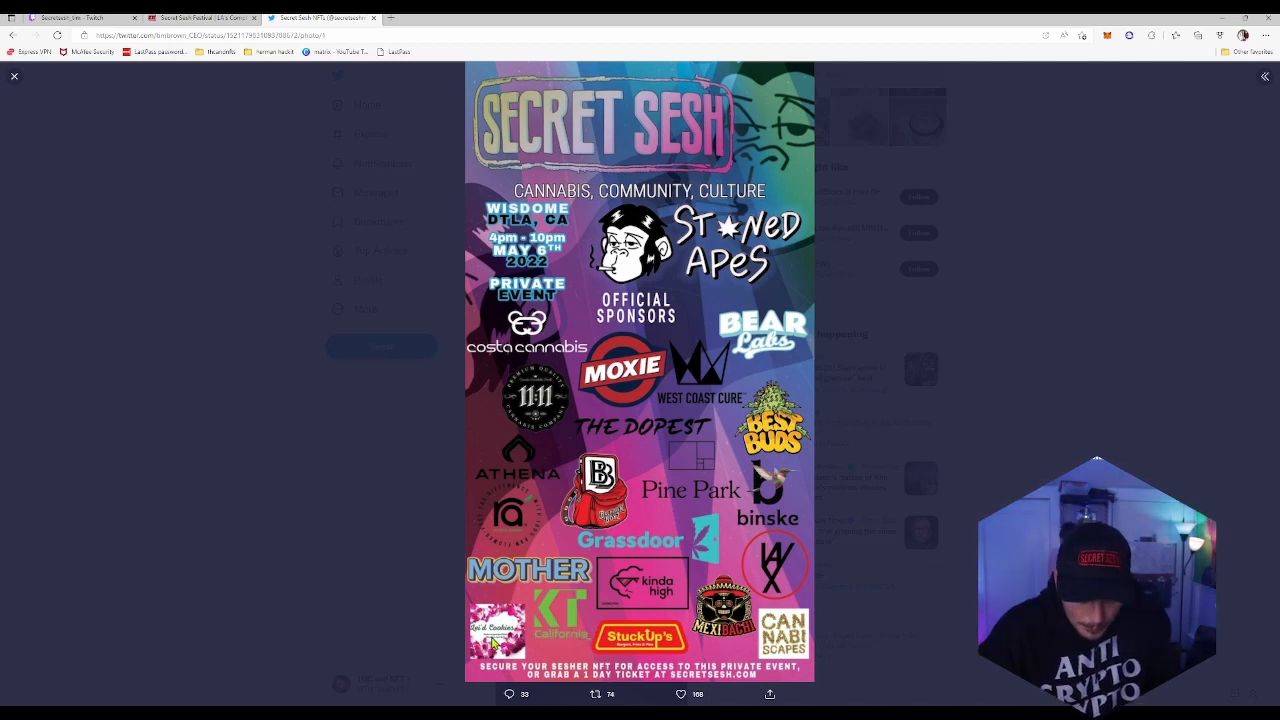
mouse_move(520, 518)
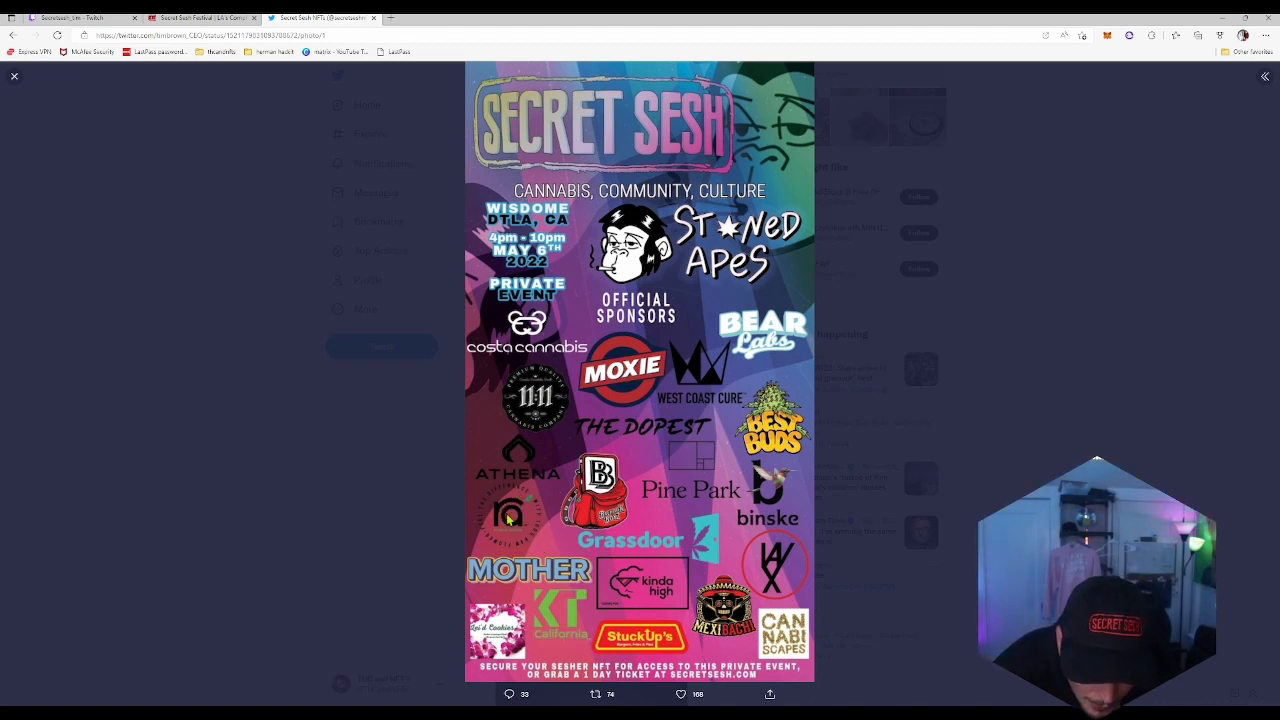
mouse_move(548, 504)
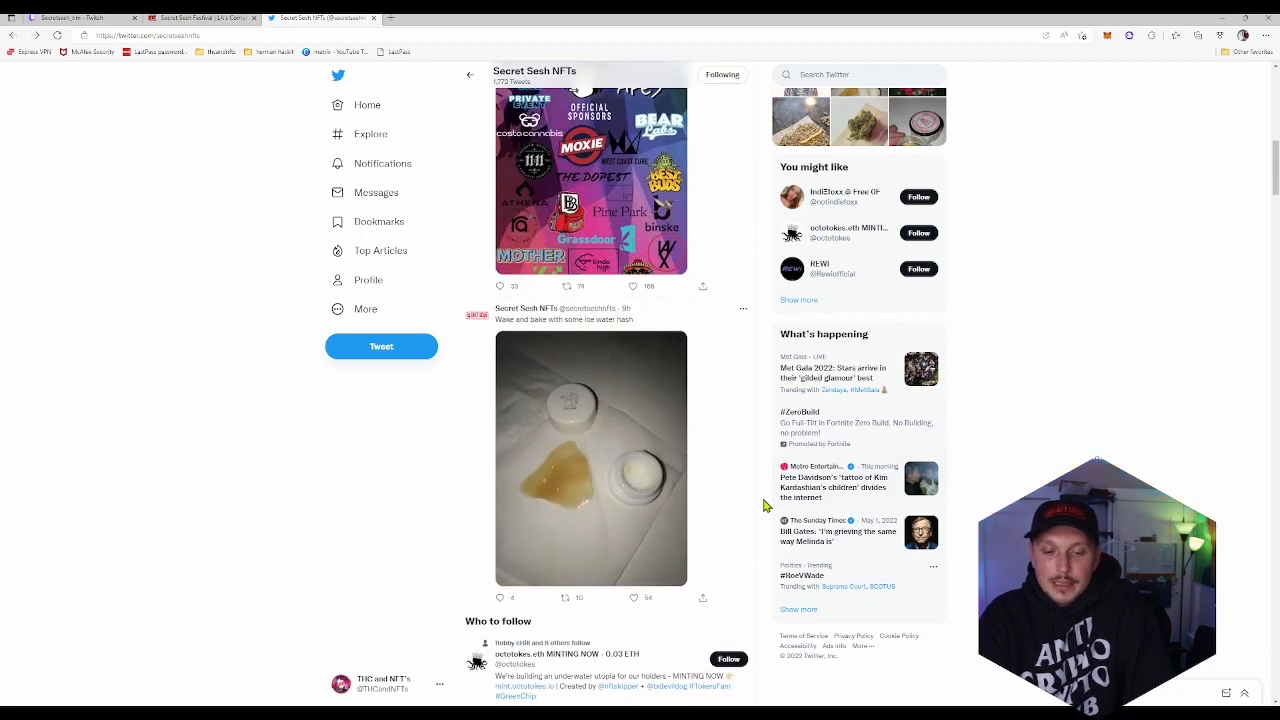
Return to the Twitter bio and follow the secretsesh.com link to the website home page
scroll("up", 3)
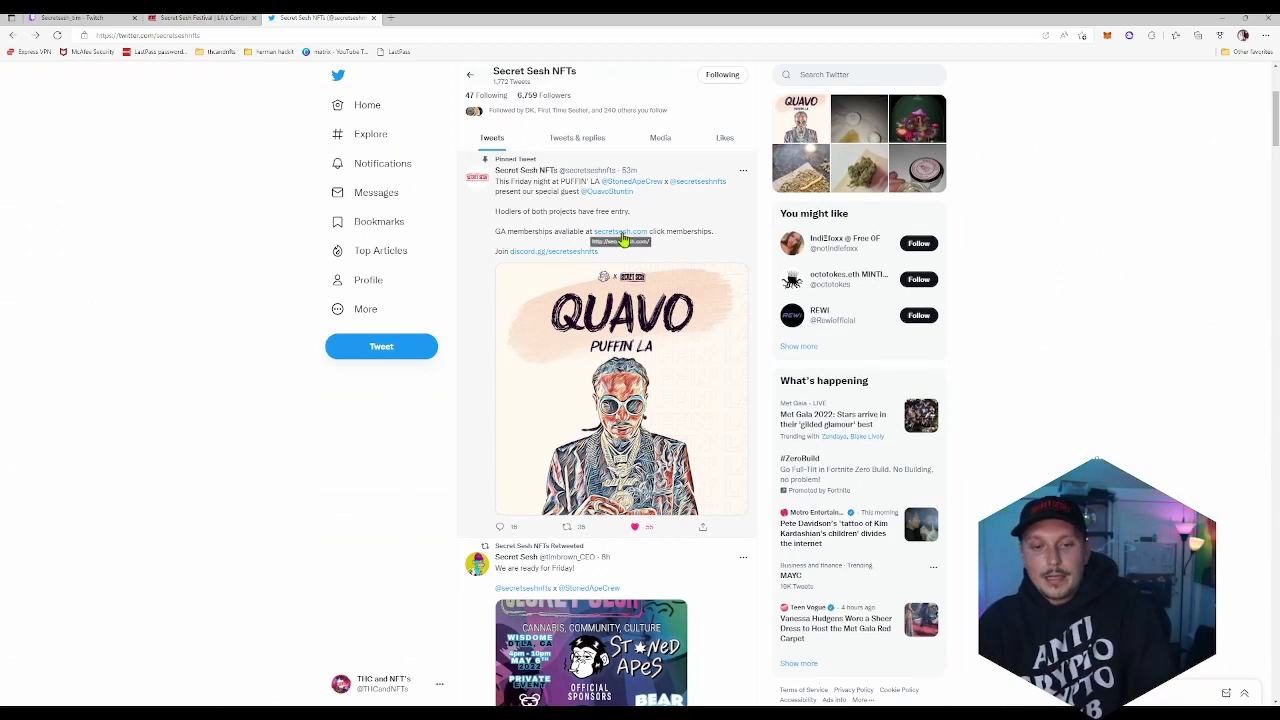
left_click(620, 232)
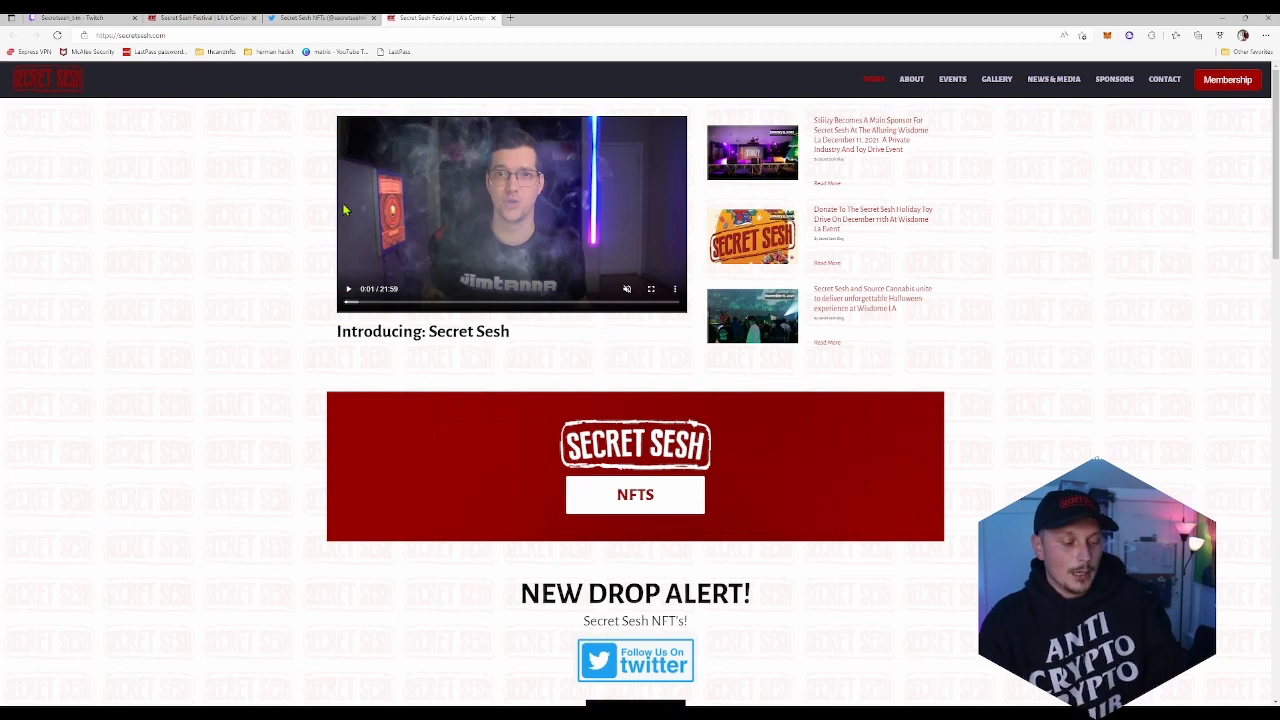
mouse_move(452, 276)
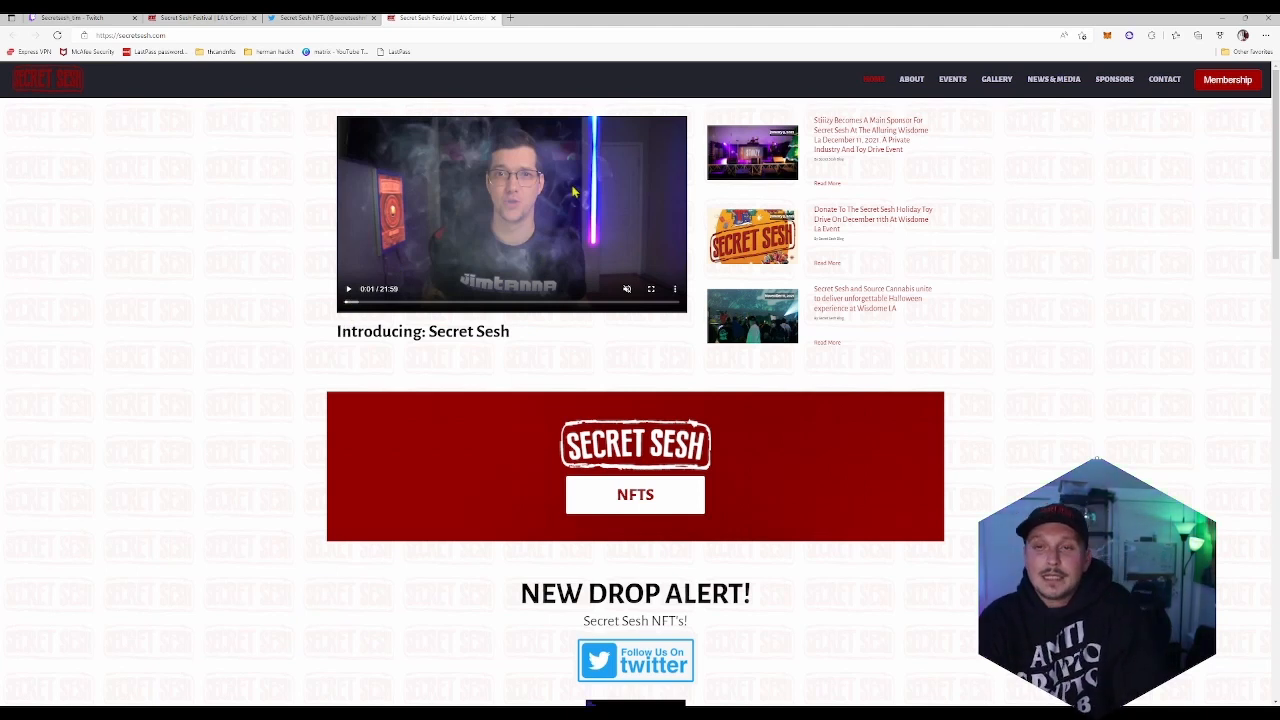
mouse_move(544, 228)
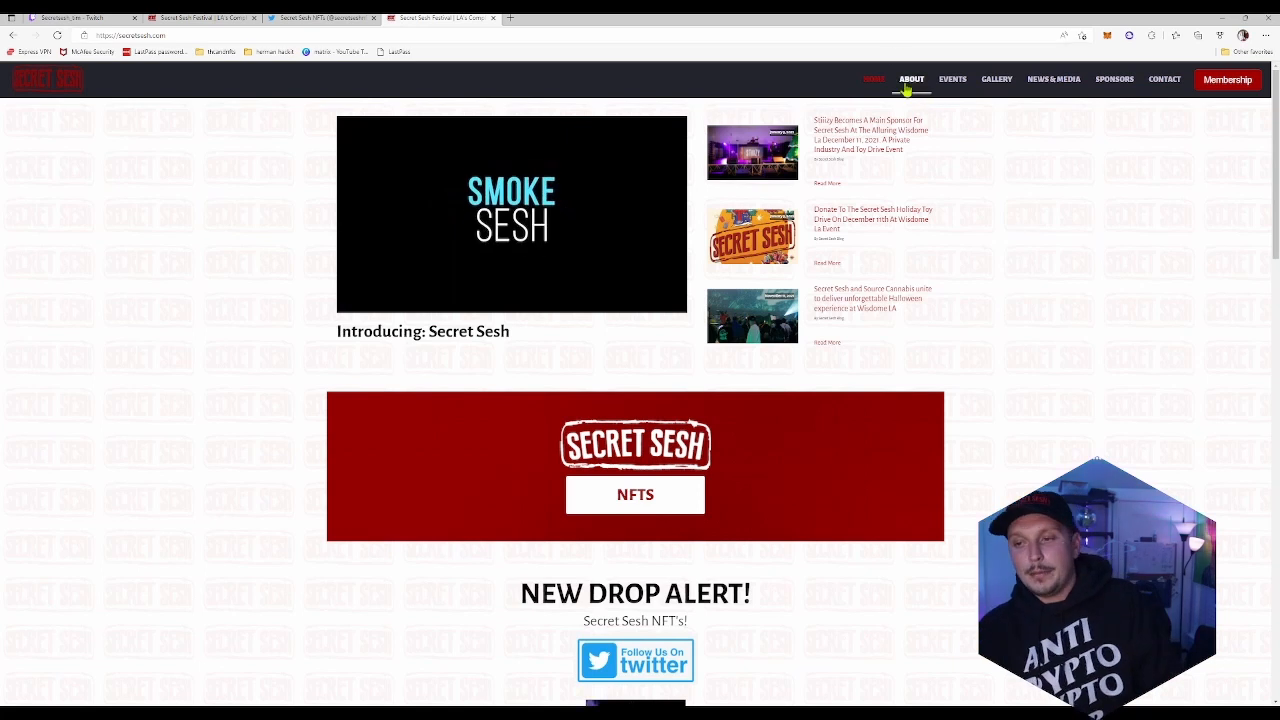
mouse_move(996, 80)
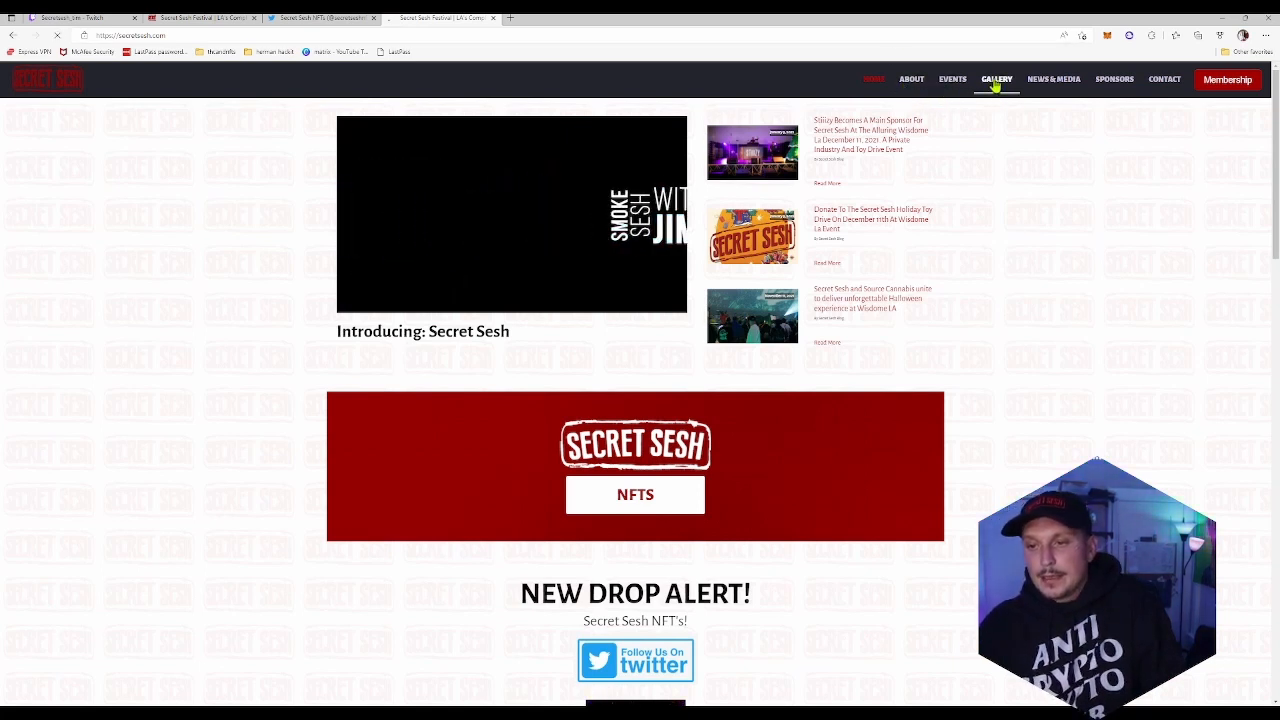
left_click(996, 80)
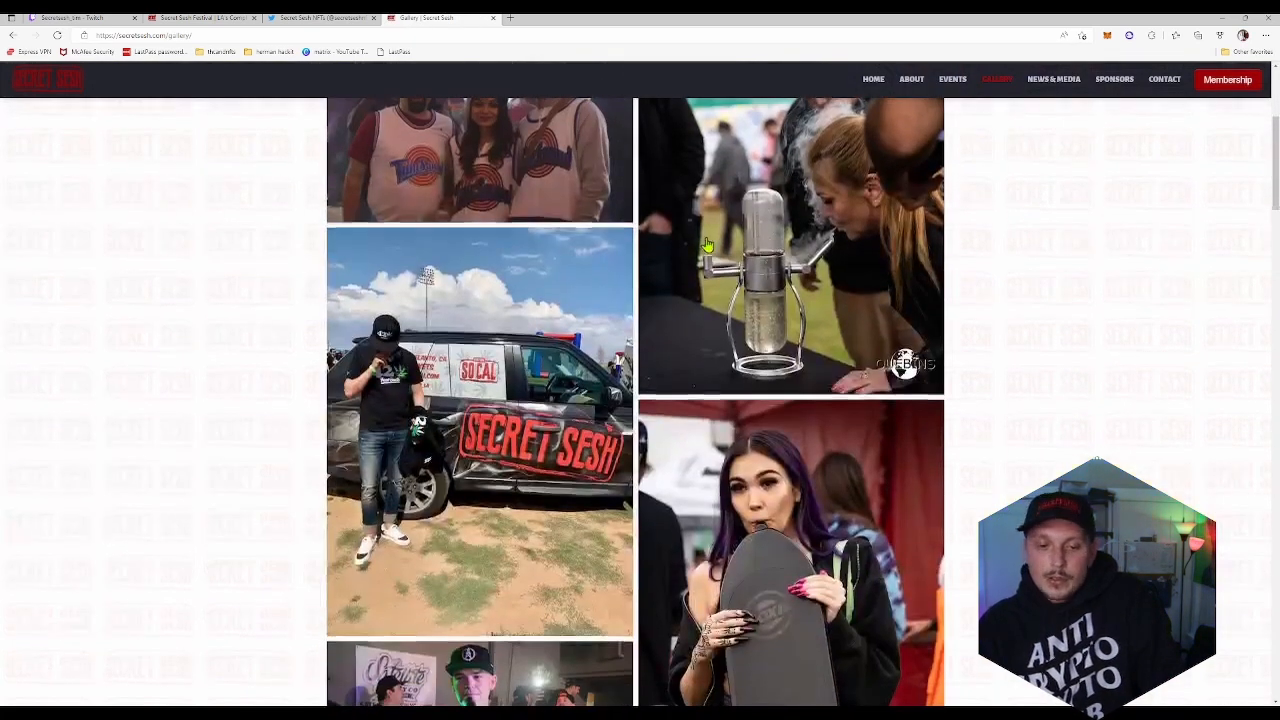
scroll("down", 3)
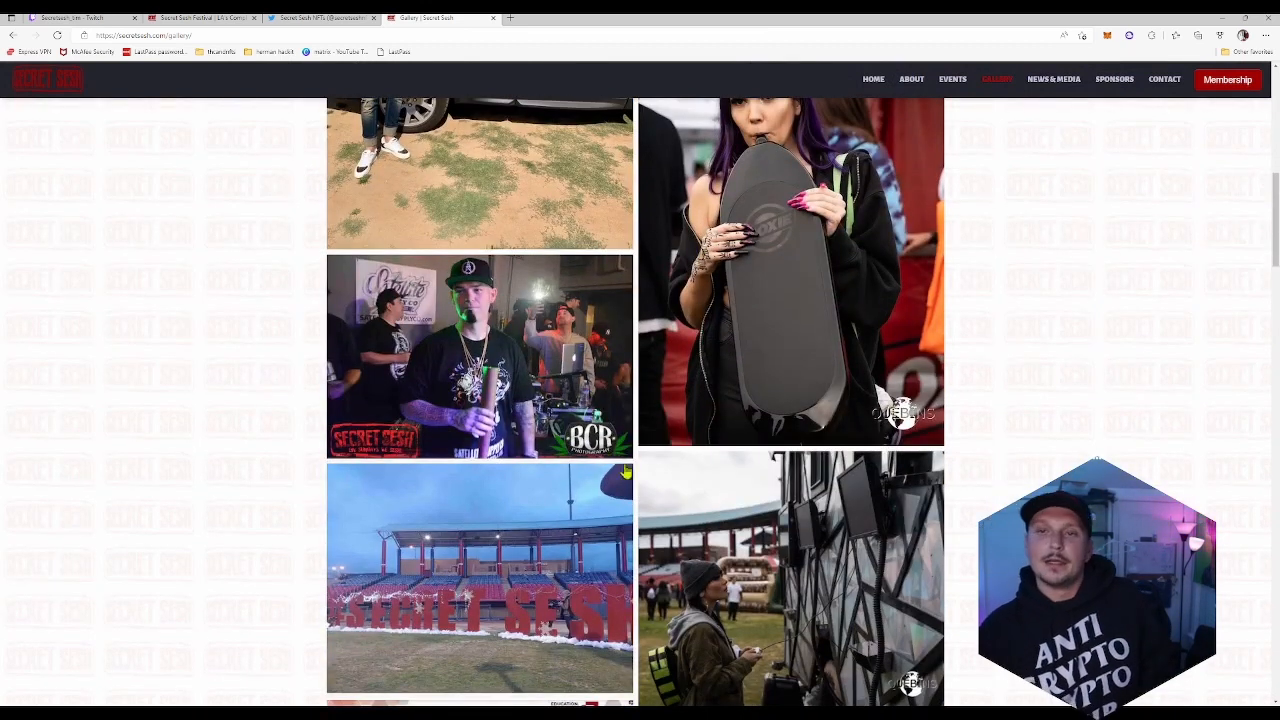
scroll("down", 3)
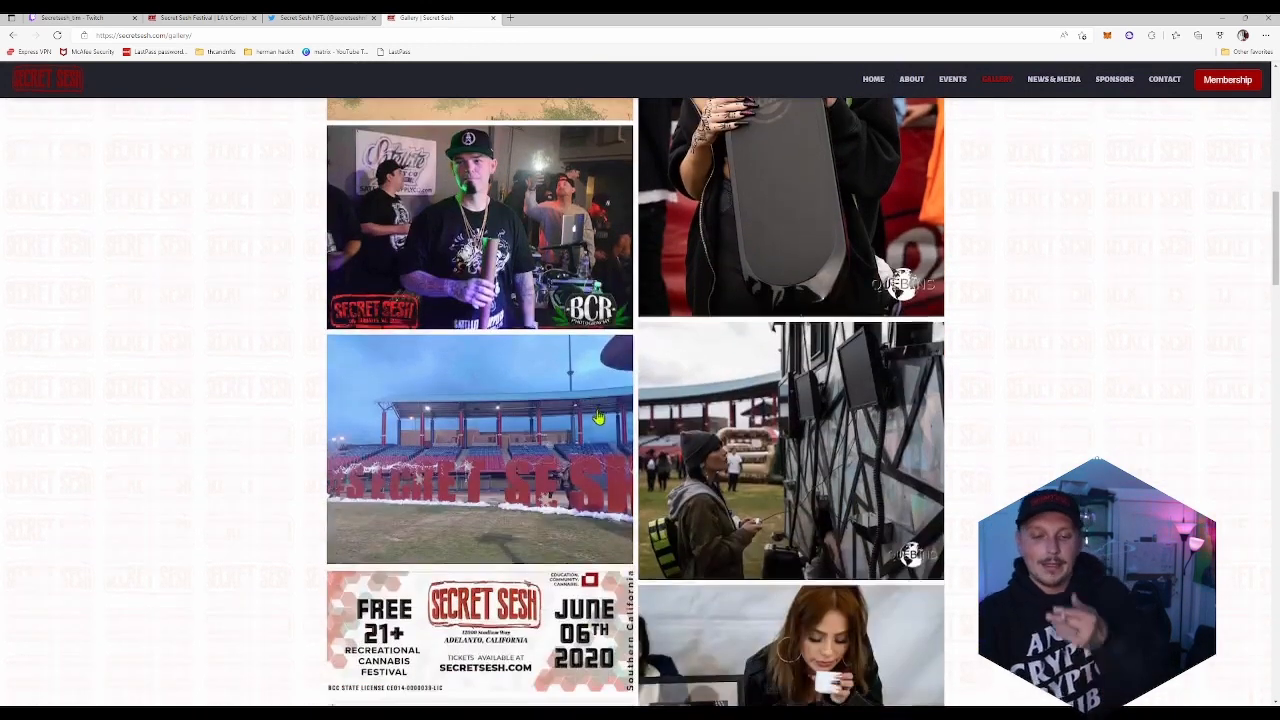
scroll("down", 3)
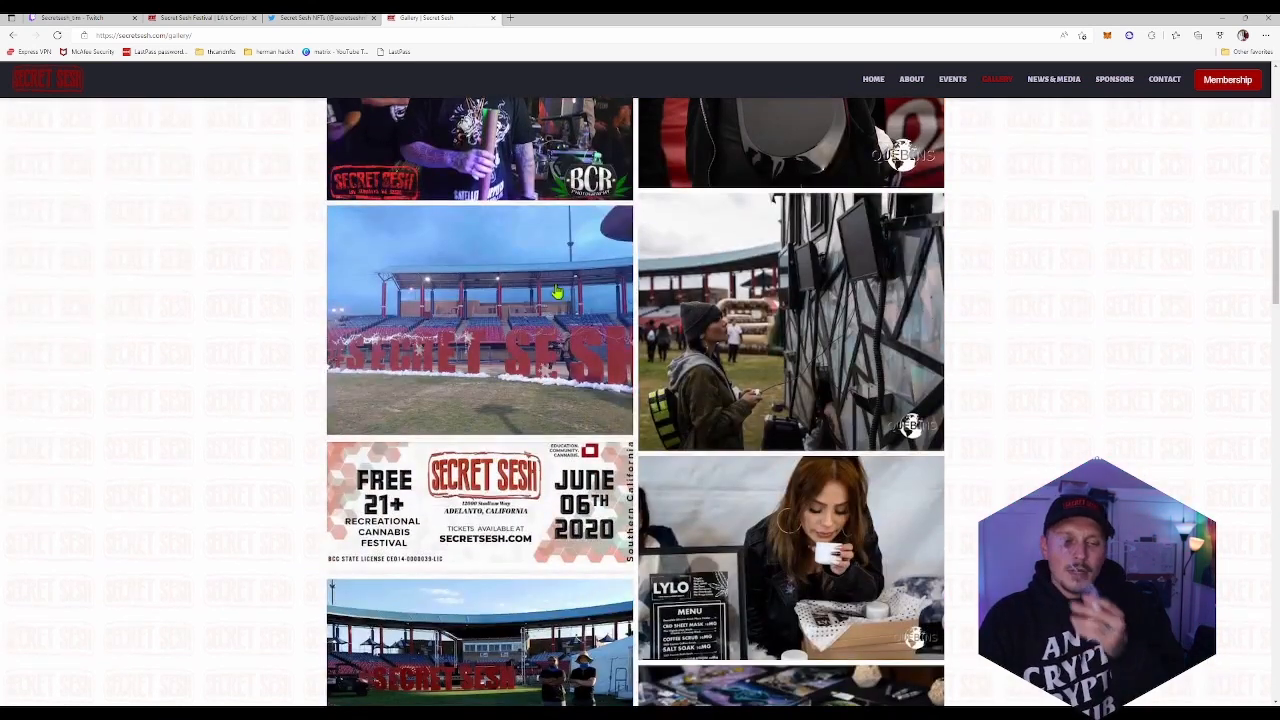
scroll("down", 3)
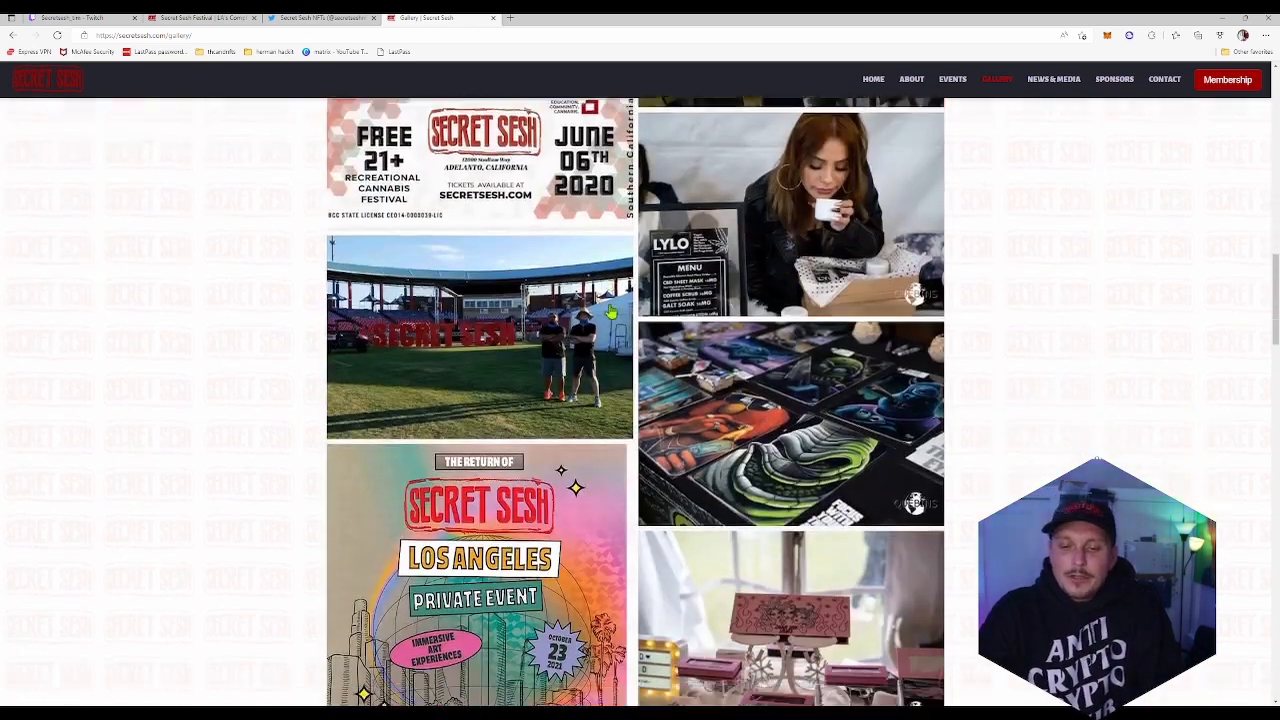
scroll("down", 3)
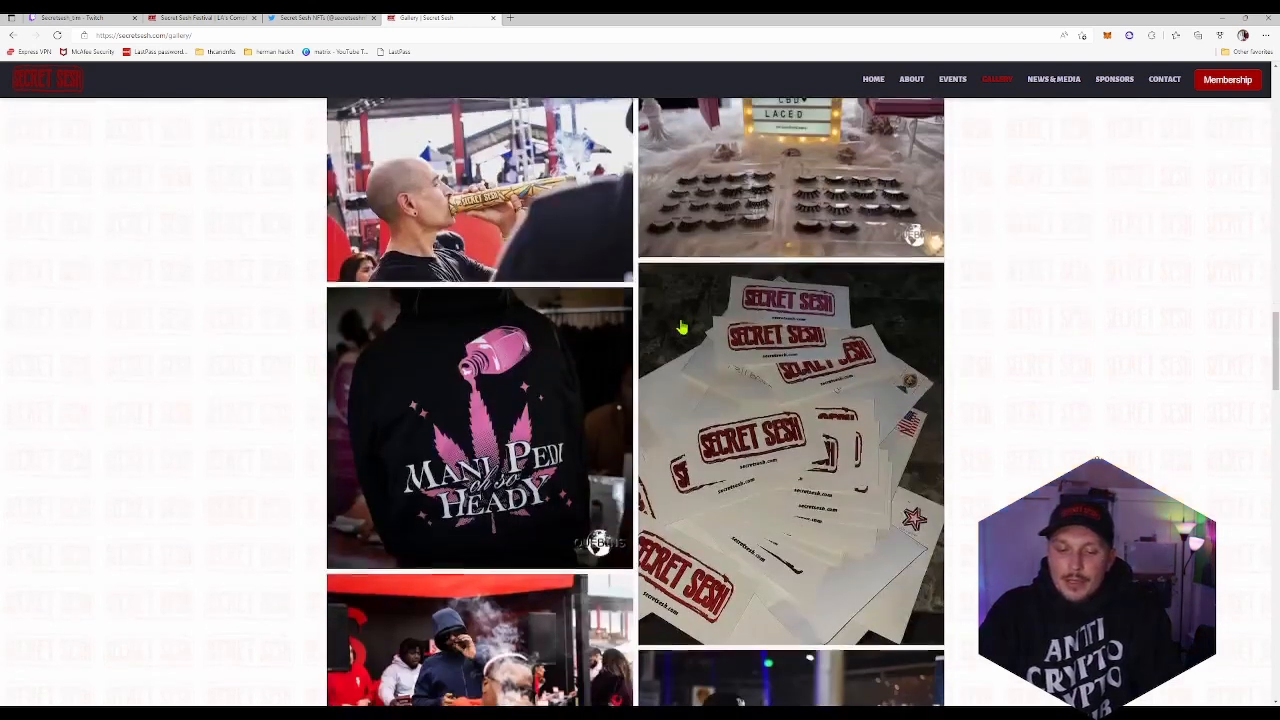
scroll("down", 3)
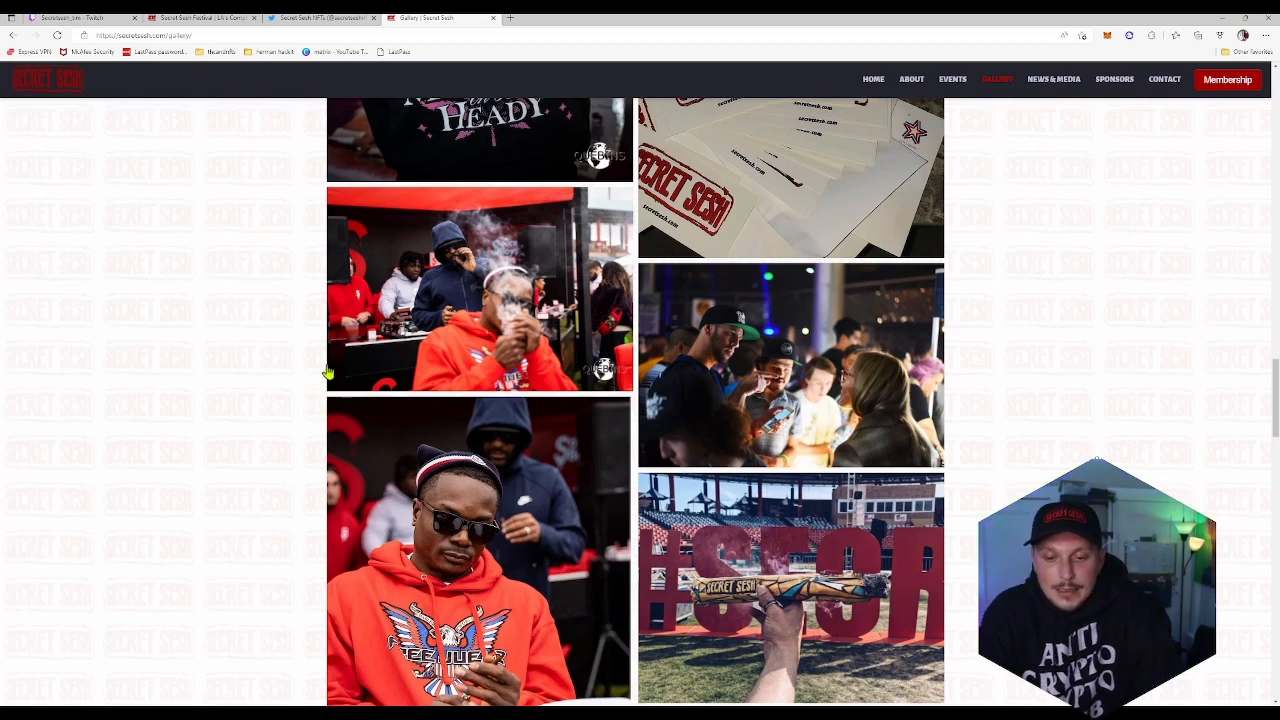
scroll("down", 3)
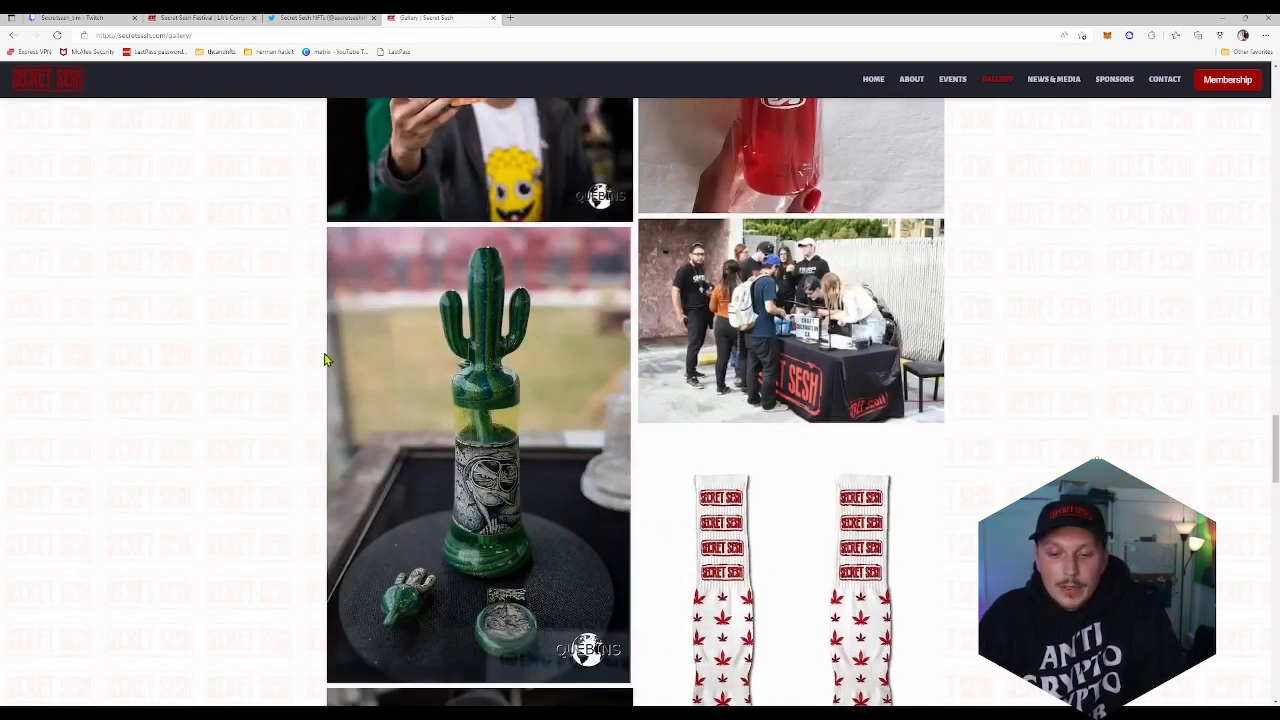
scroll("down", 3)
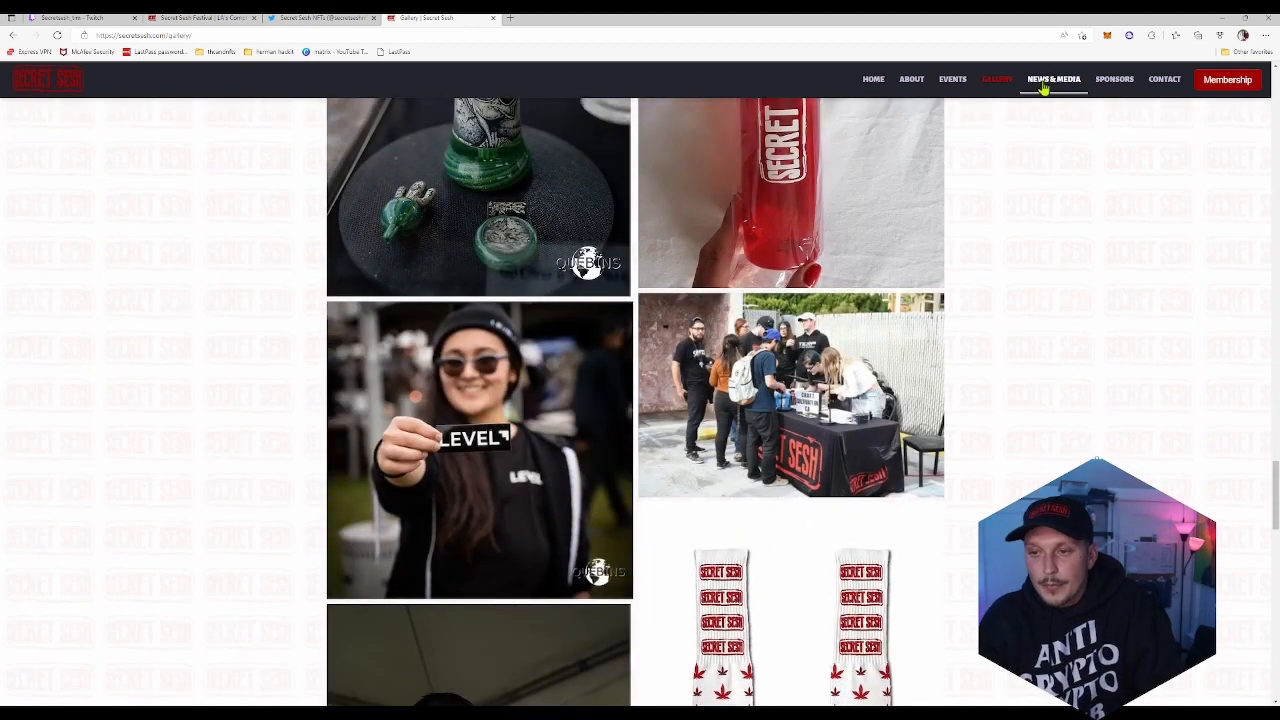
mouse_move(1228, 84)
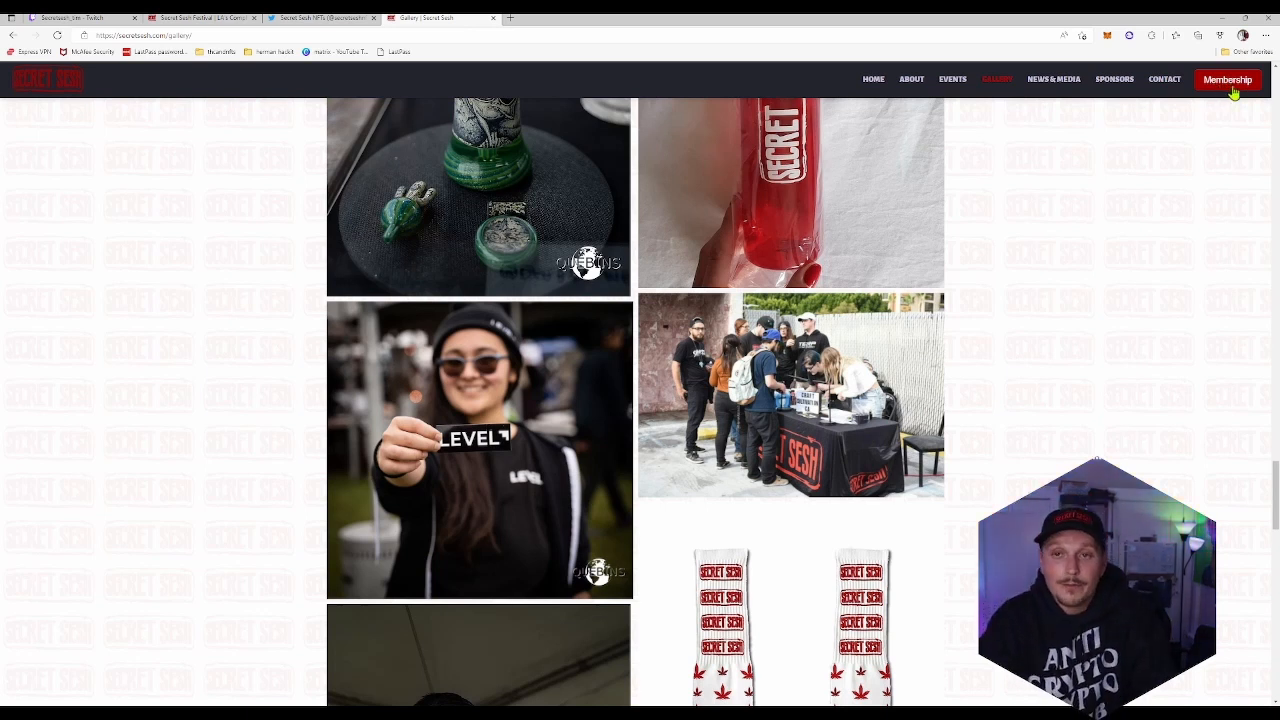
scroll("down", 3)
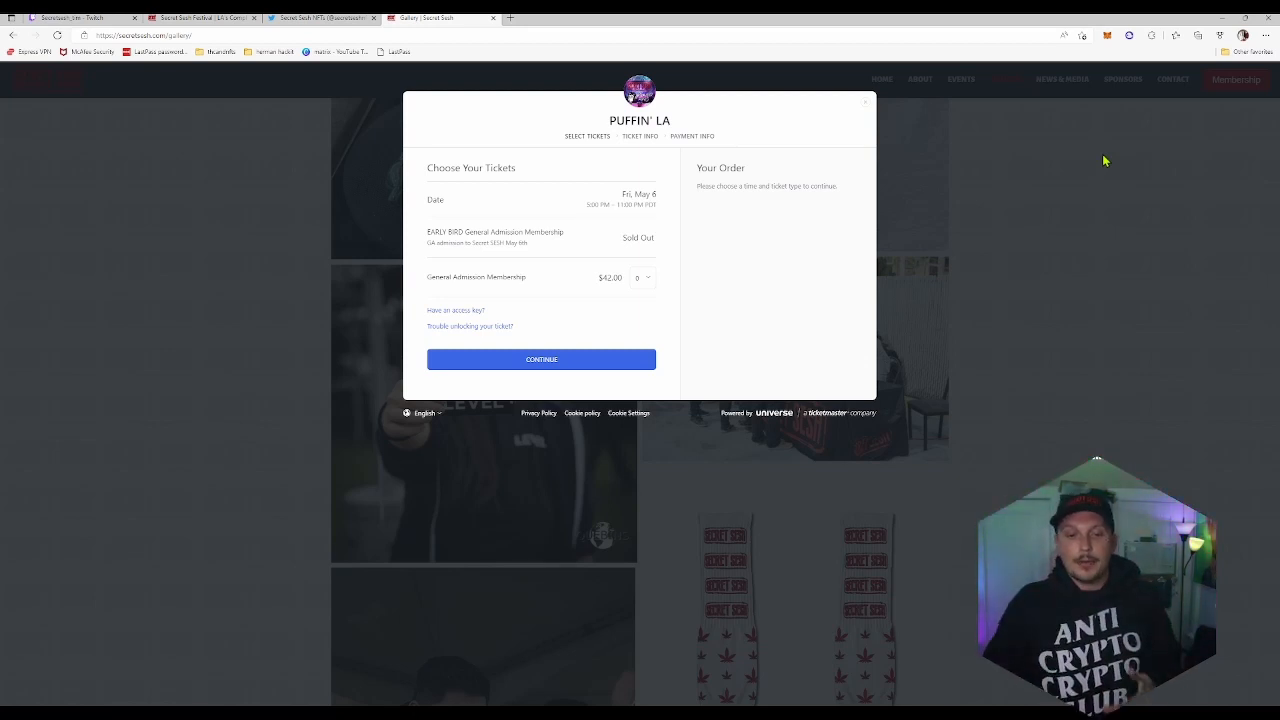
mouse_move(568, 292)
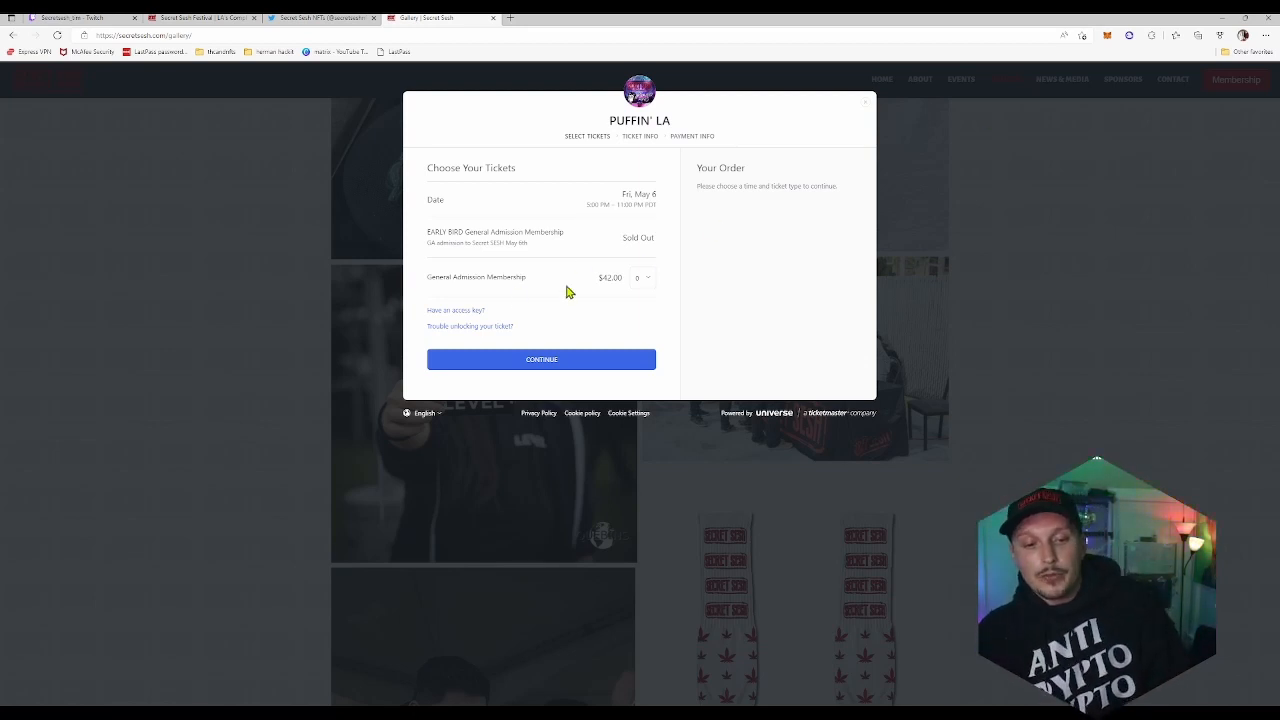
mouse_move(614, 252)
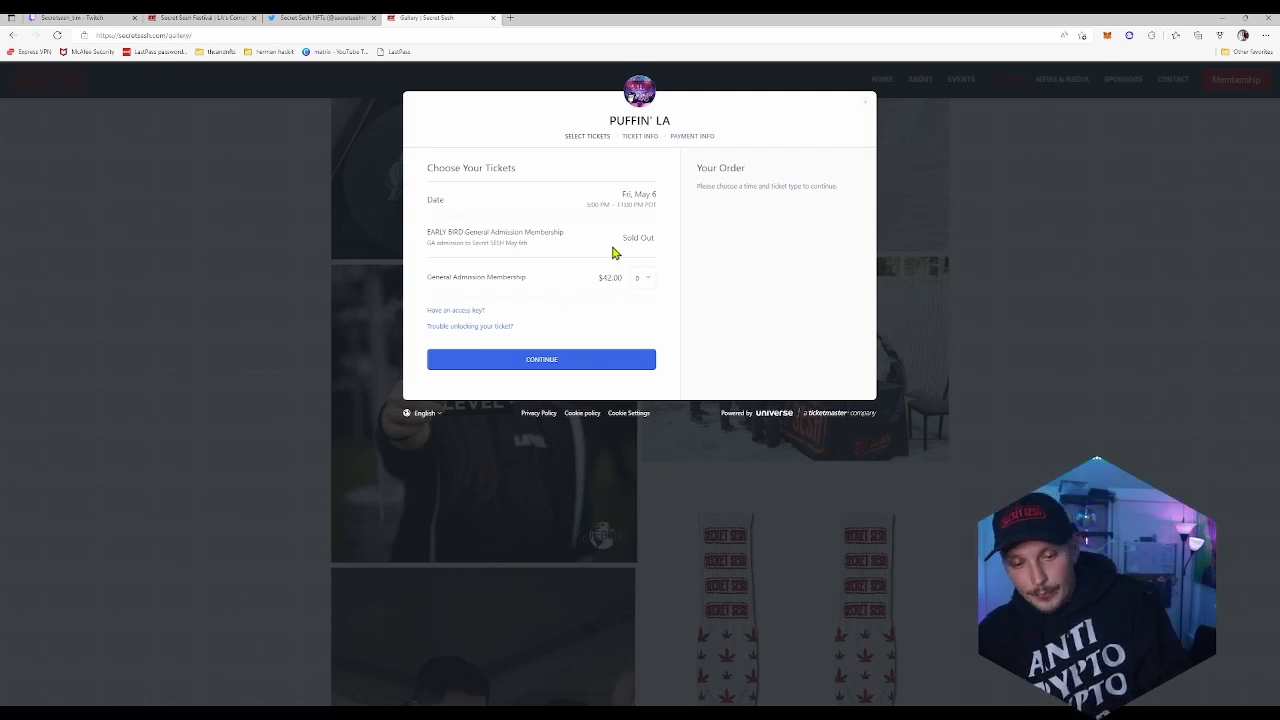
mouse_move(684, 240)
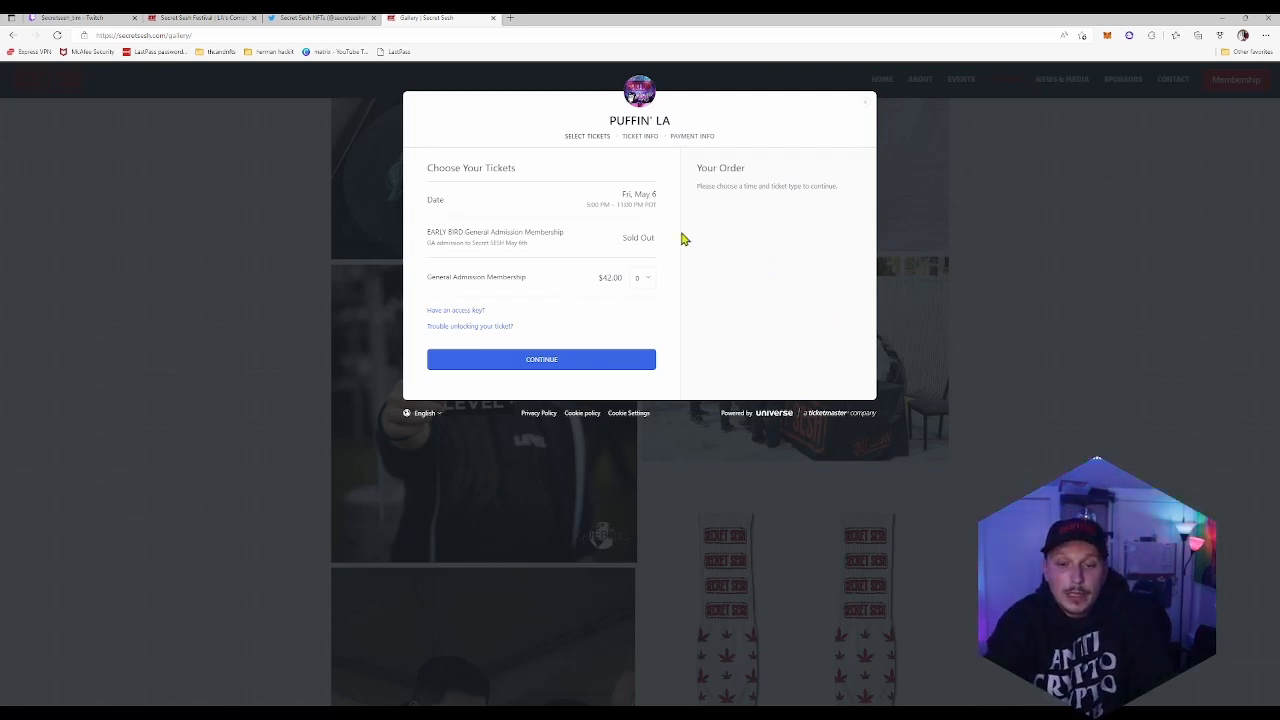
mouse_move(716, 300)
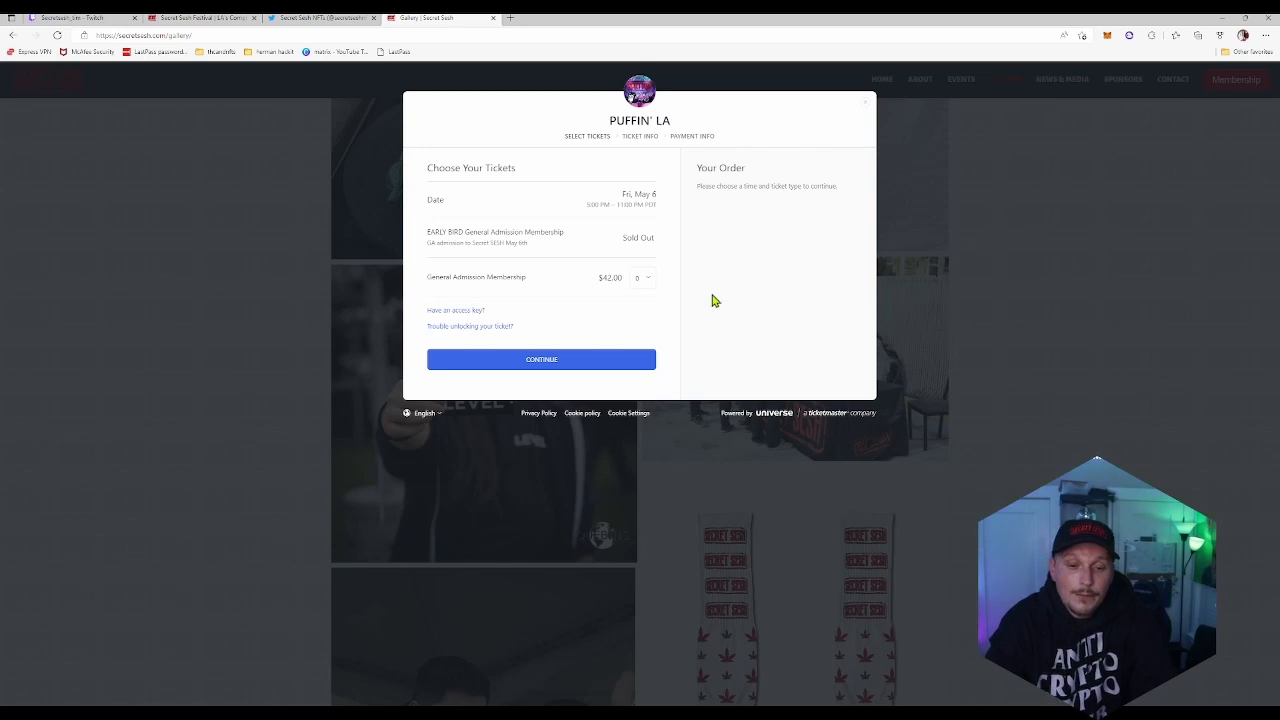
mouse_move(634, 236)
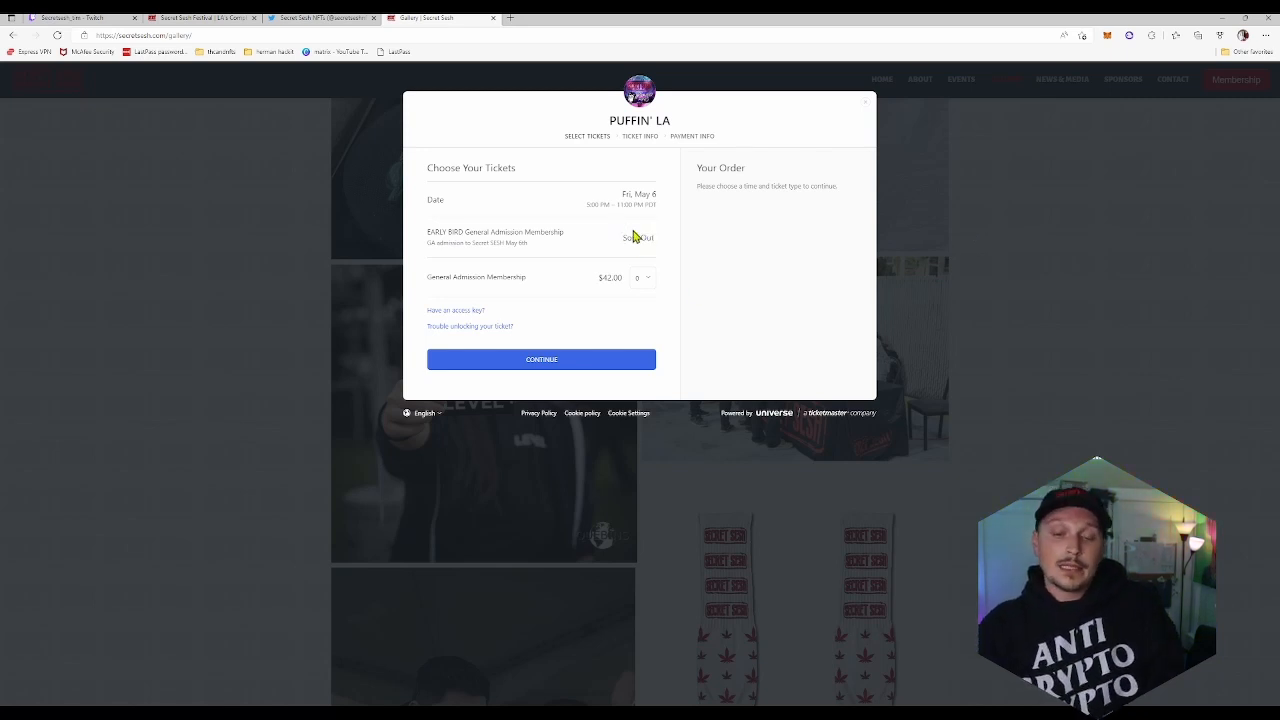
mouse_move(668, 228)
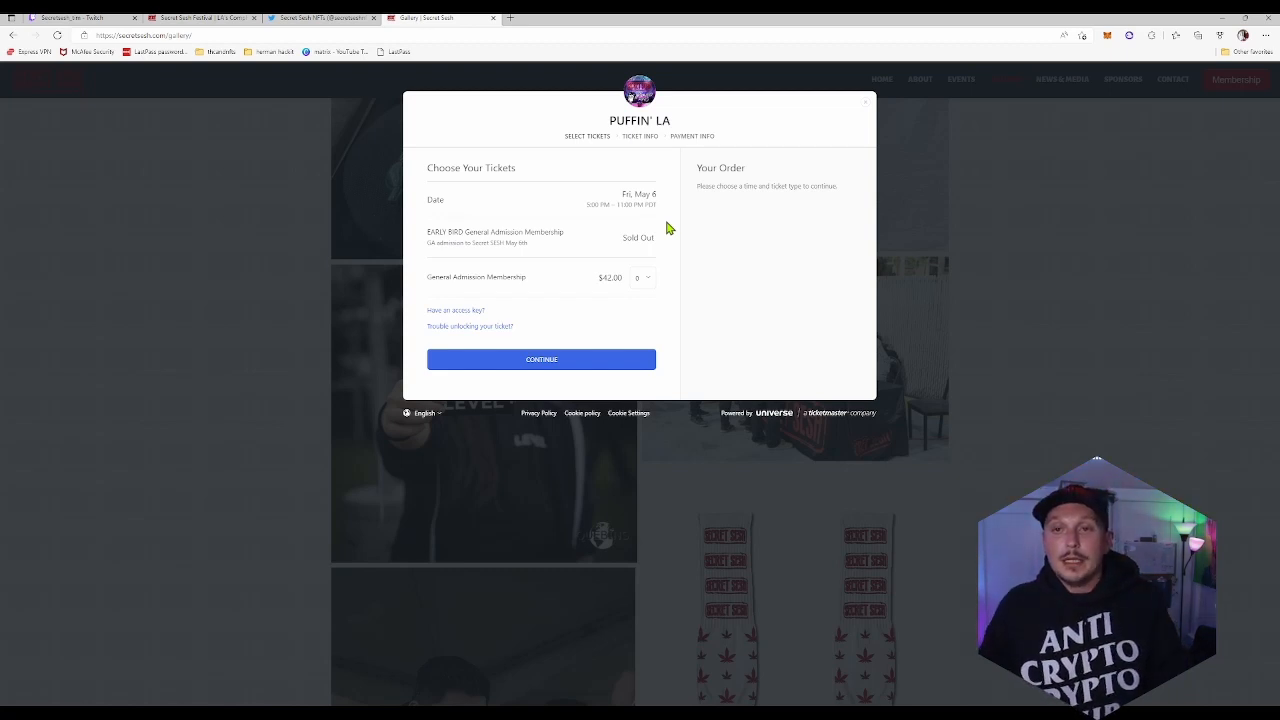
mouse_move(858, 24)
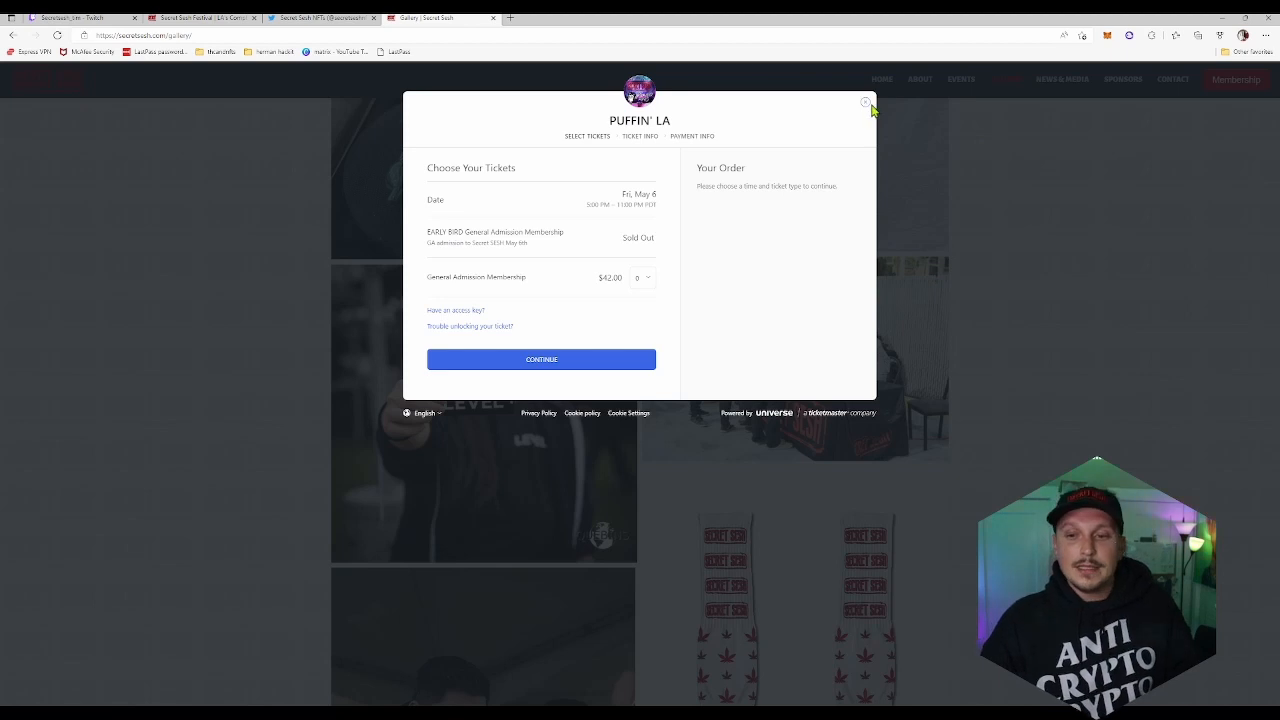
left_click(864, 104)
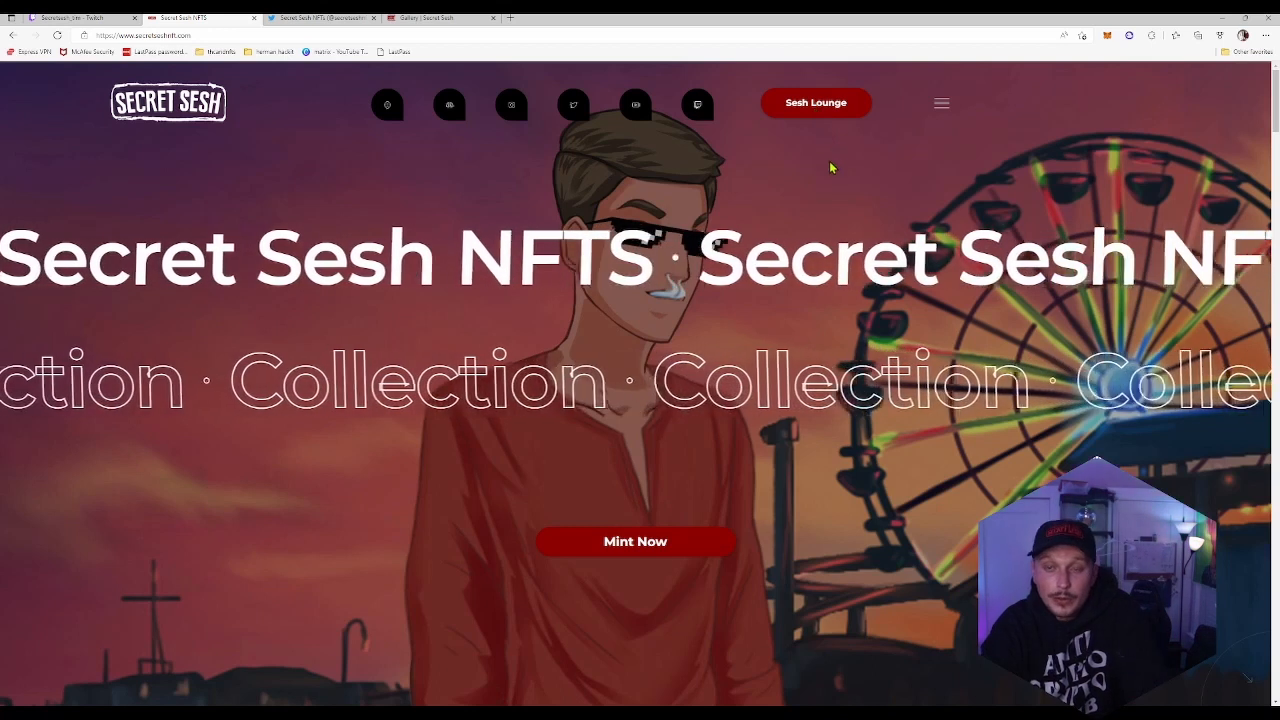
Scroll the Secret Sesh NFTs site down to the Introducing Secret Sesh NFT Collection section
scroll("down", 3)
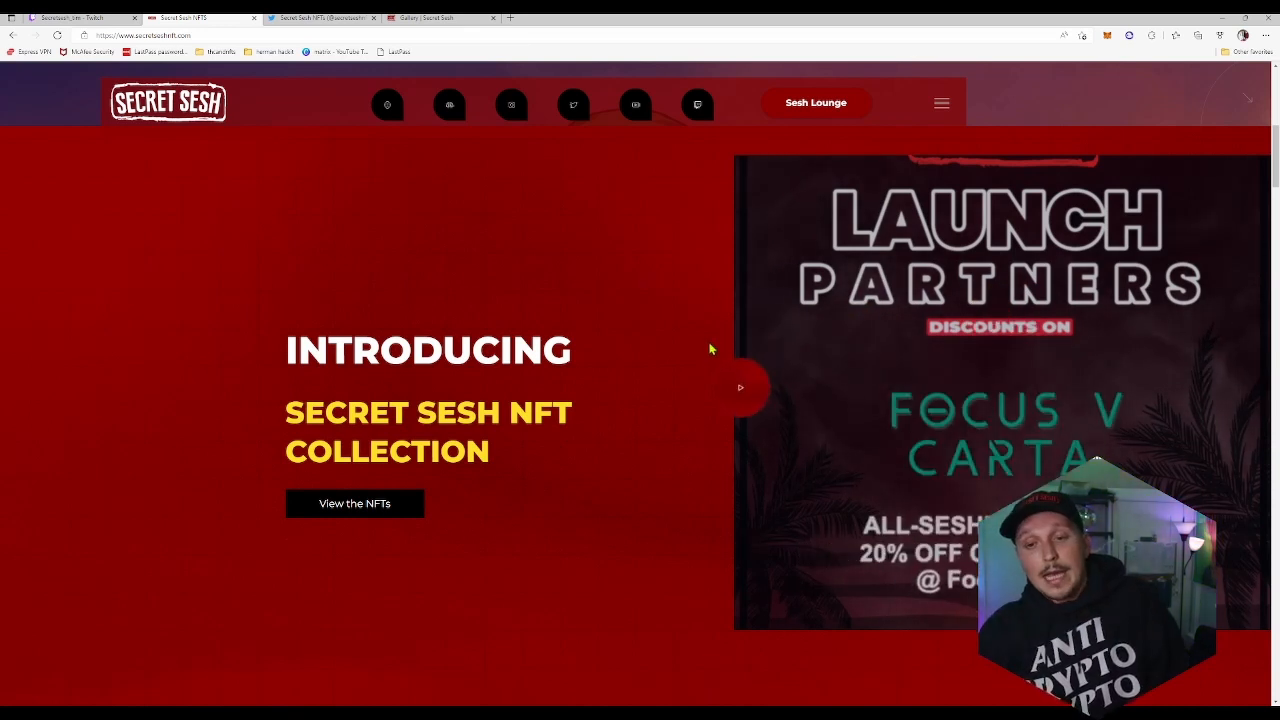
Scroll through the characters, about us, roadmap, team, Mint Day and Get In Touch sections
scroll("down", 3)
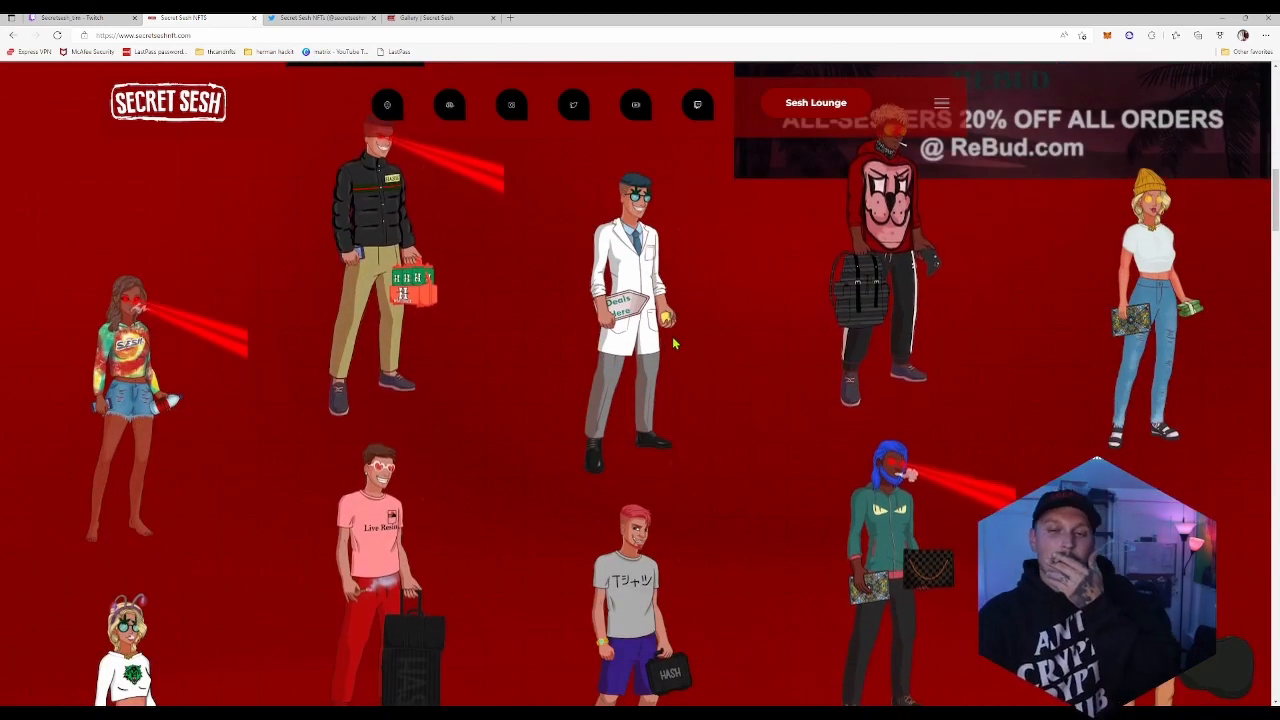
scroll("down", 3)
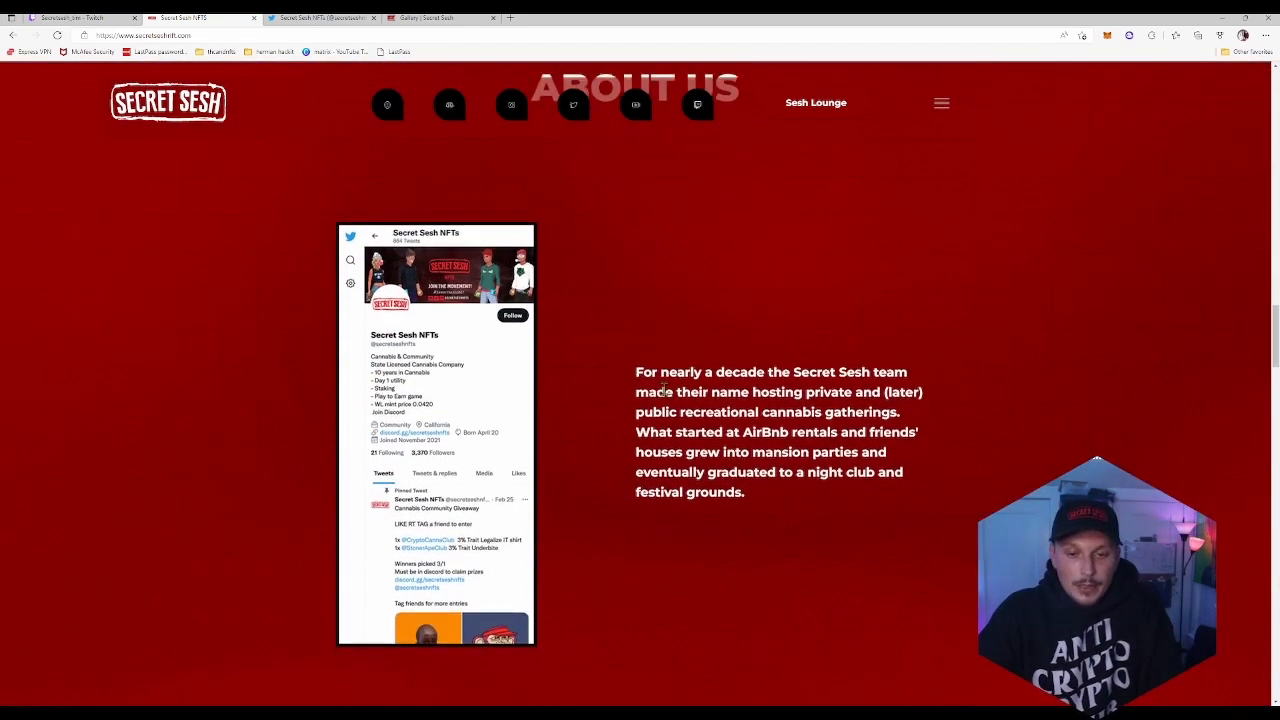
scroll("down", 3)
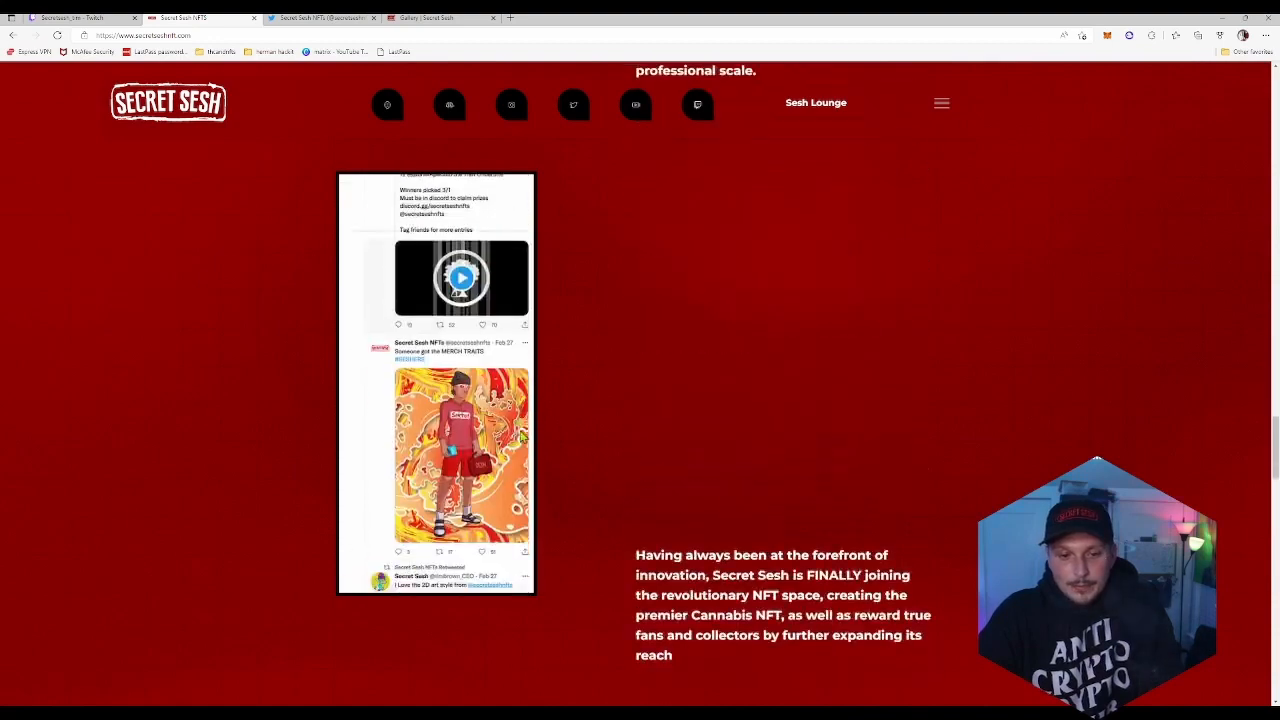
scroll("down", 3)
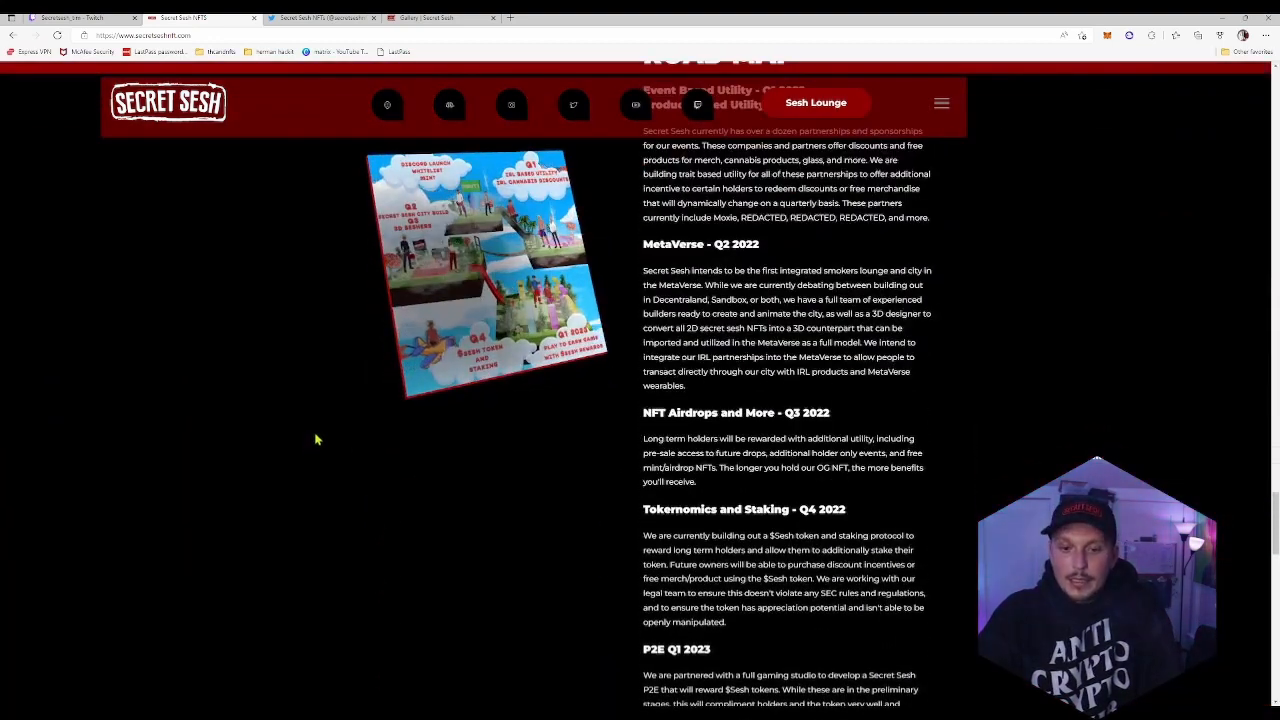
scroll("down", 3)
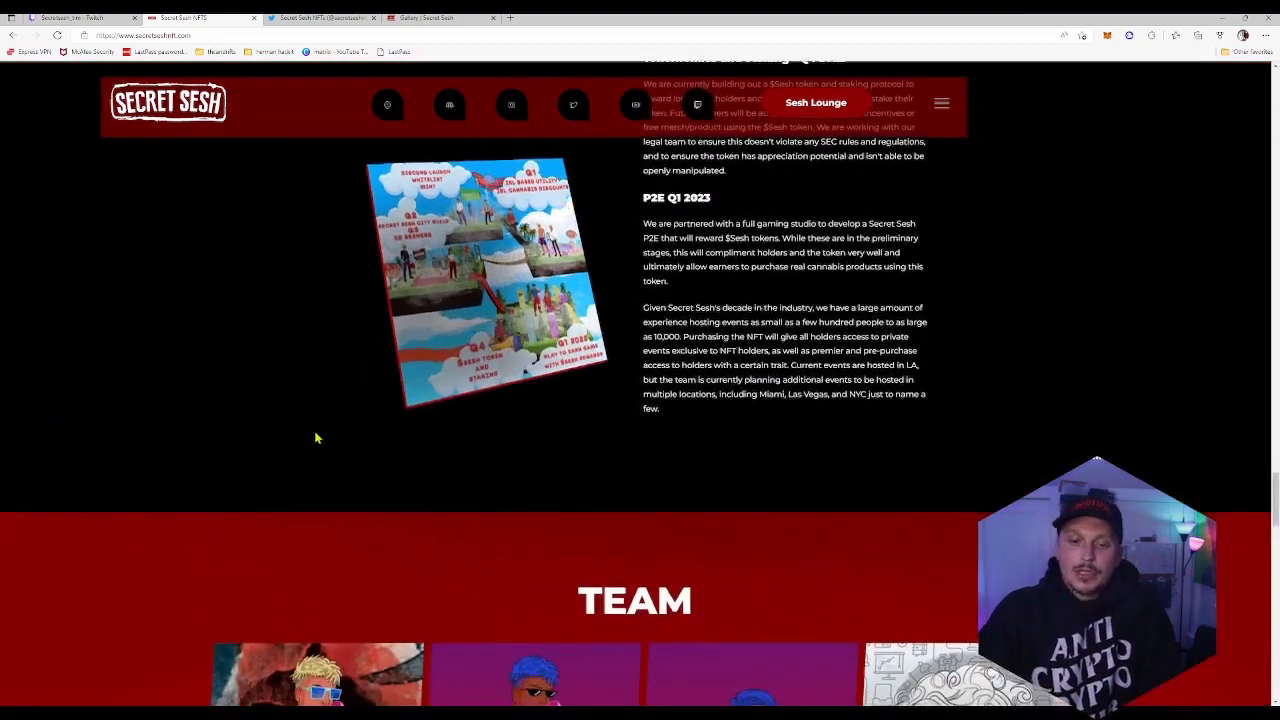
scroll("down", 3)
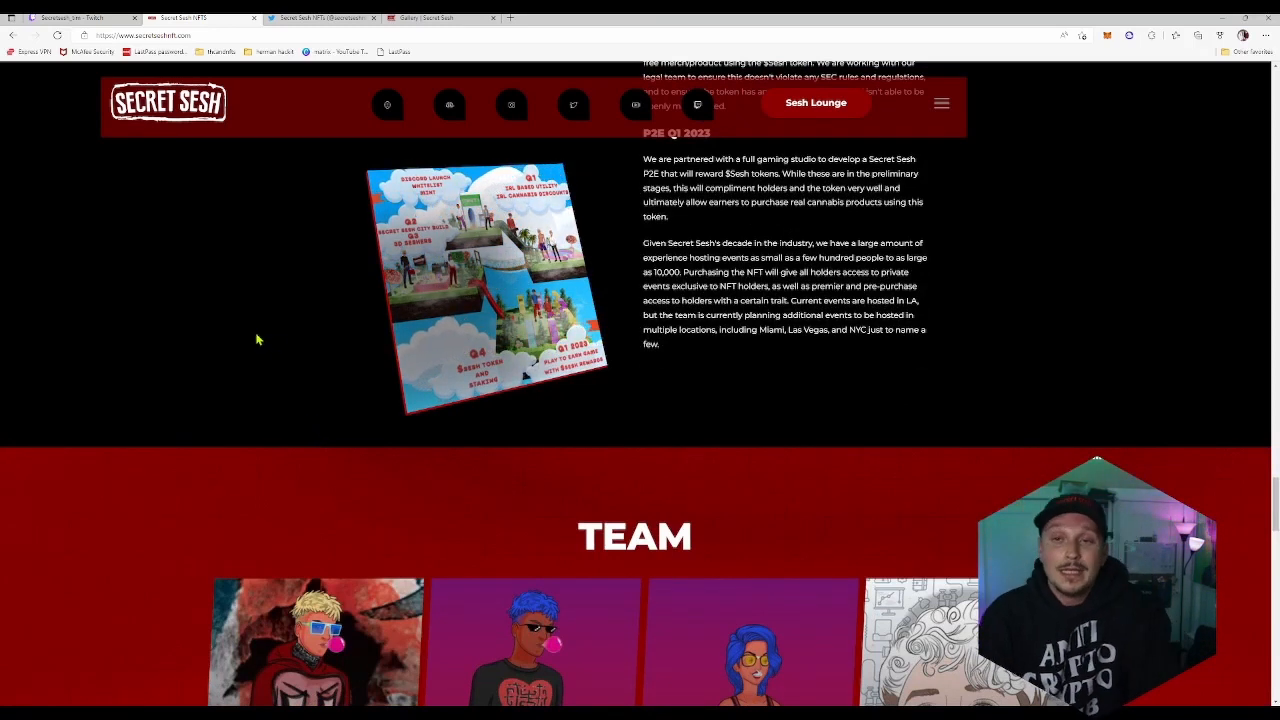
scroll("down", 3)
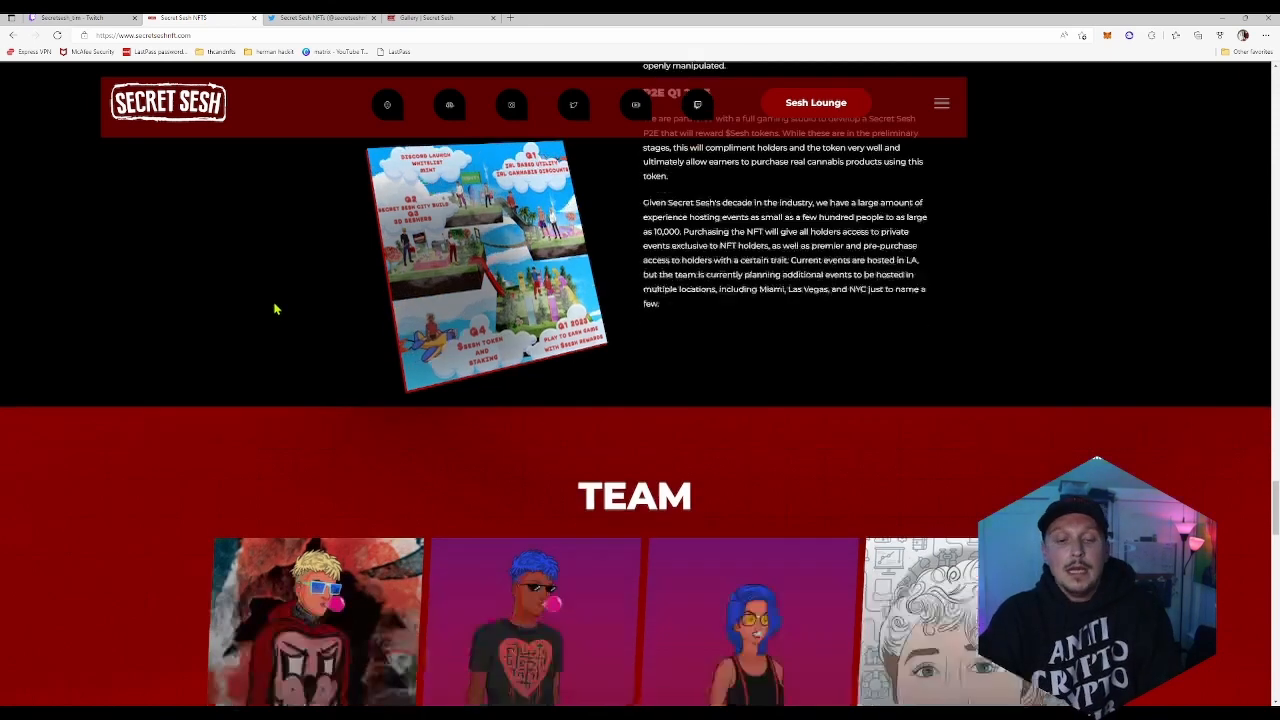
scroll("down", 3)
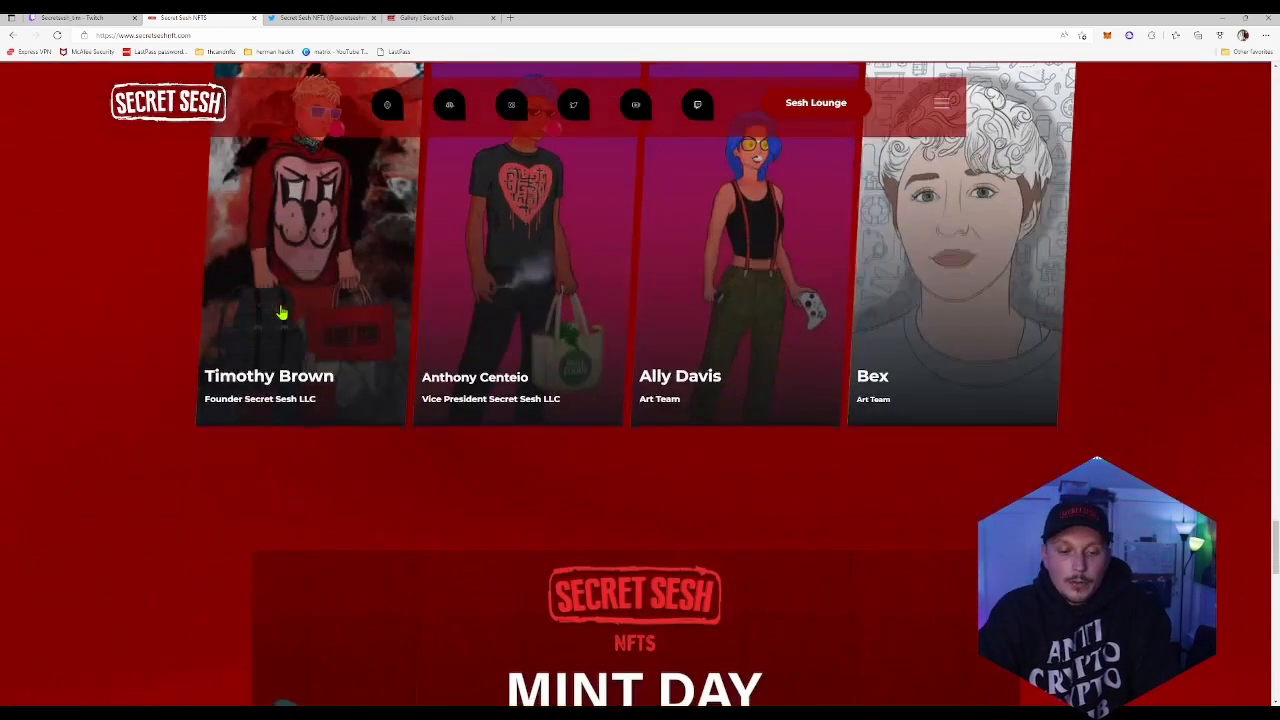
scroll("down", 3)
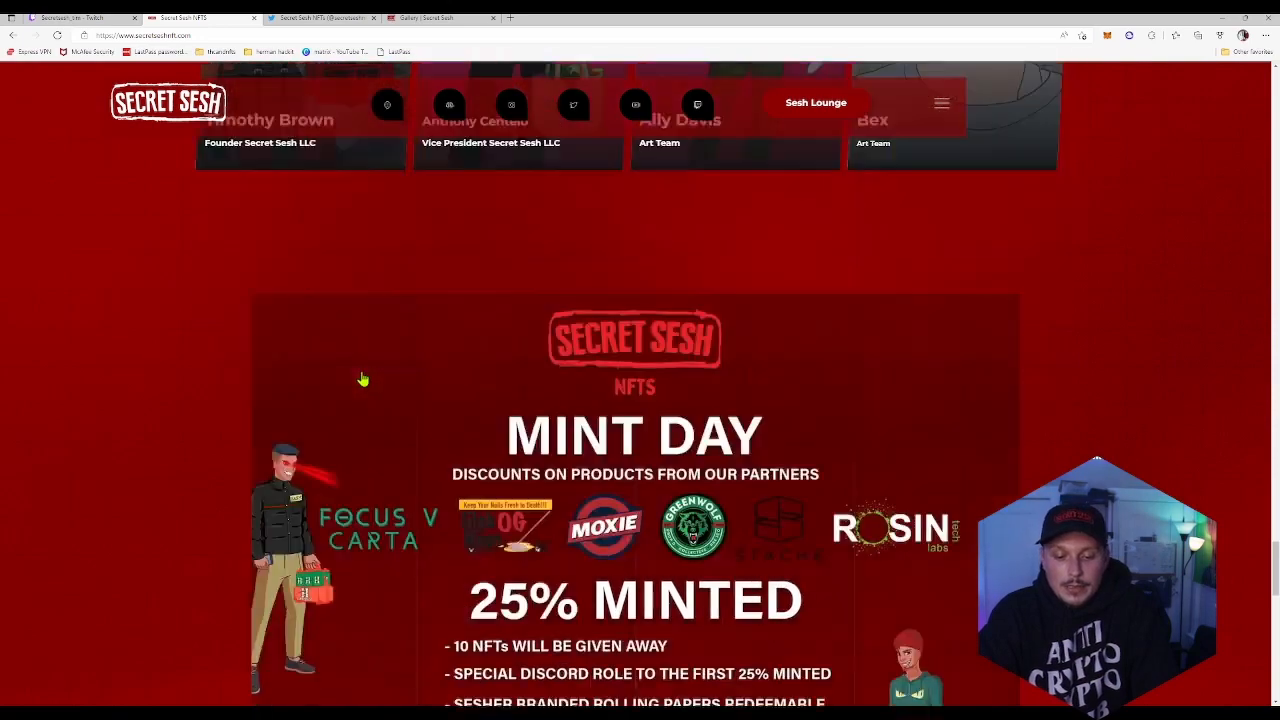
scroll("down", 3)
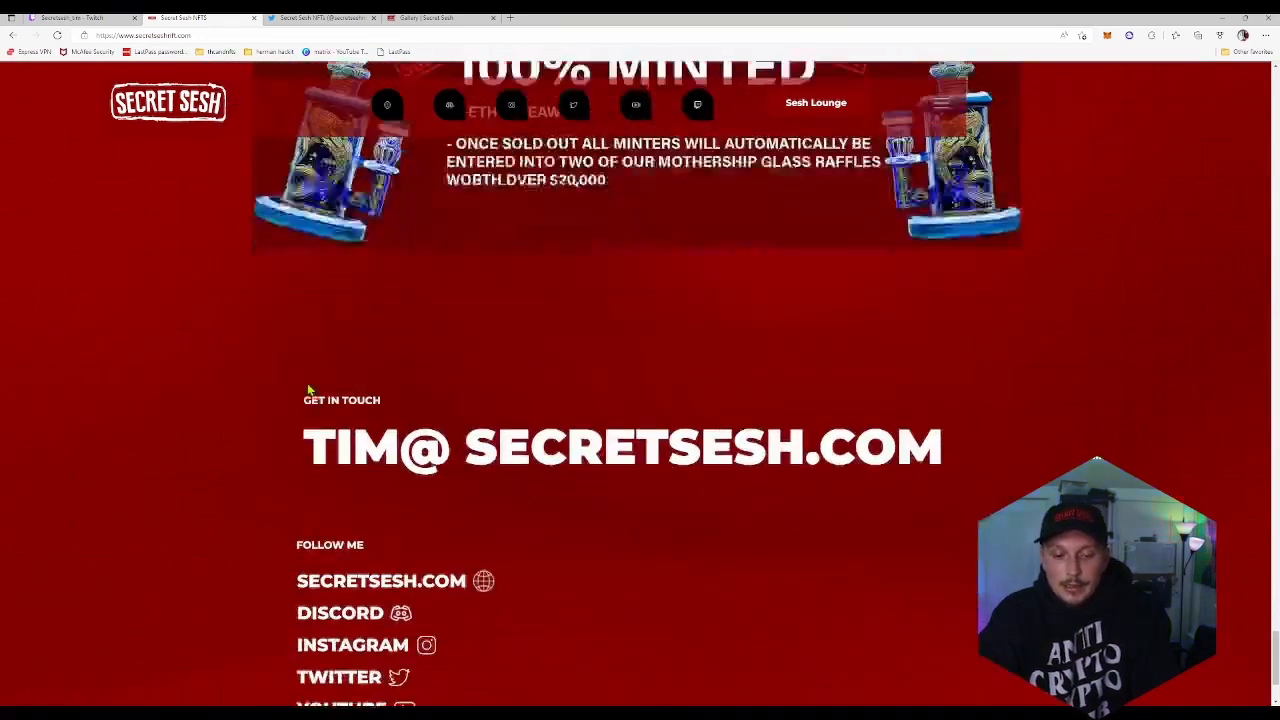
Scroll back up toward the hero banner at the top of the site
scroll("up", 3)
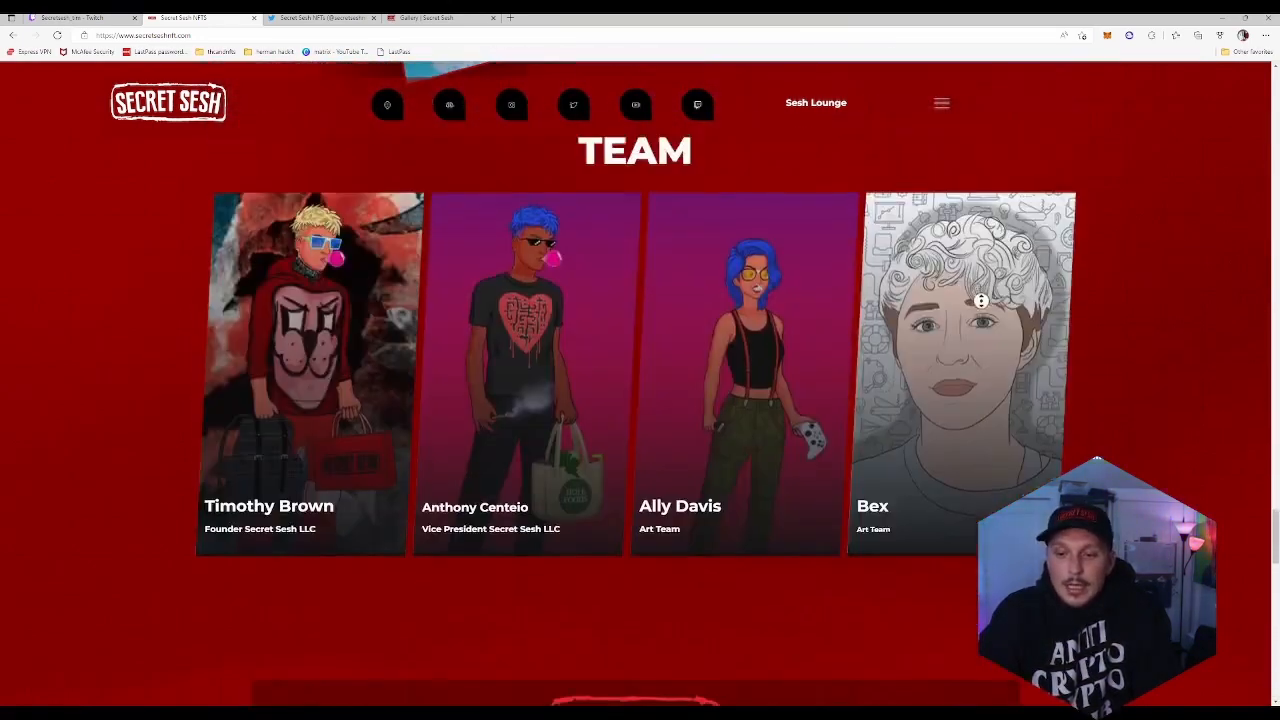
scroll("down", 3)
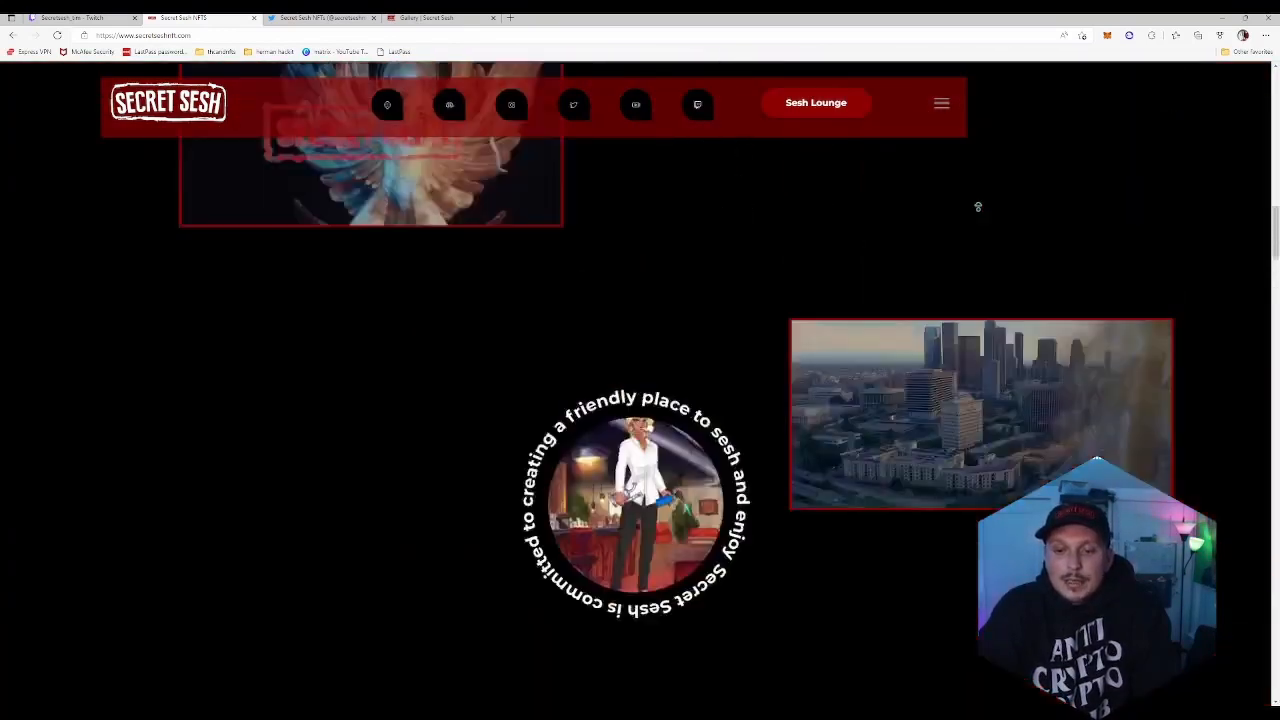
scroll("up", 3)
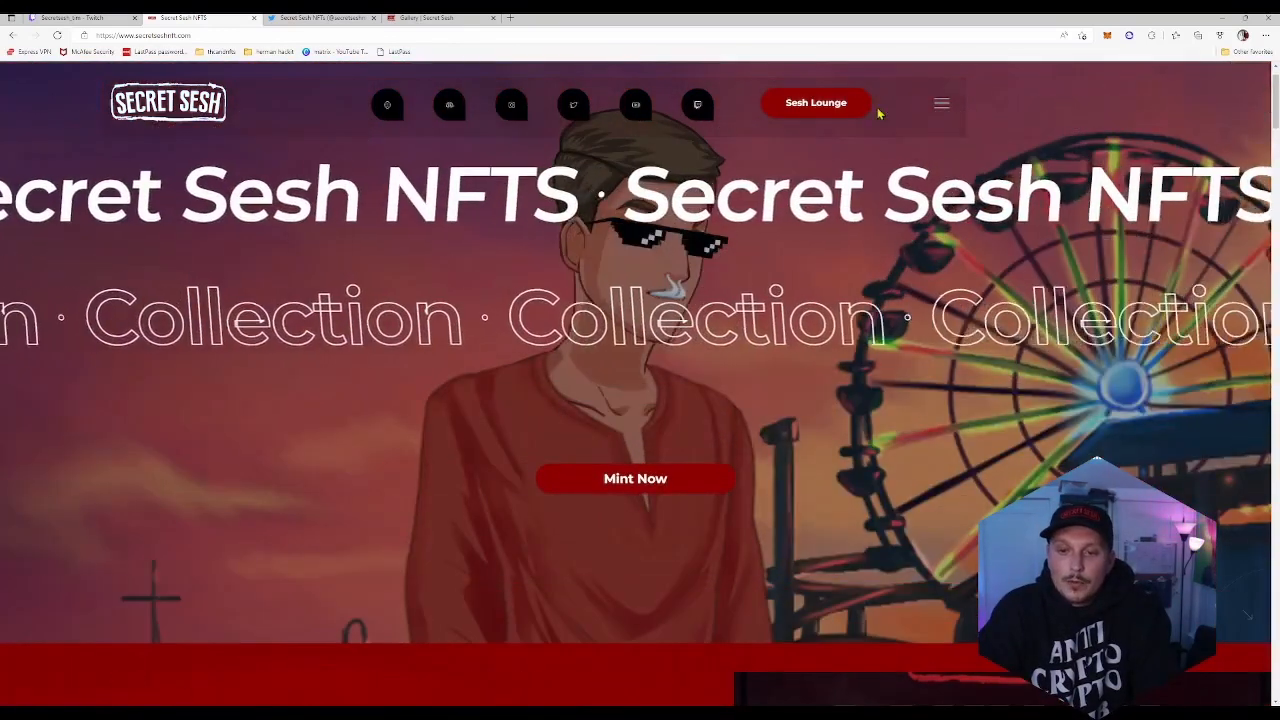
Enter the Sesh Lounge and connect a crypto wallet to reveal partner discounts and milestone rewards
left_click(816, 102)
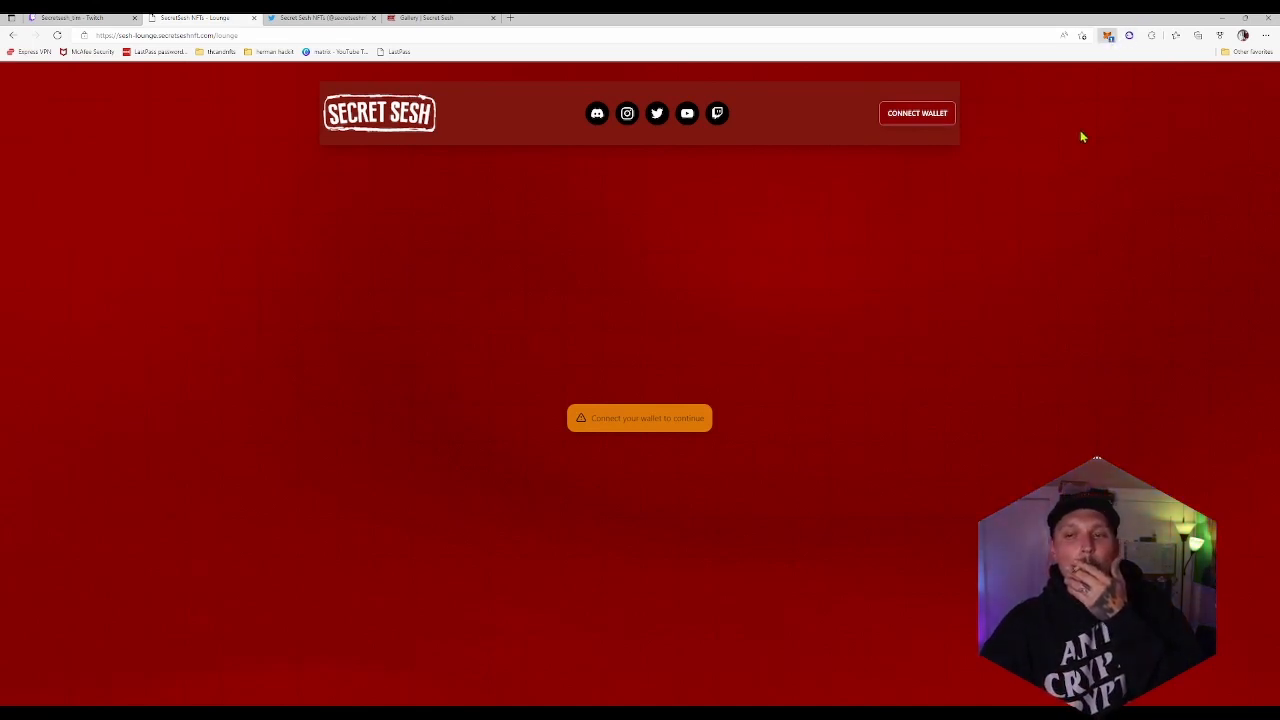
mouse_move(984, 260)
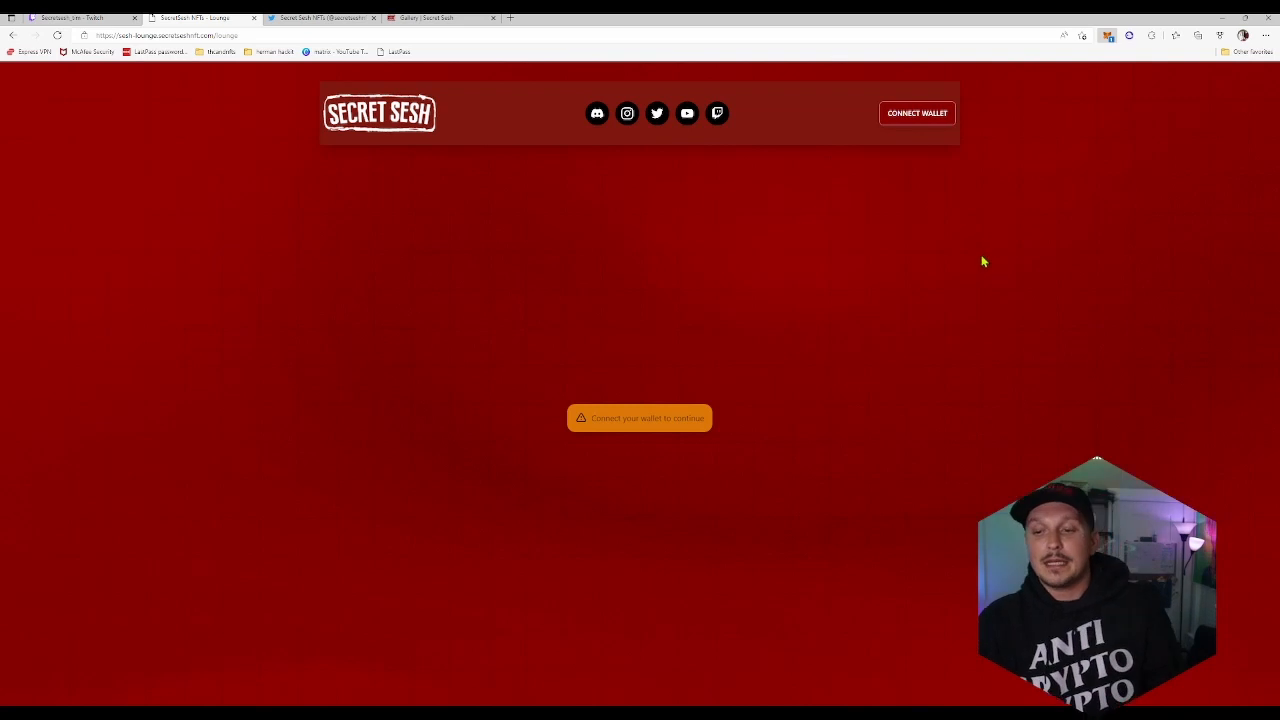
left_click(916, 112)
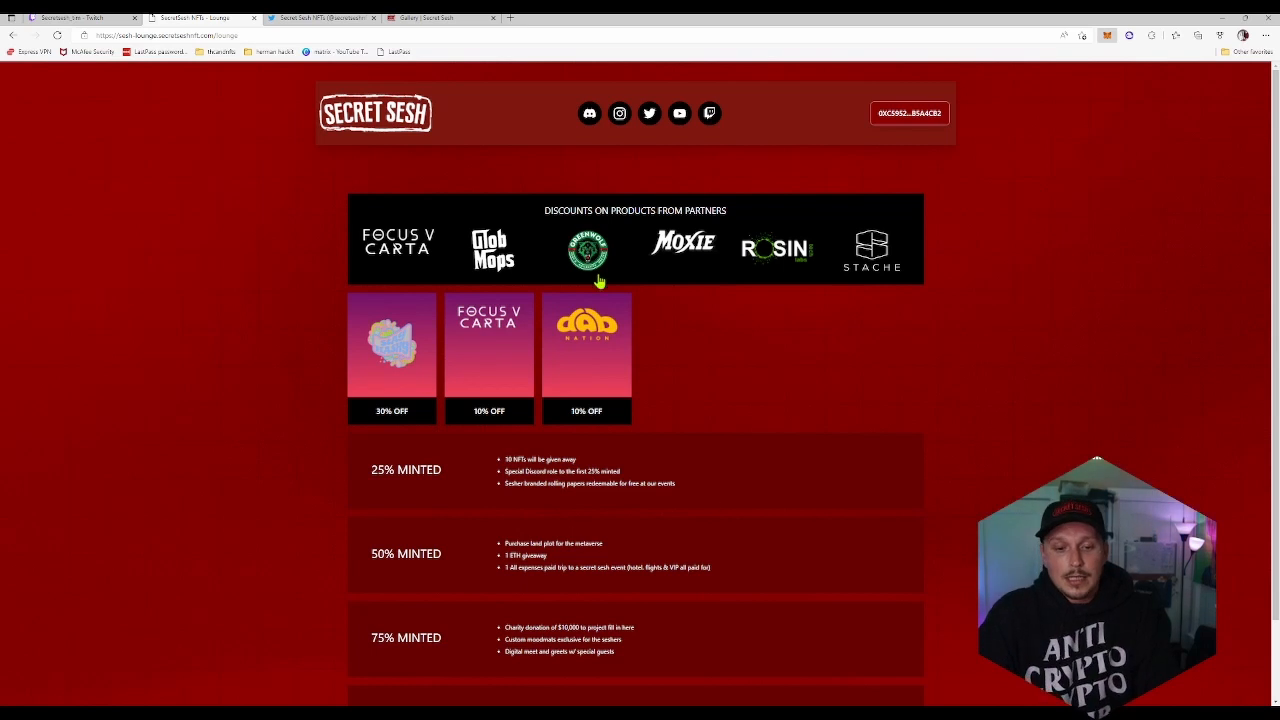
scroll("down", 3)
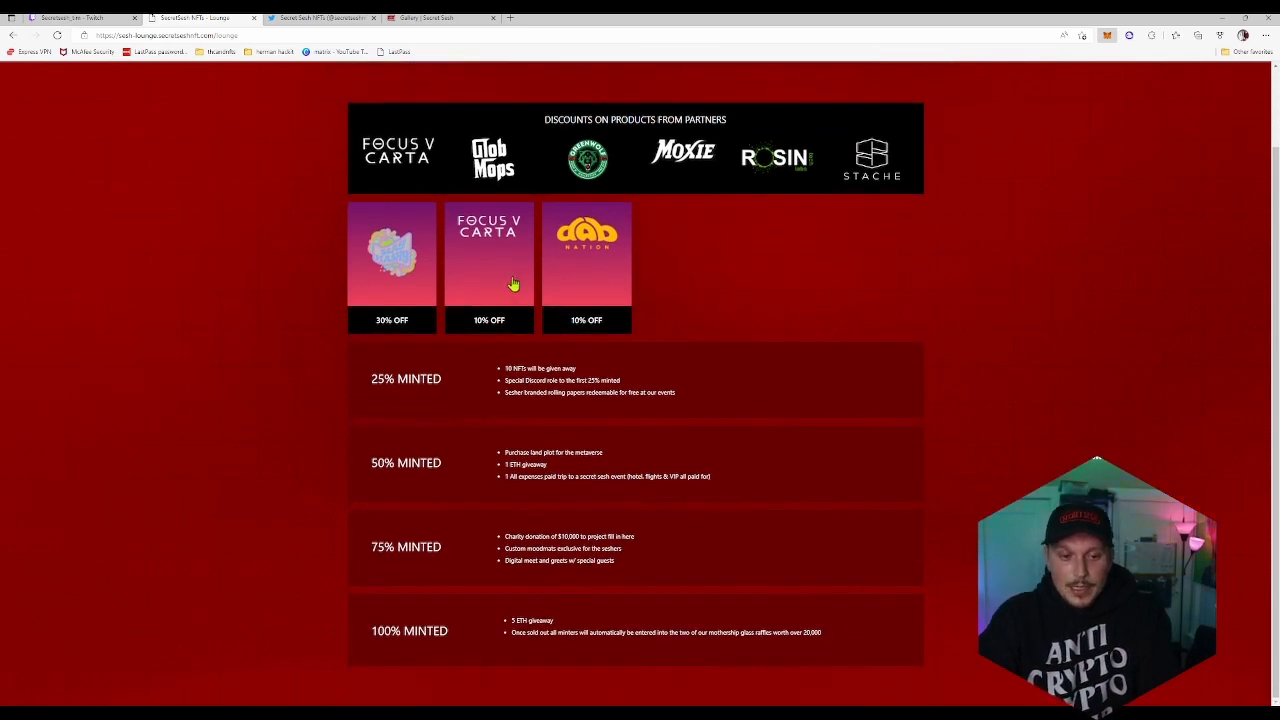
mouse_move(1056, 98)
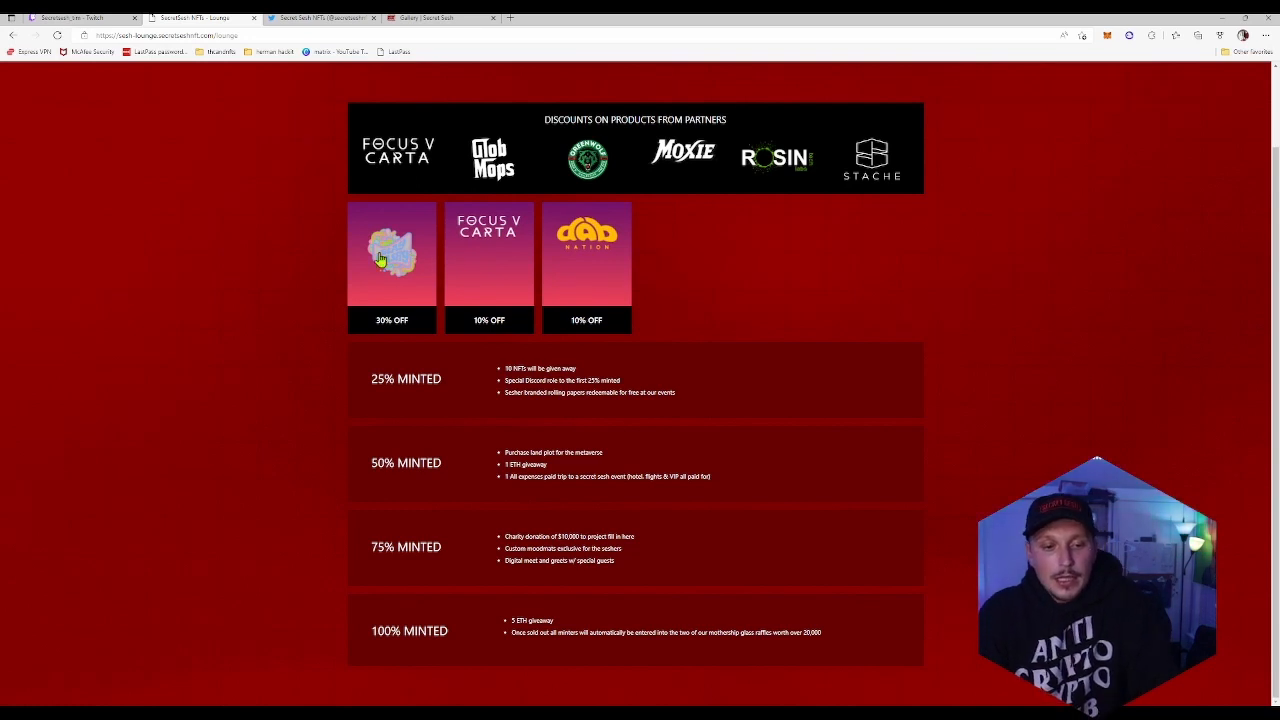
mouse_move(490, 236)
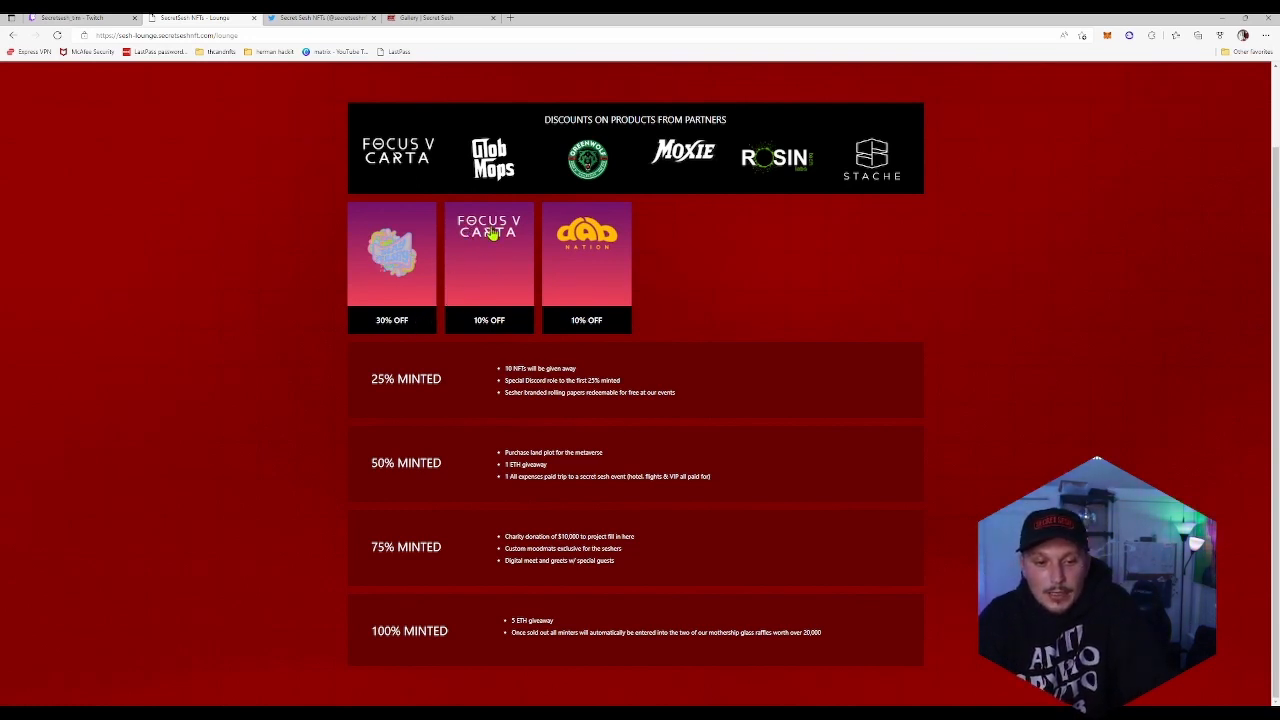
mouse_move(502, 336)
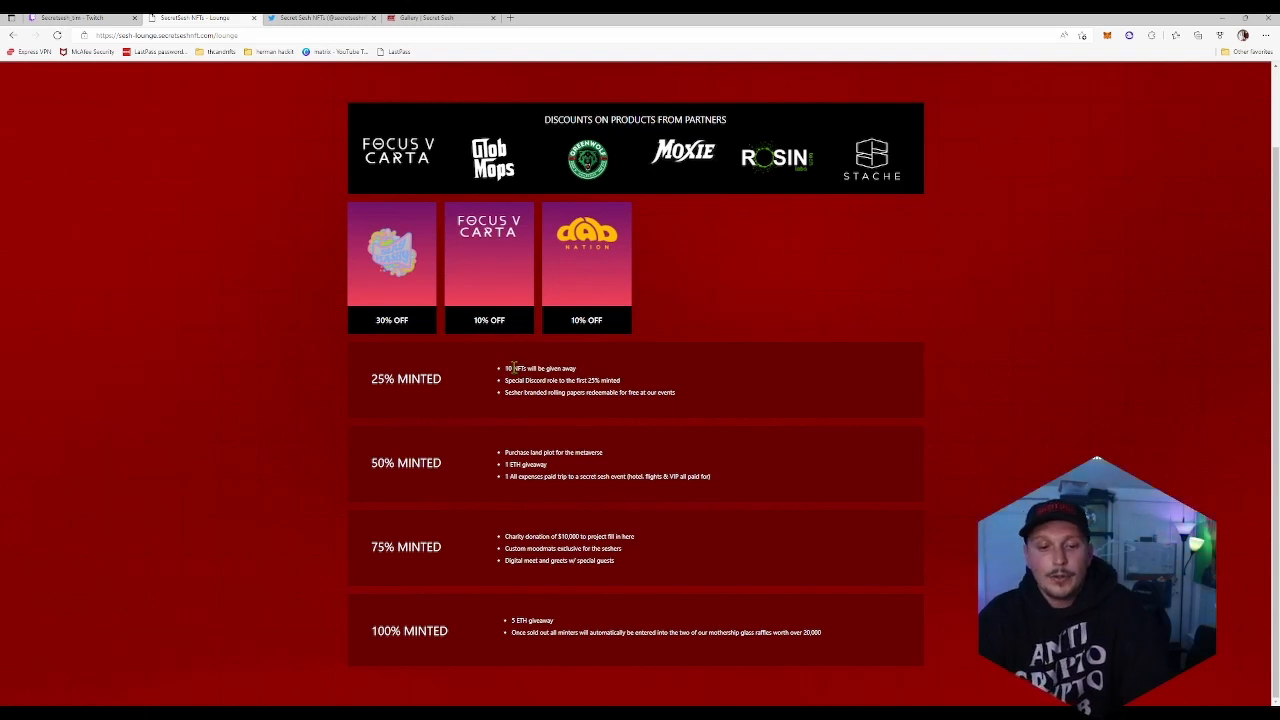
mouse_move(508, 320)
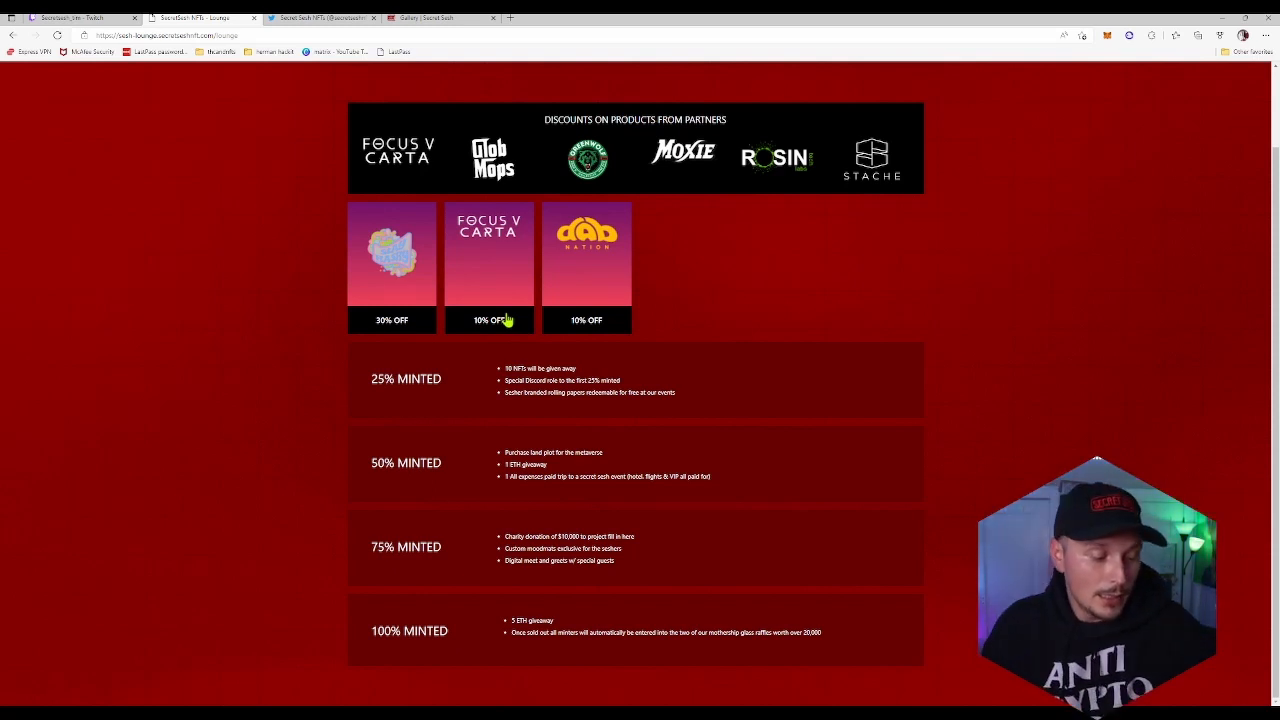
mouse_move(450, 290)
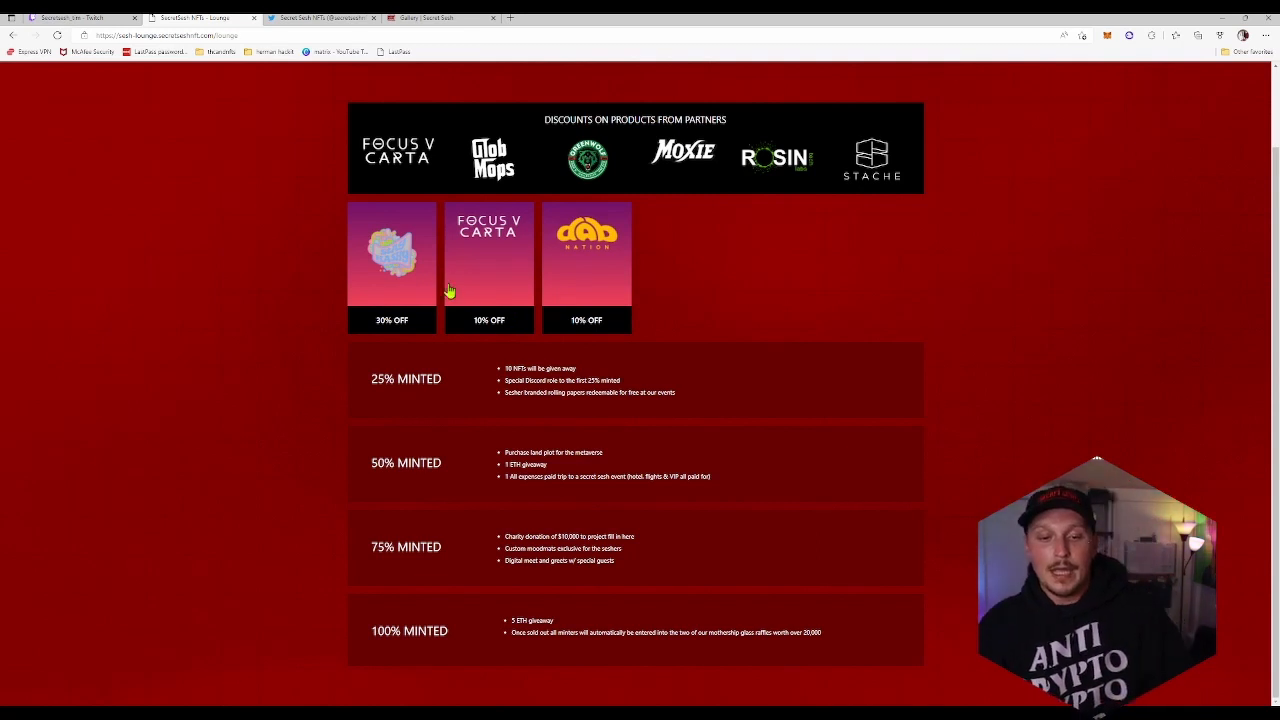
mouse_move(576, 252)
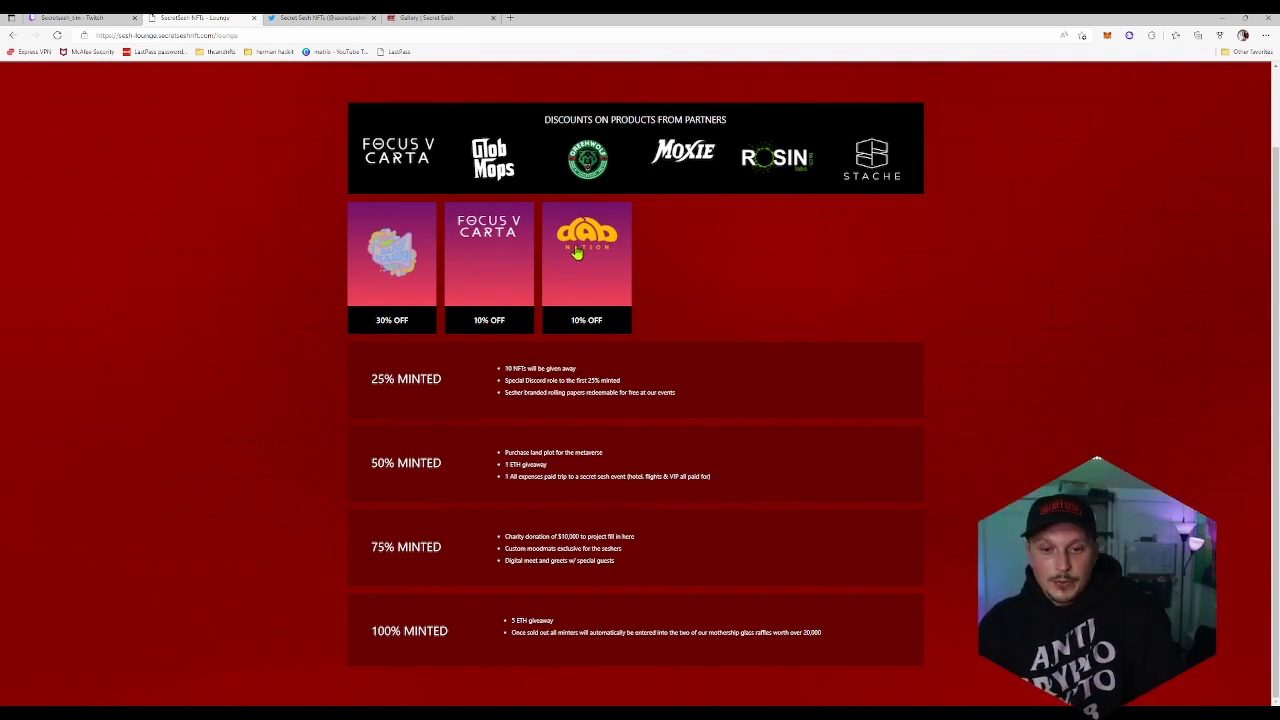
mouse_move(688, 204)
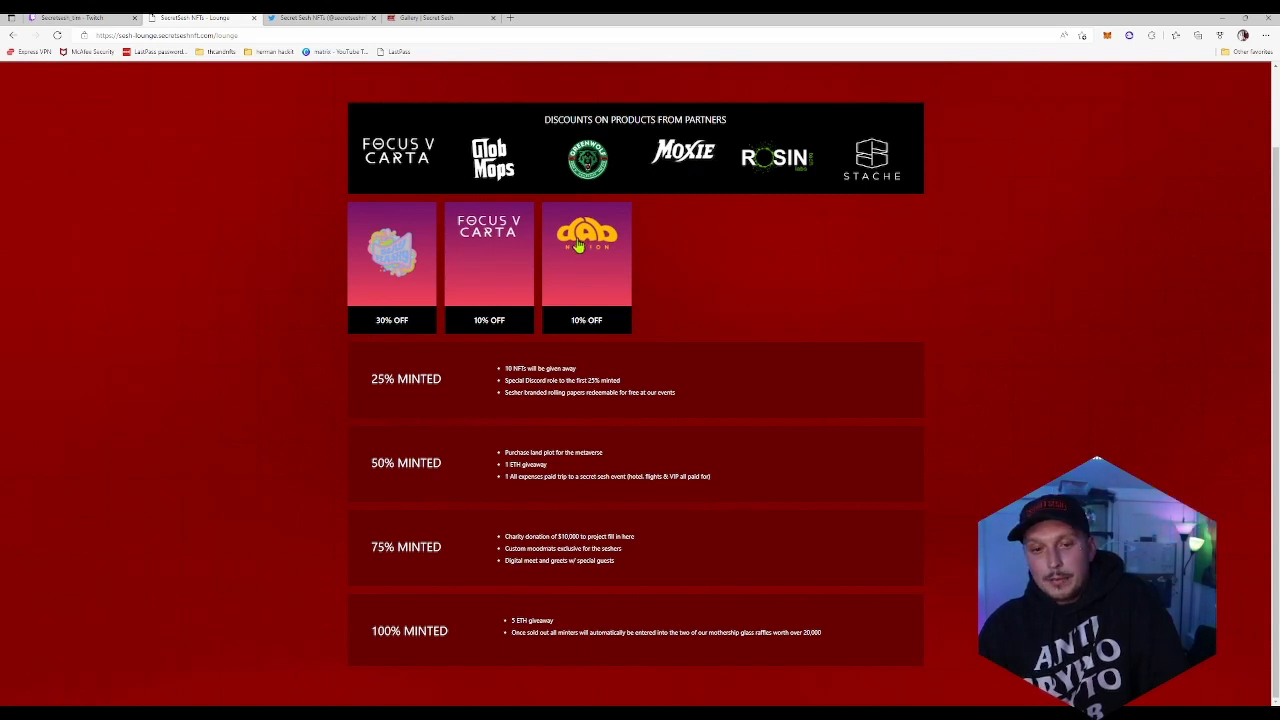
mouse_move(452, 156)
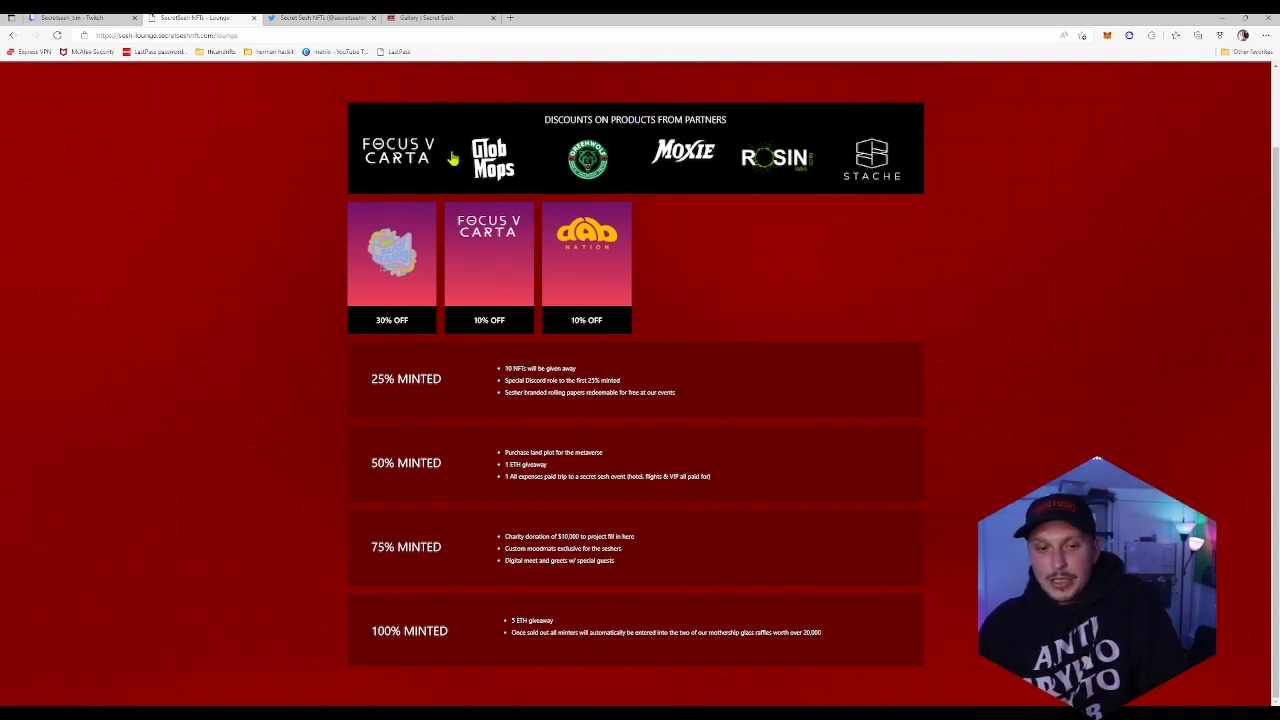
mouse_move(792, 170)
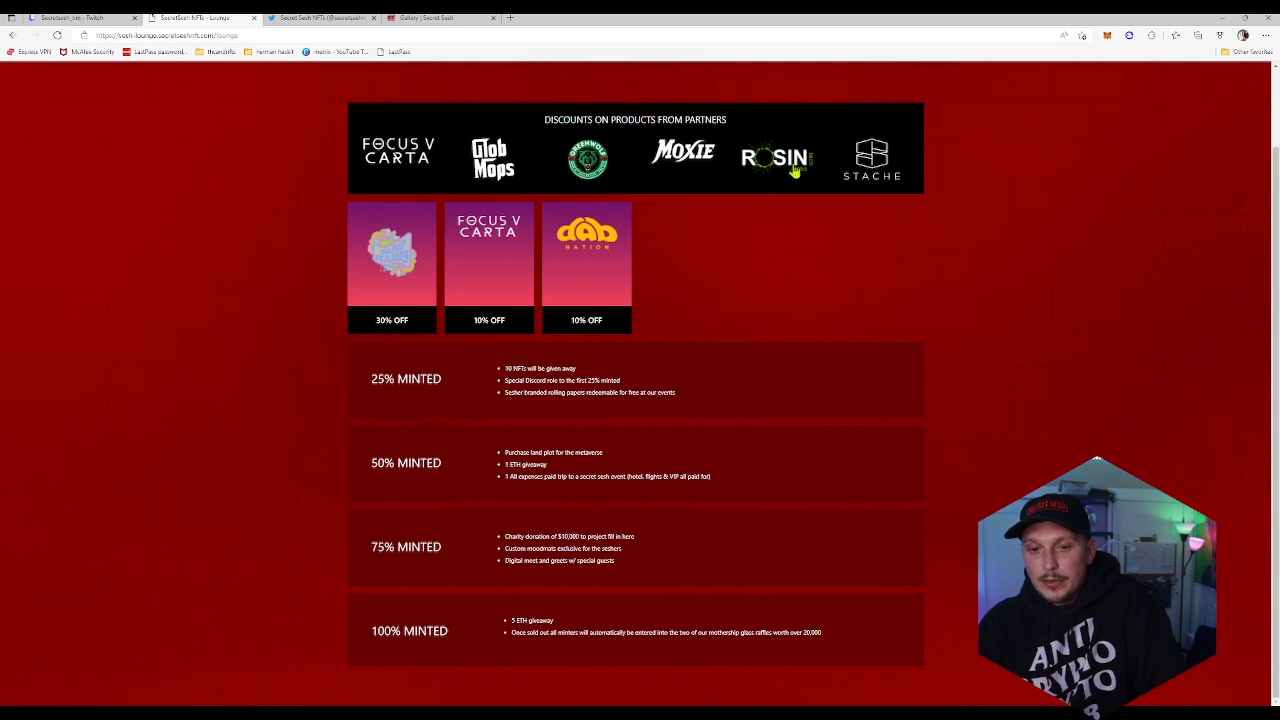
mouse_move(584, 300)
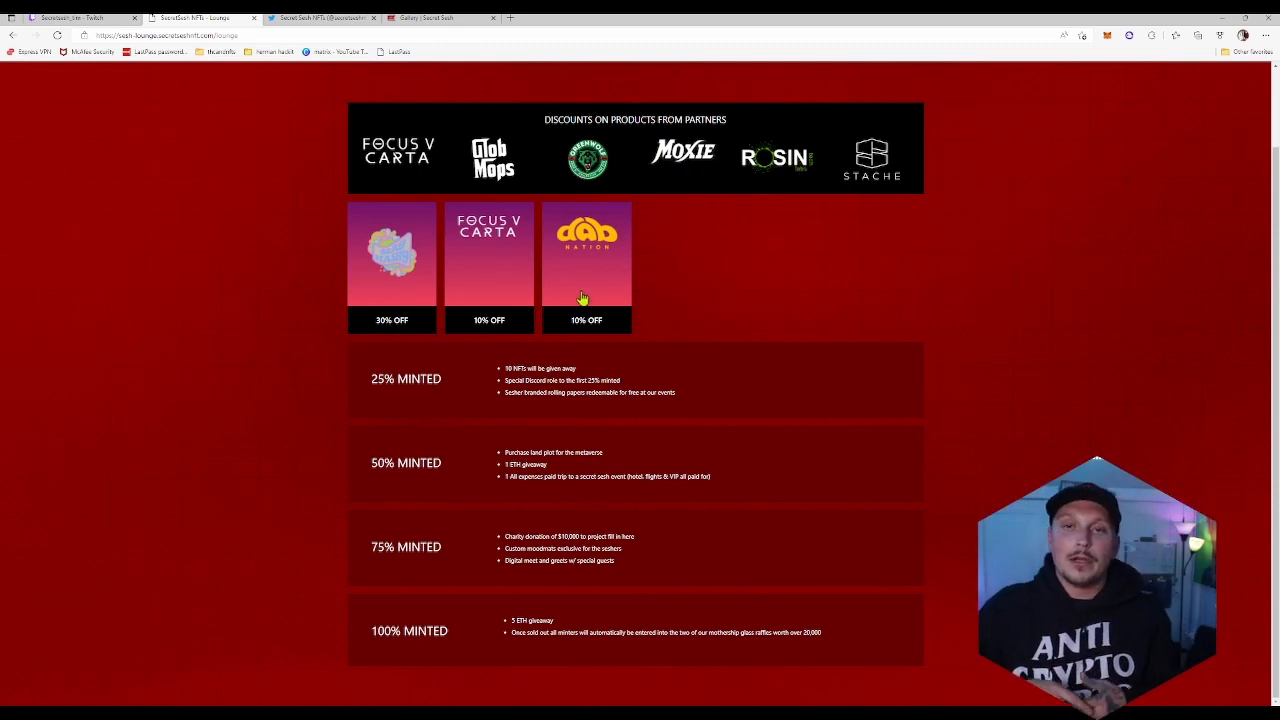
mouse_move(600, 264)
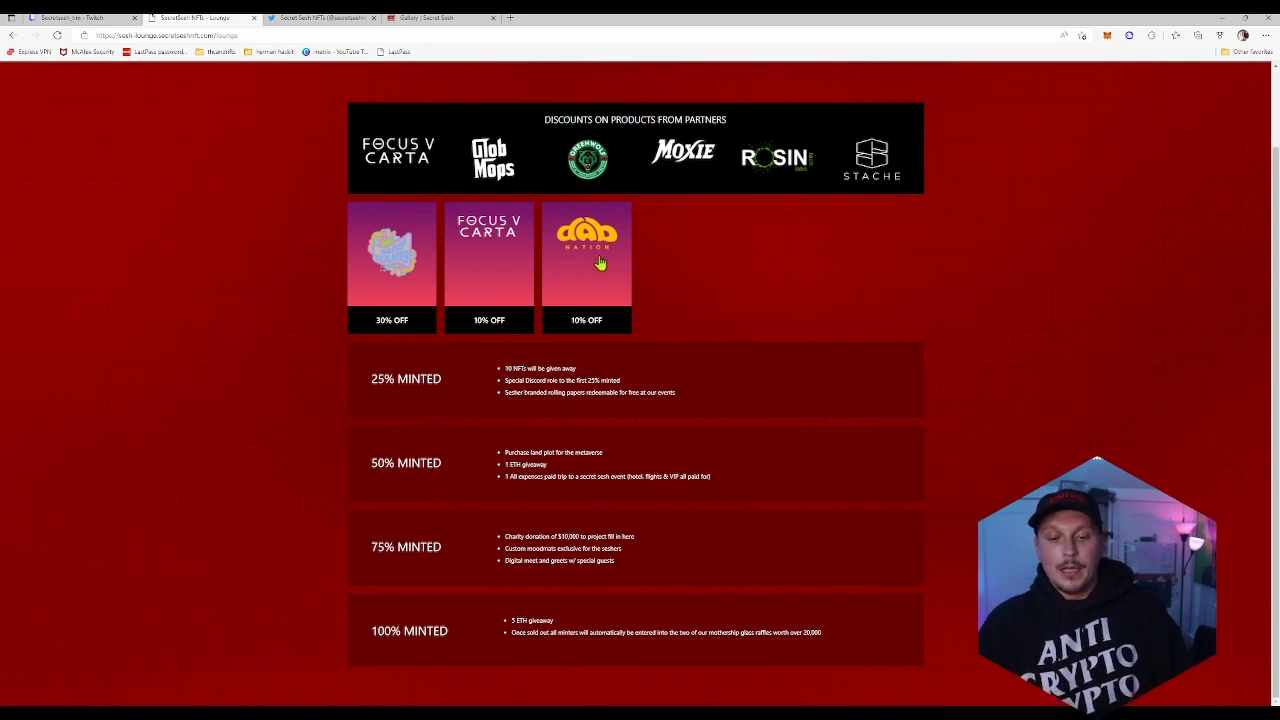
mouse_move(598, 292)
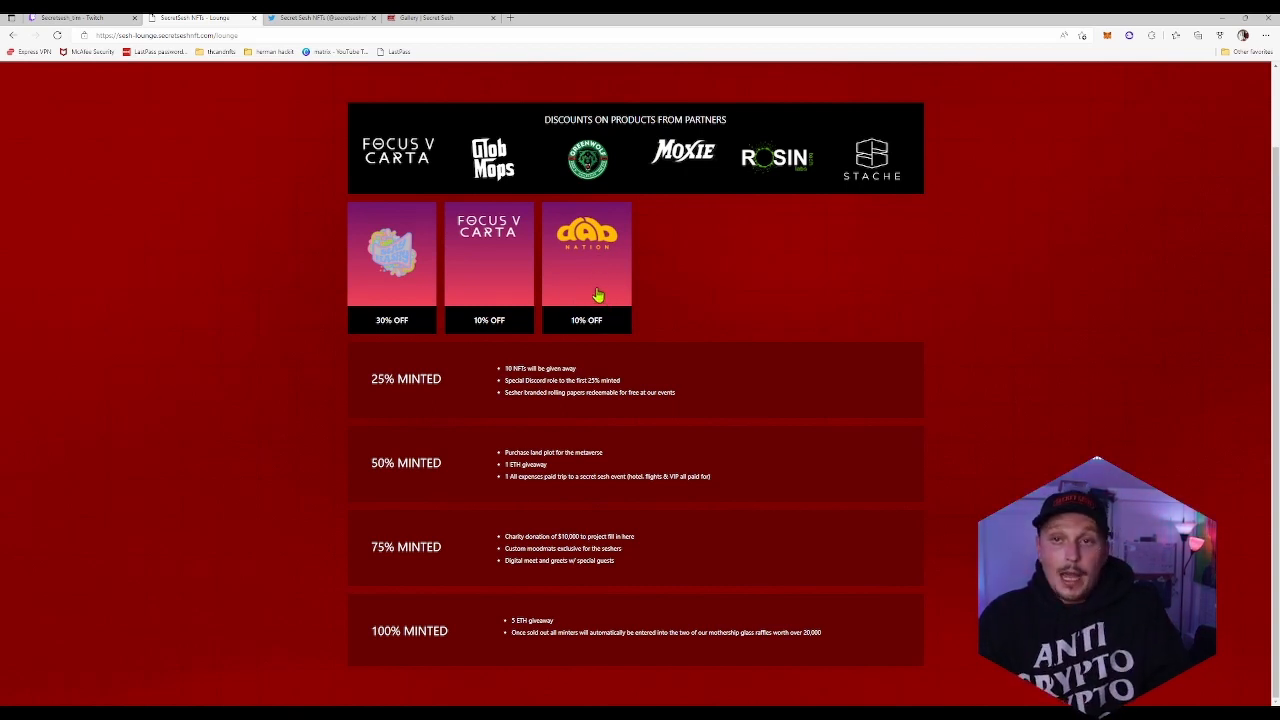
mouse_move(508, 298)
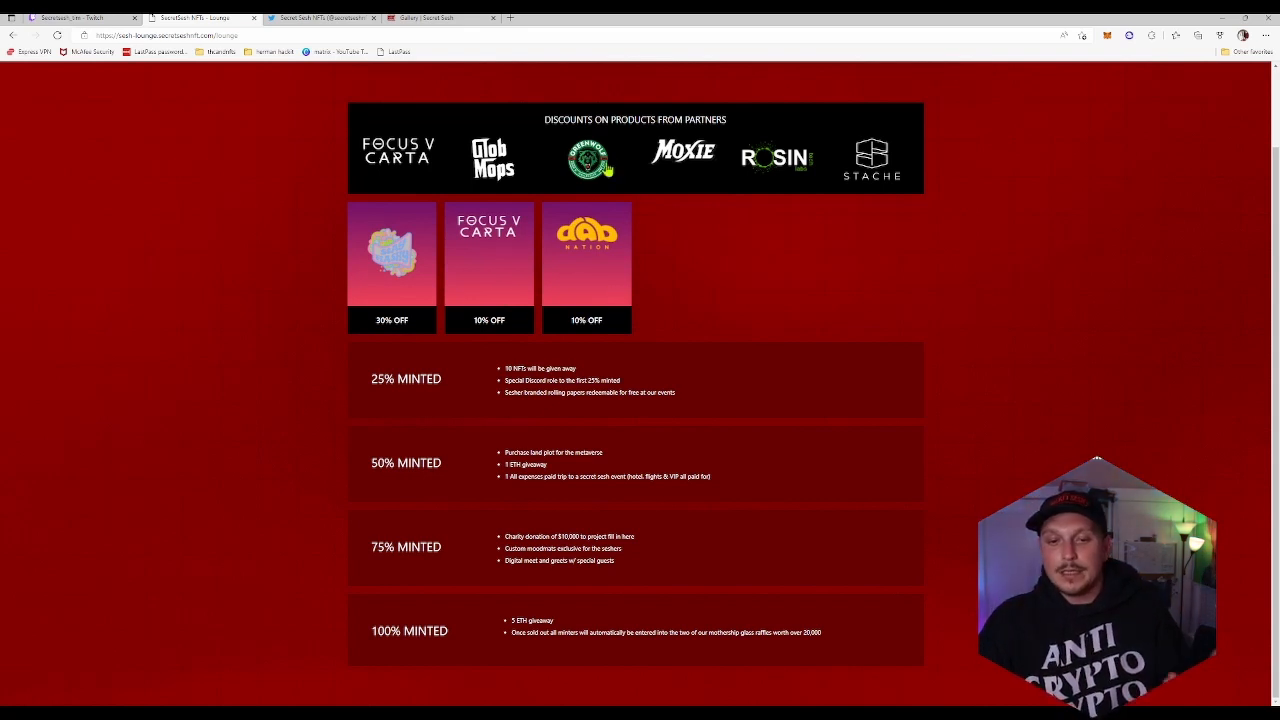
mouse_move(752, 200)
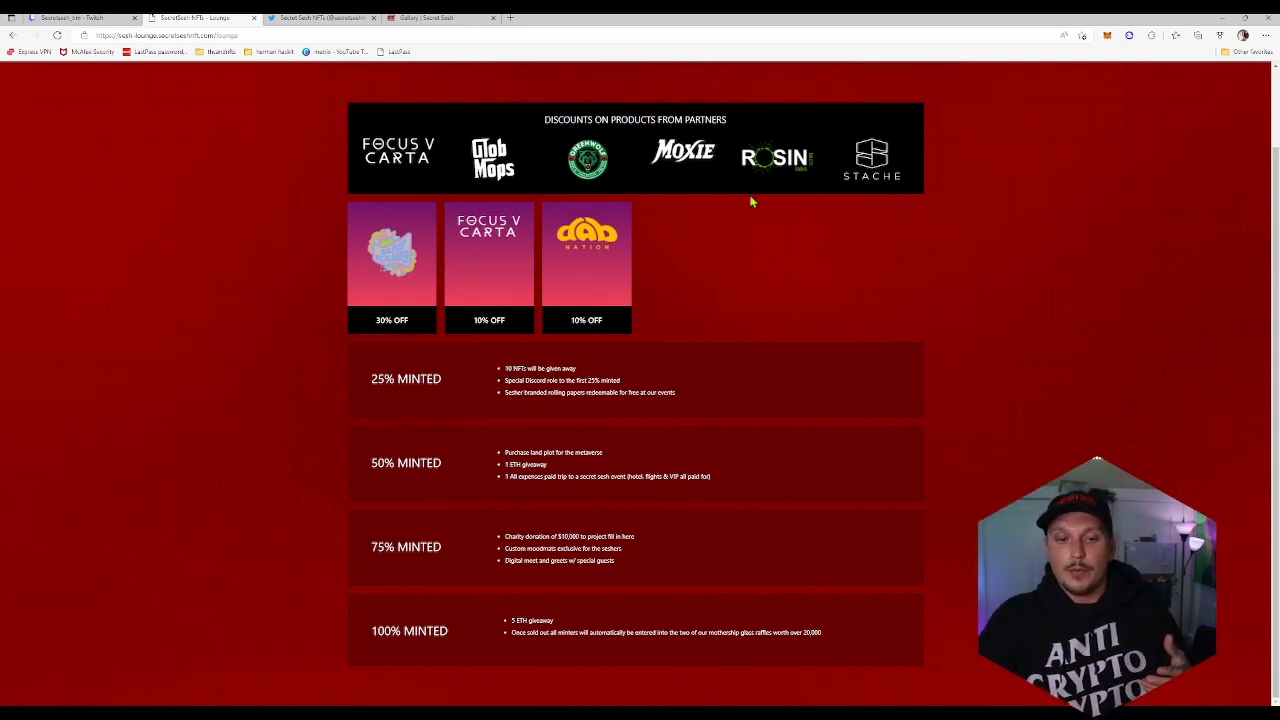
mouse_move(714, 272)
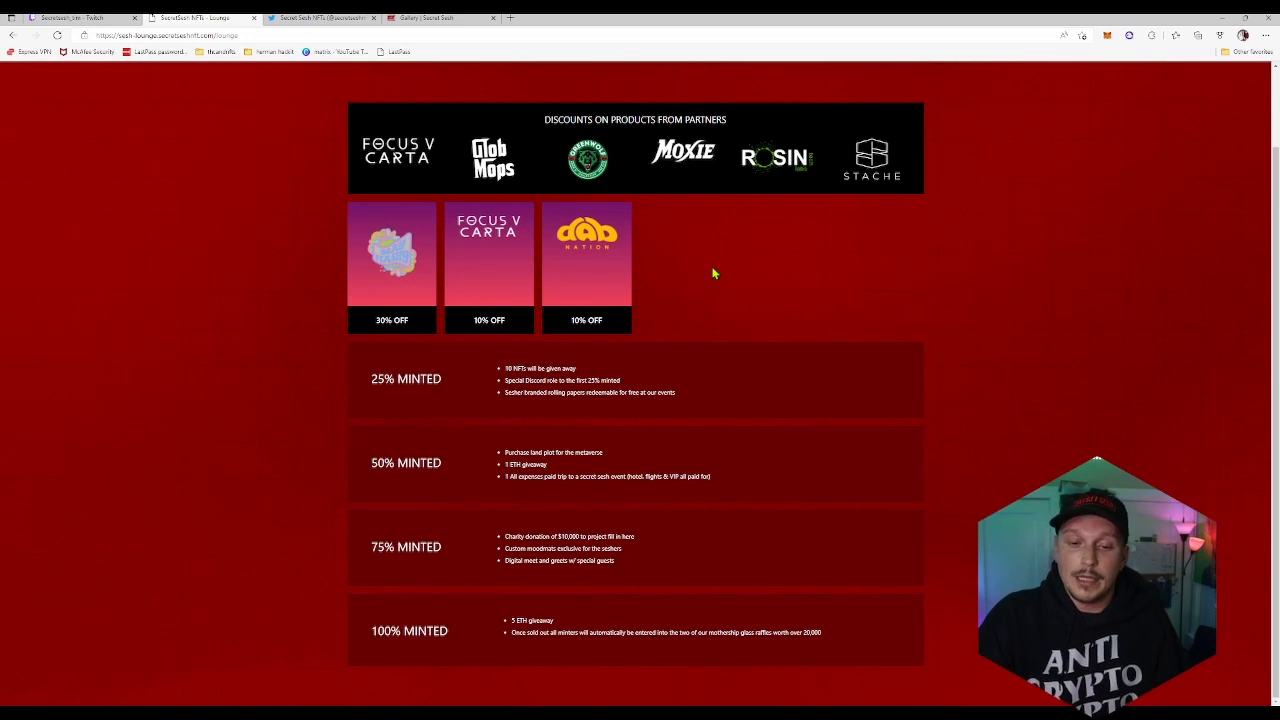
mouse_move(736, 178)
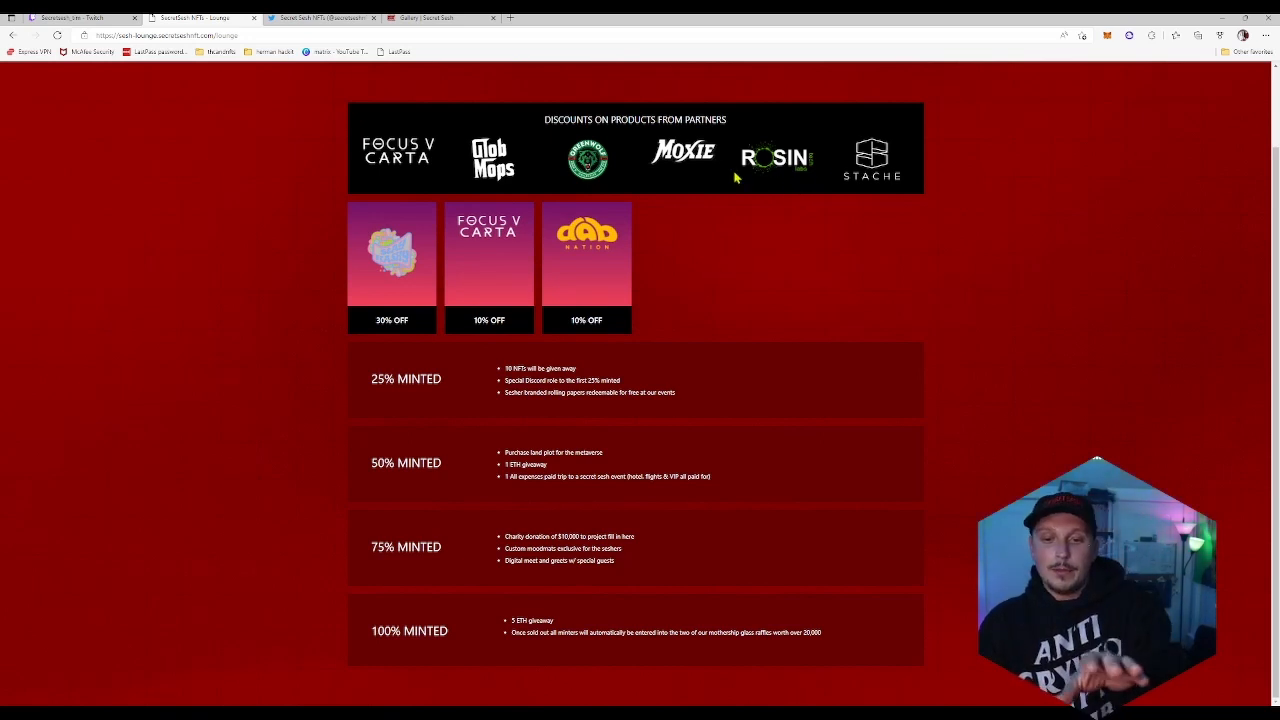
mouse_move(656, 284)
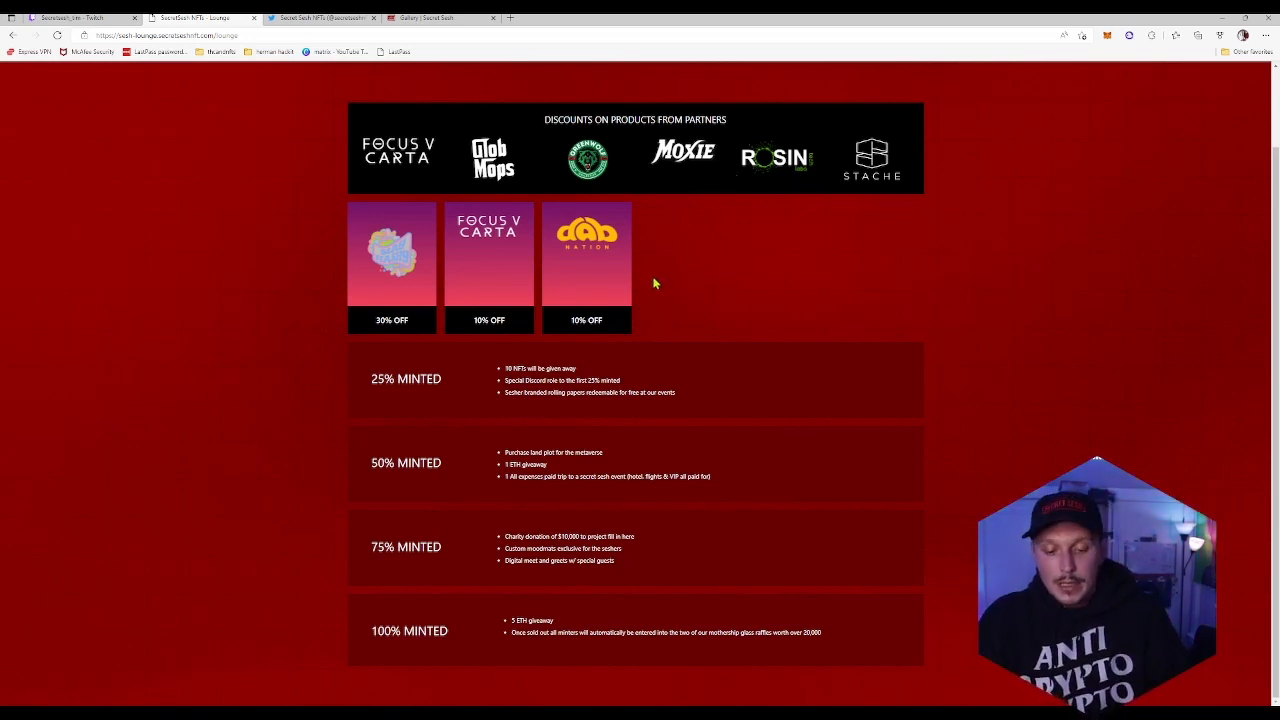
scroll("up", 3)
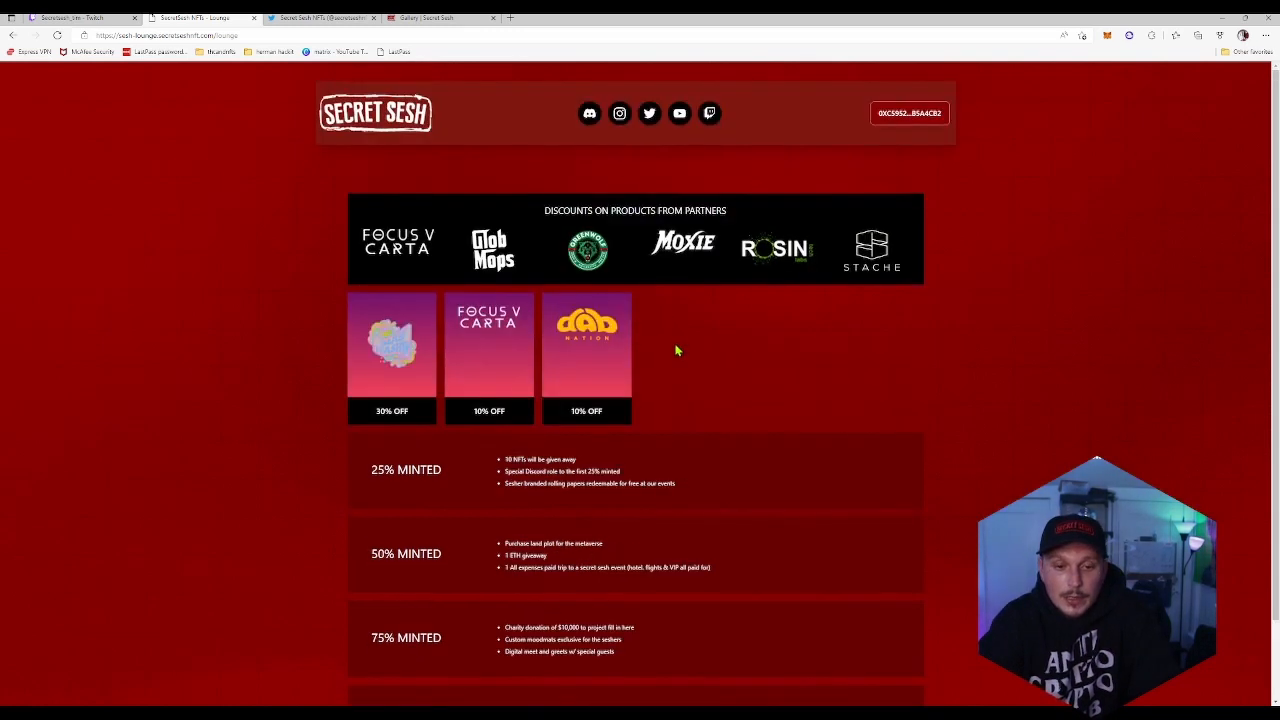
mouse_move(830, 180)
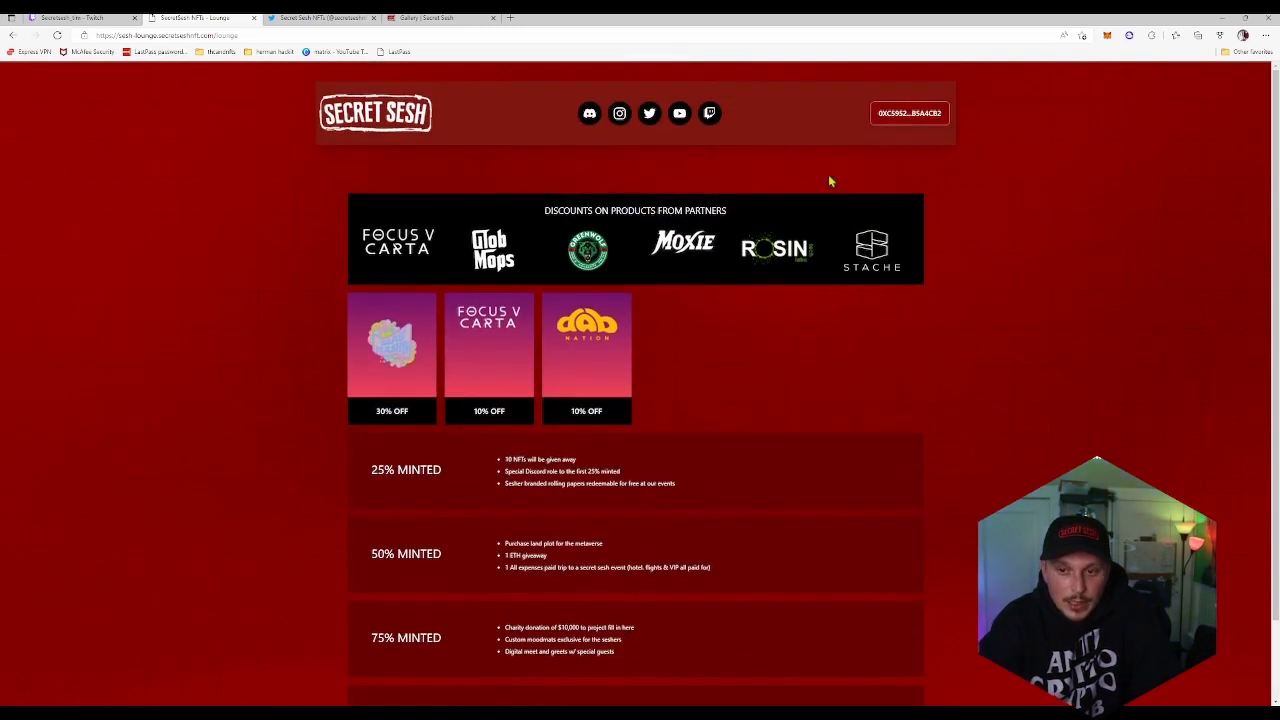
Bring up the Secret Sesh NFTs Discord server's #important-links channel with its official links
scroll("down", 3)
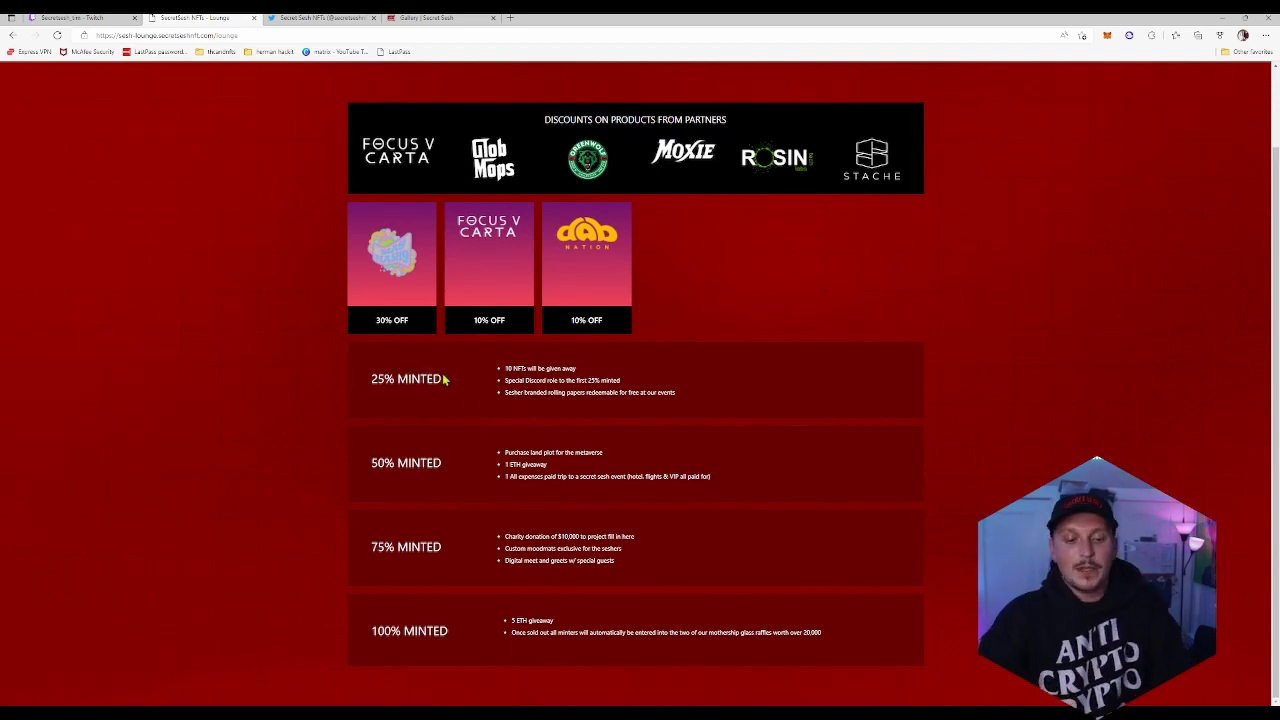
mouse_move(476, 404)
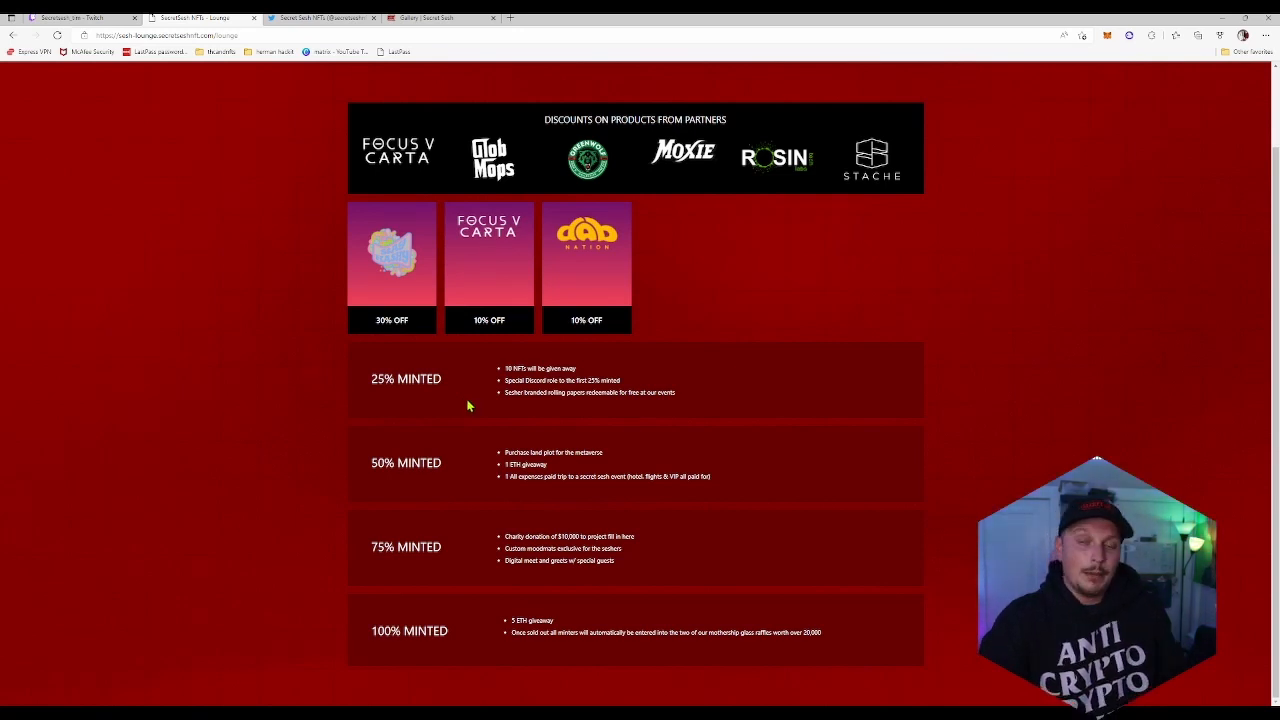
mouse_move(476, 412)
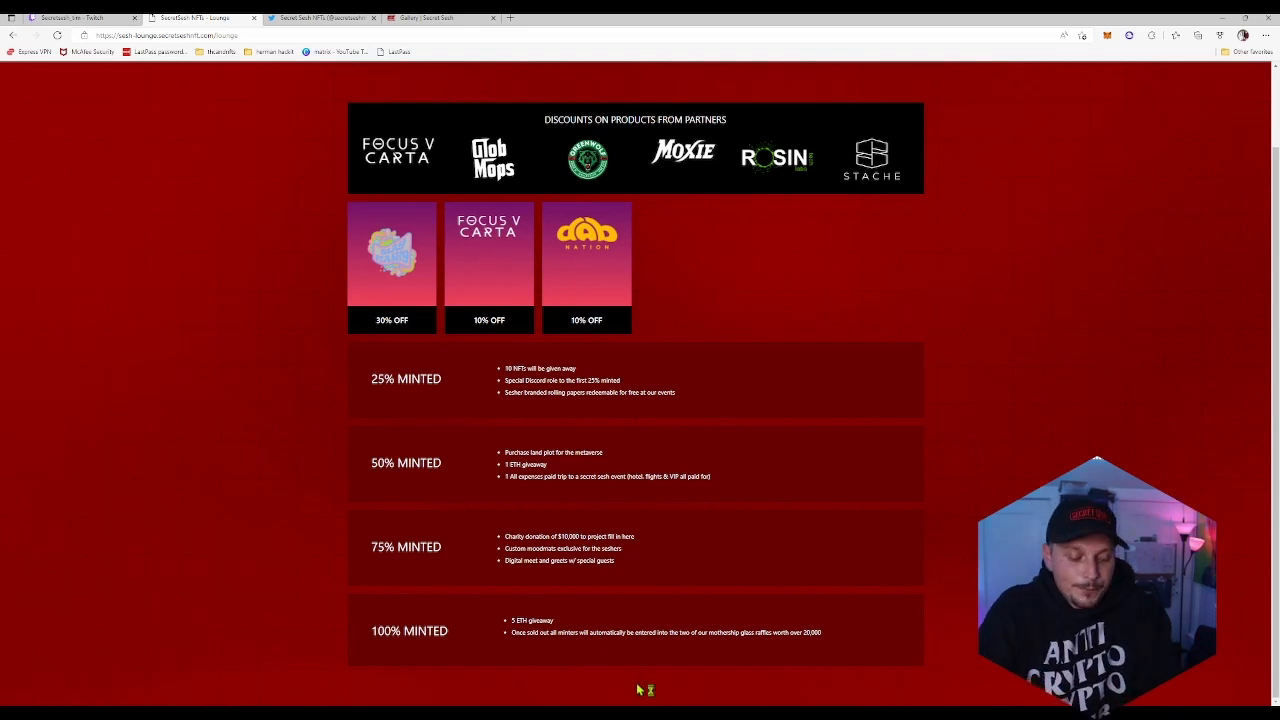
mouse_move(640, 688)
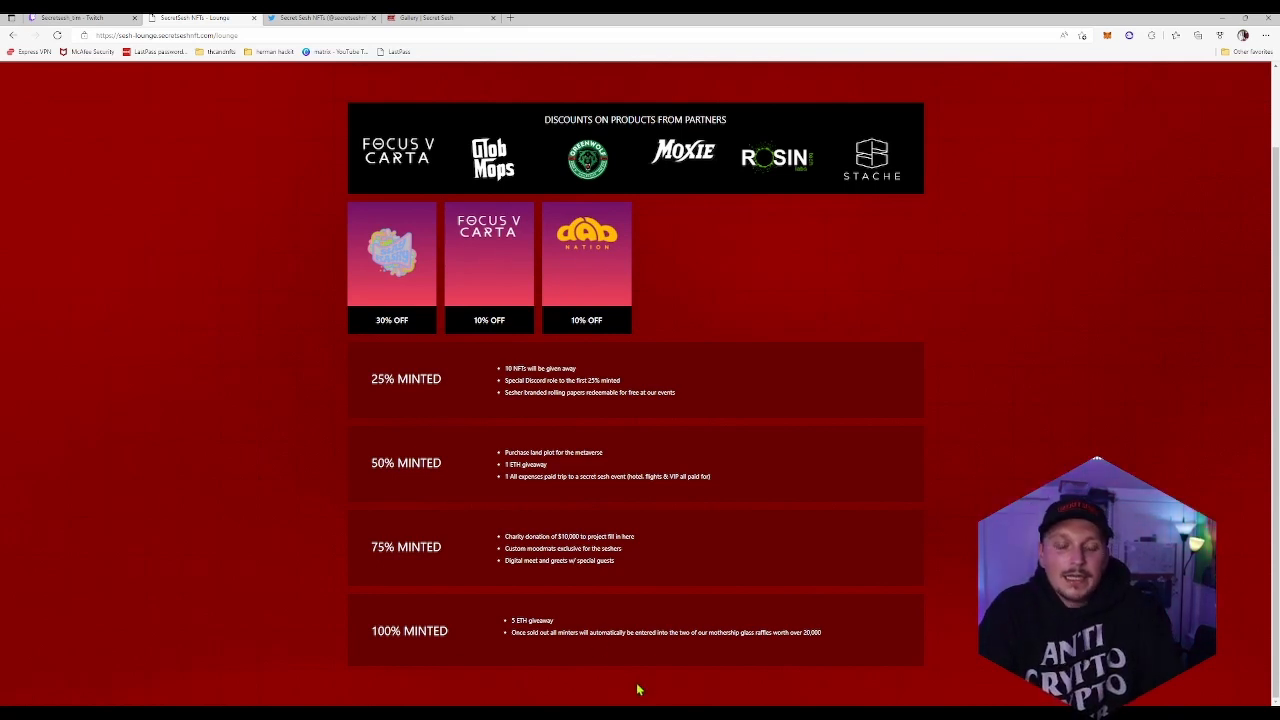
mouse_move(632, 672)
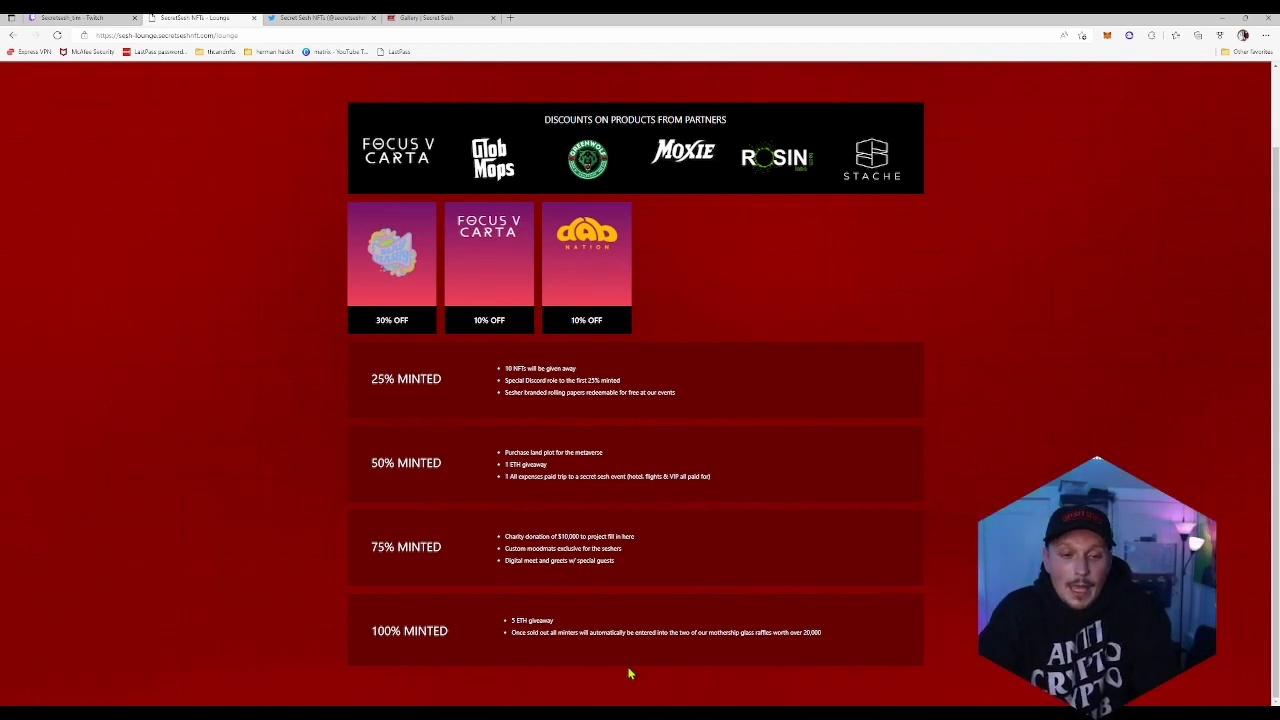
mouse_move(624, 672)
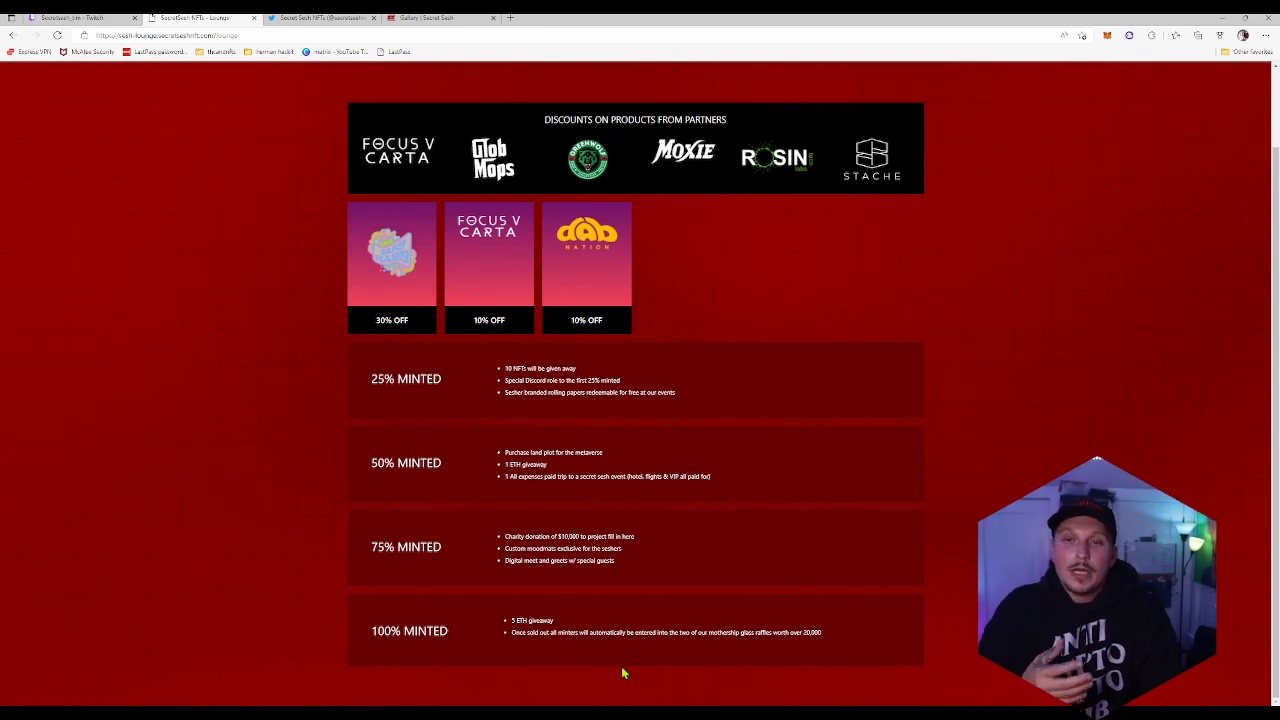
scroll("up", 3)
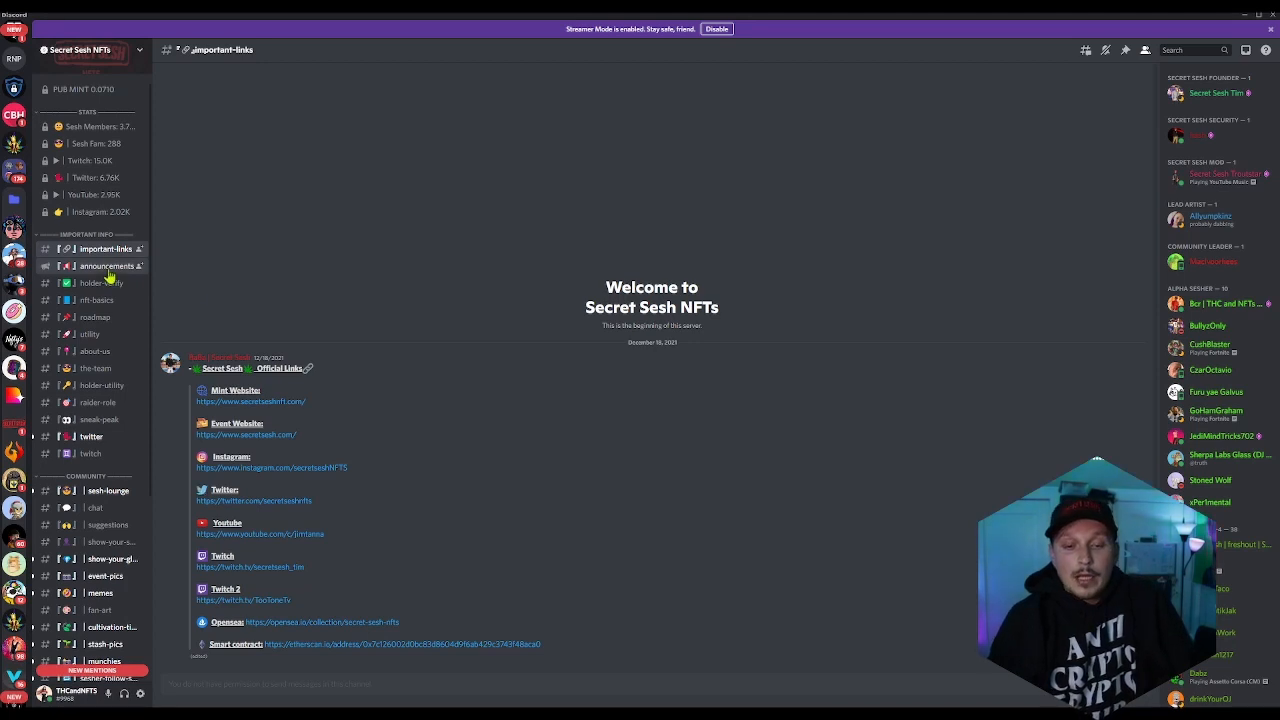
left_click(108, 266)
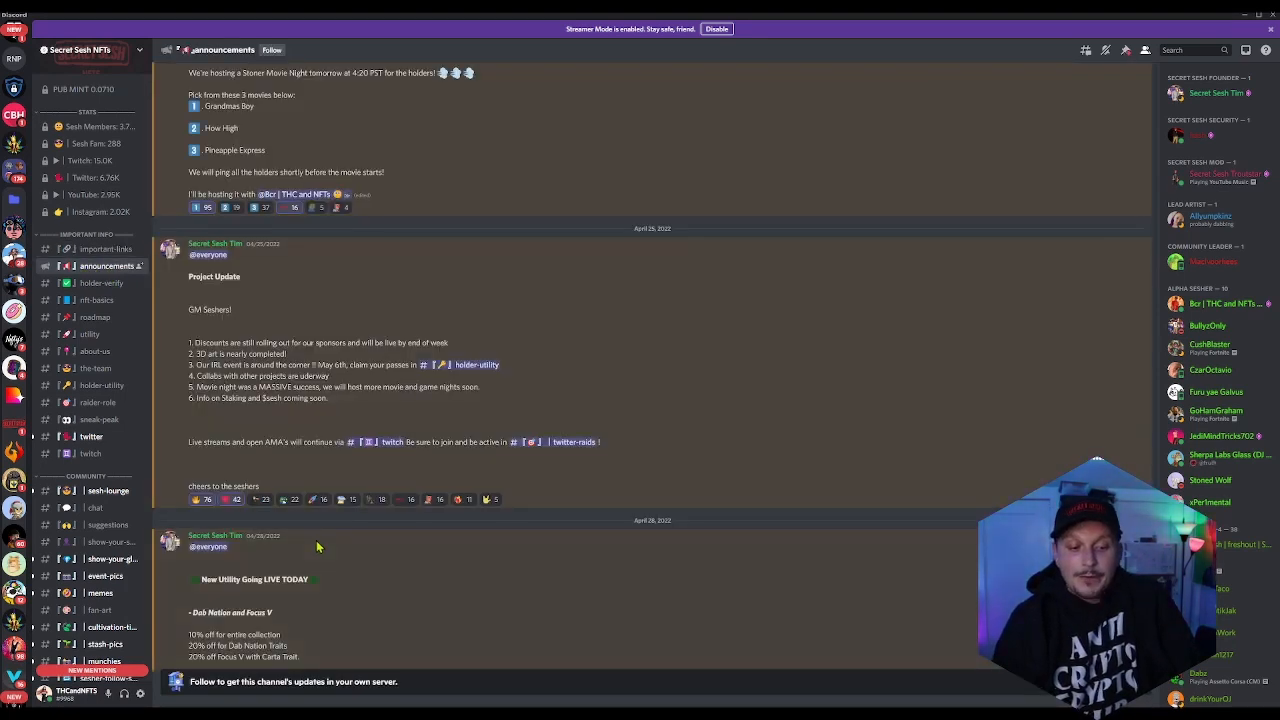
mouse_move(338, 588)
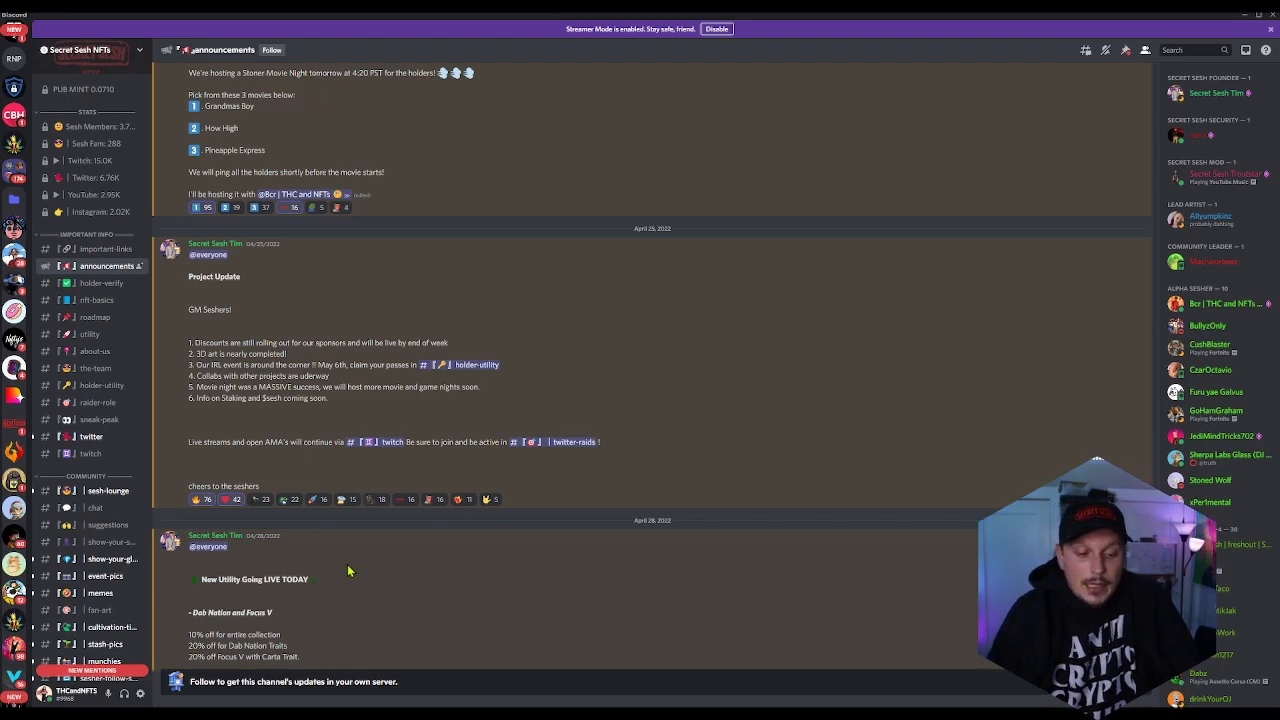
scroll("down", 3)
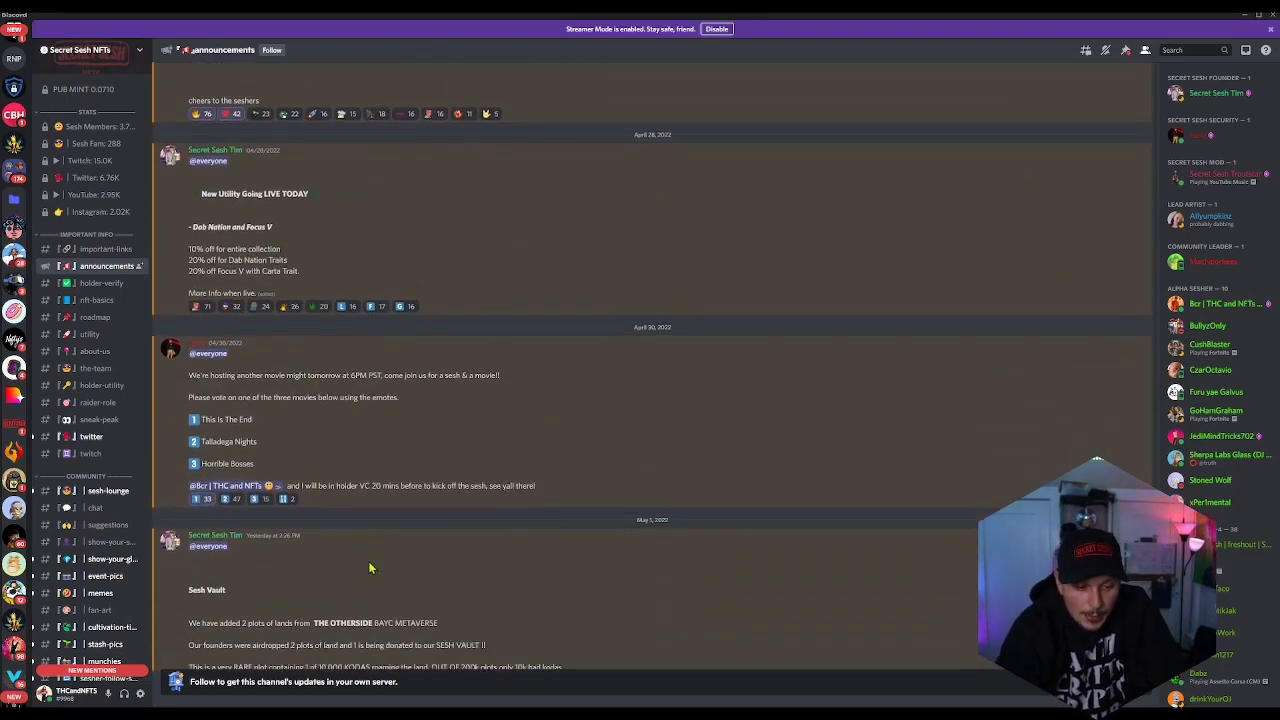
scroll("down", 3)
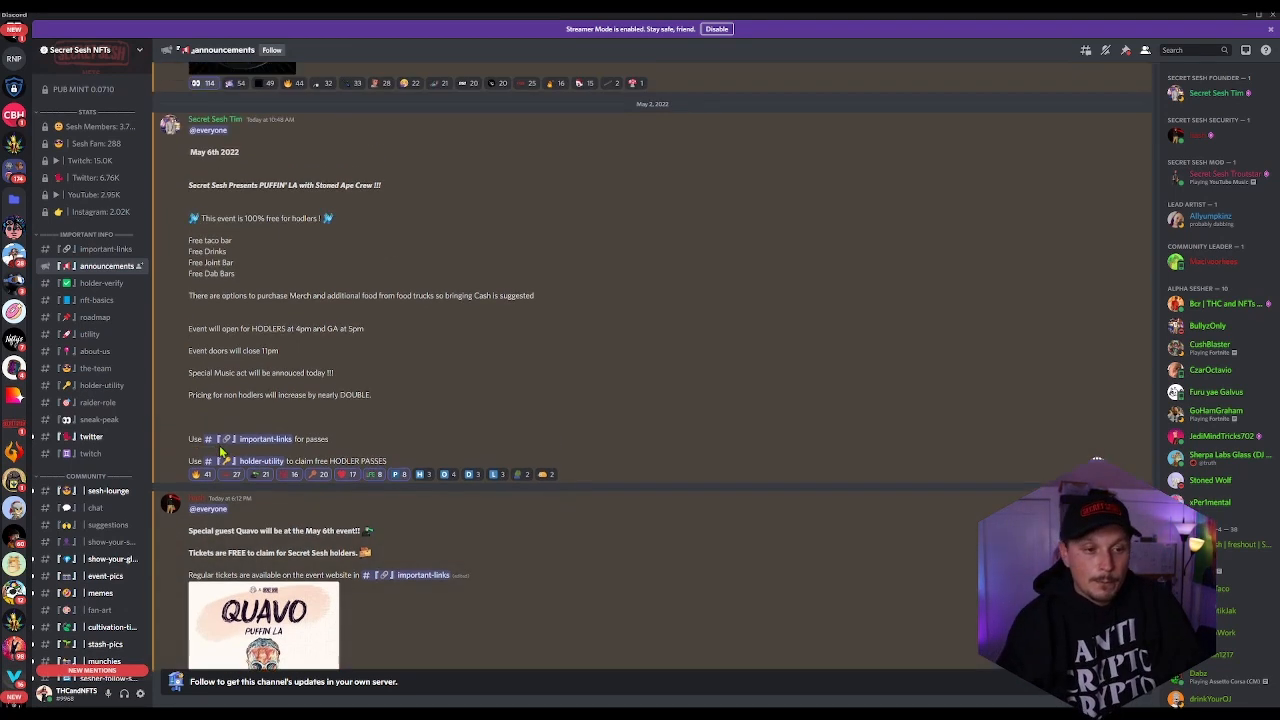
scroll("up", 3)
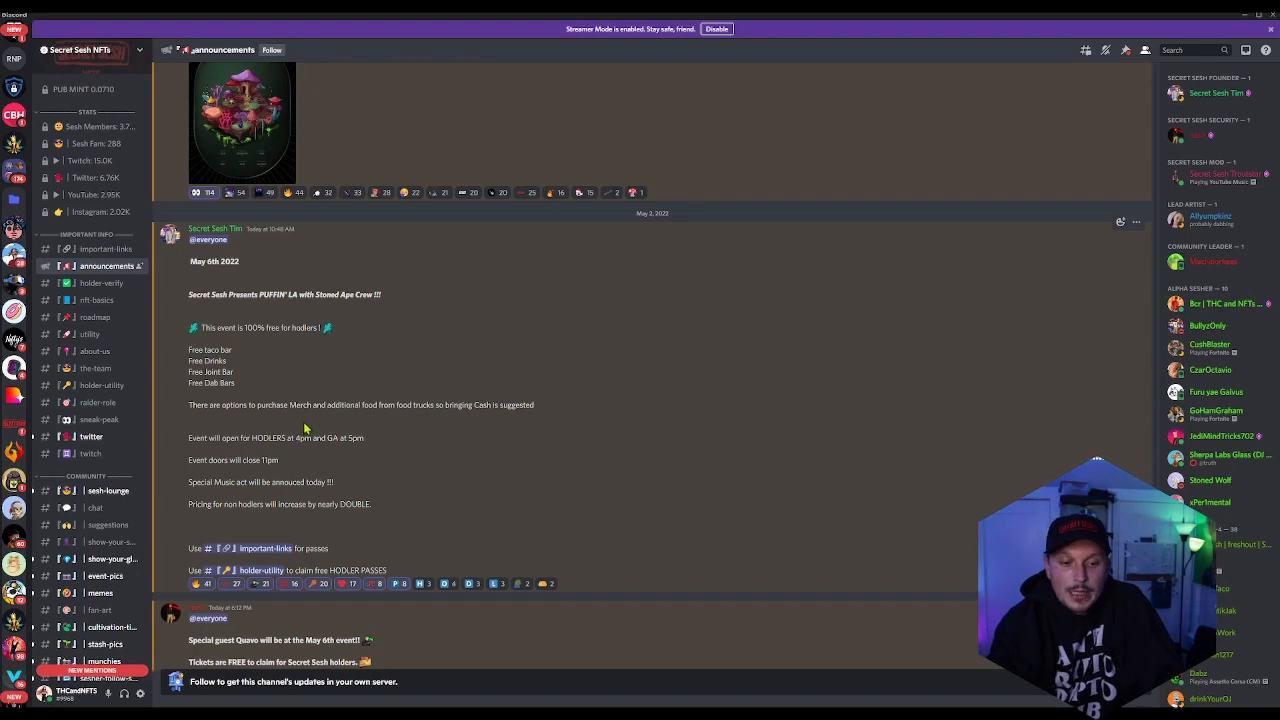
scroll("up", 3)
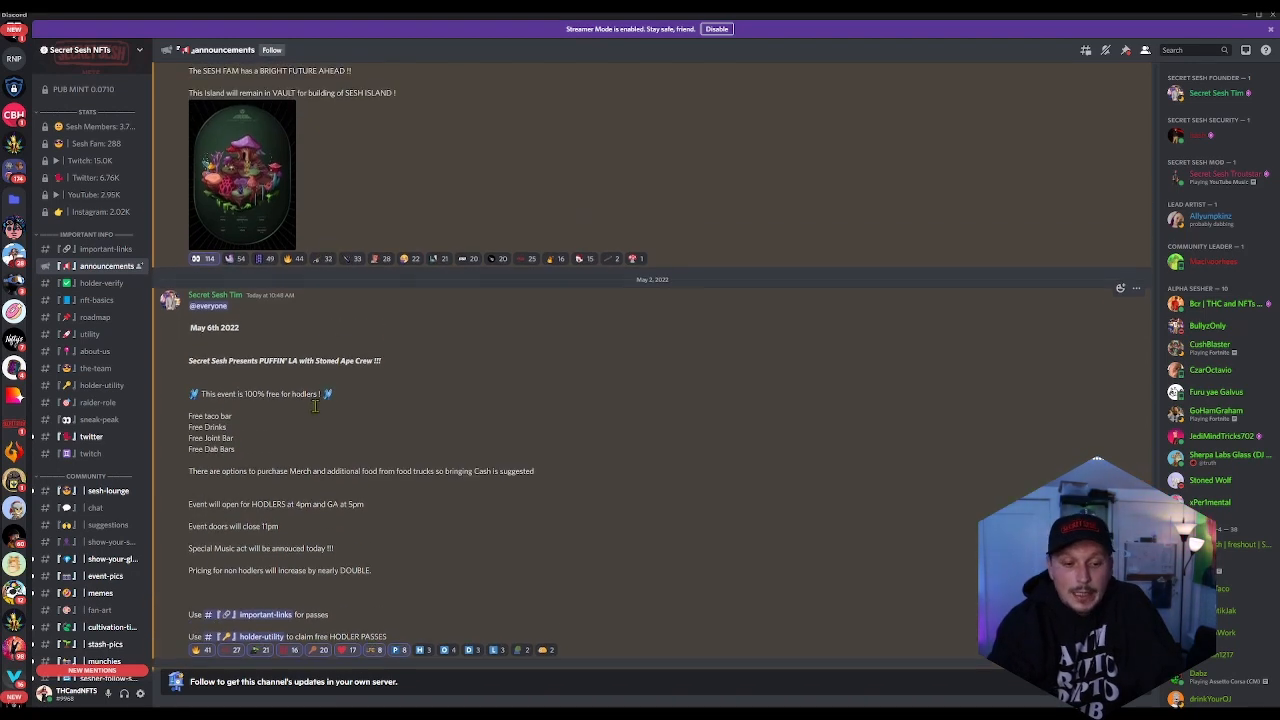
scroll("up", 3)
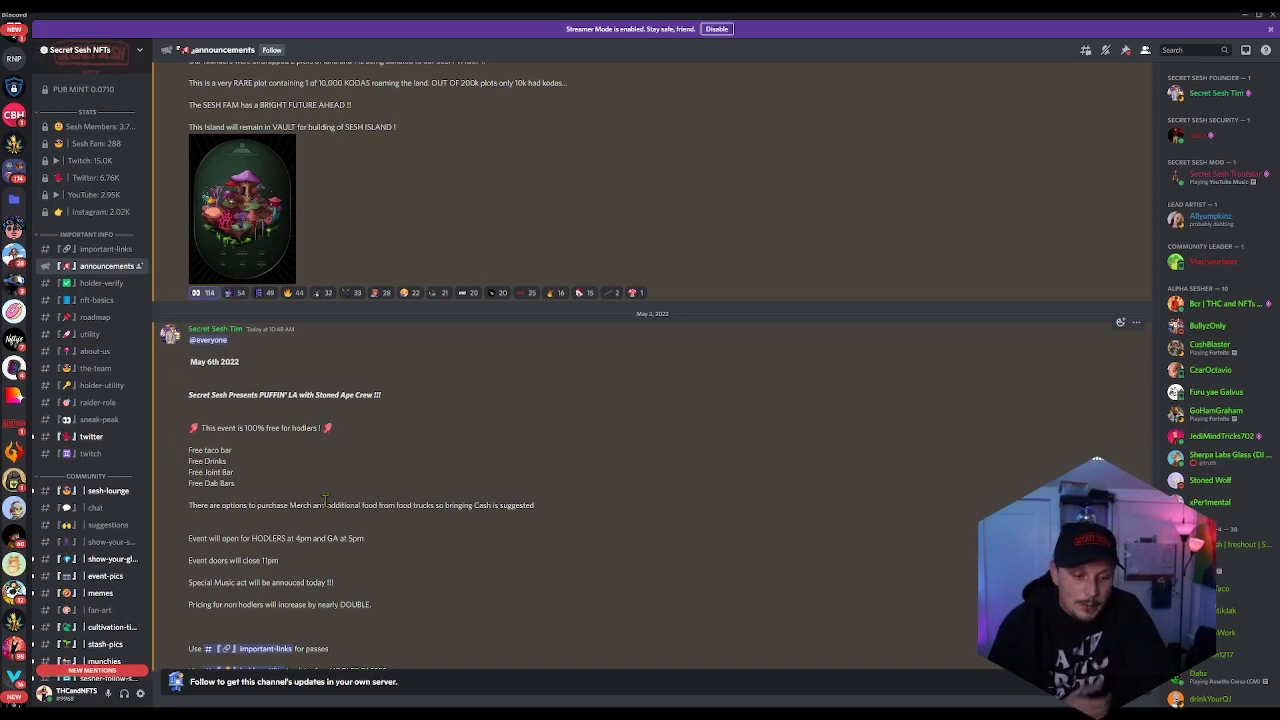
scroll("up", 3)
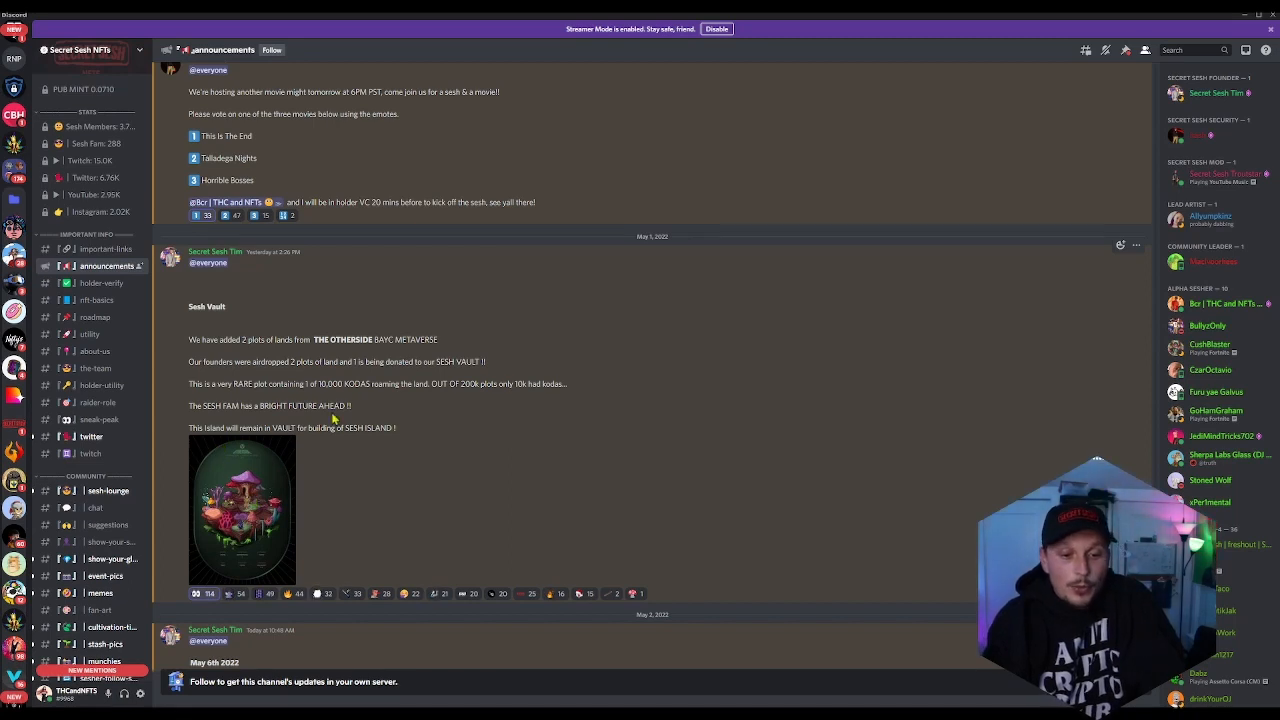
mouse_move(324, 430)
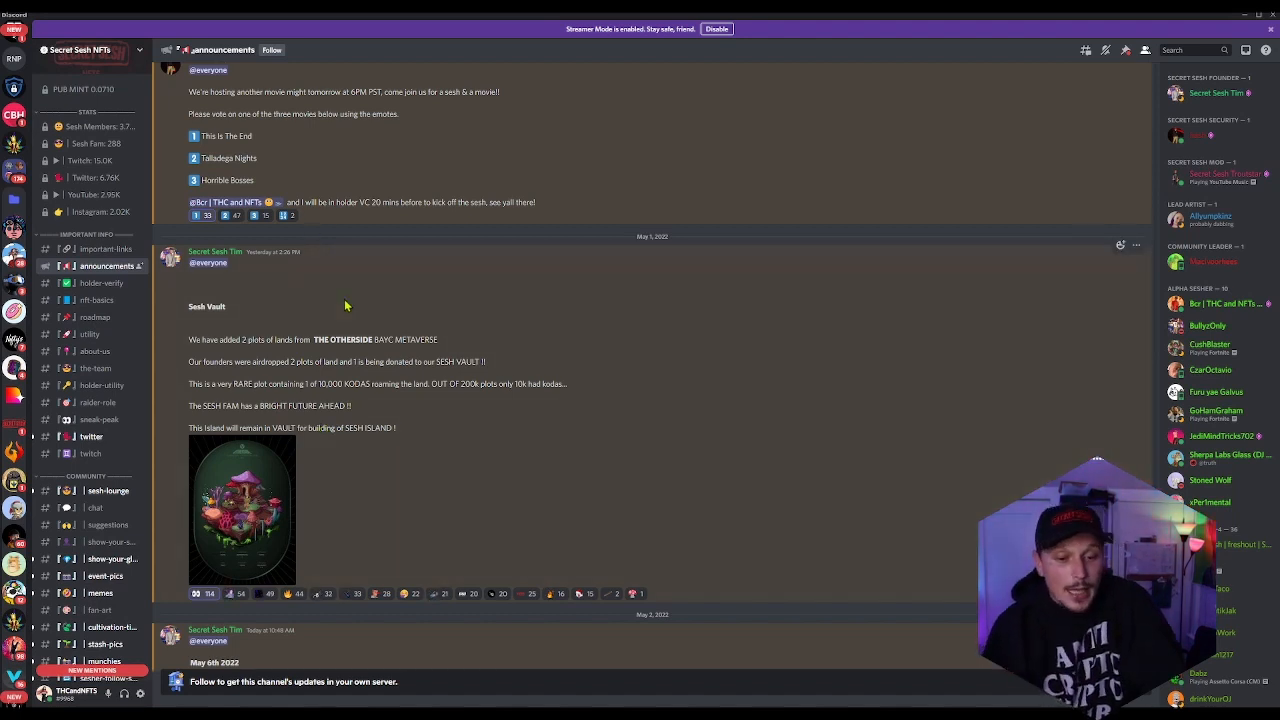
mouse_move(484, 388)
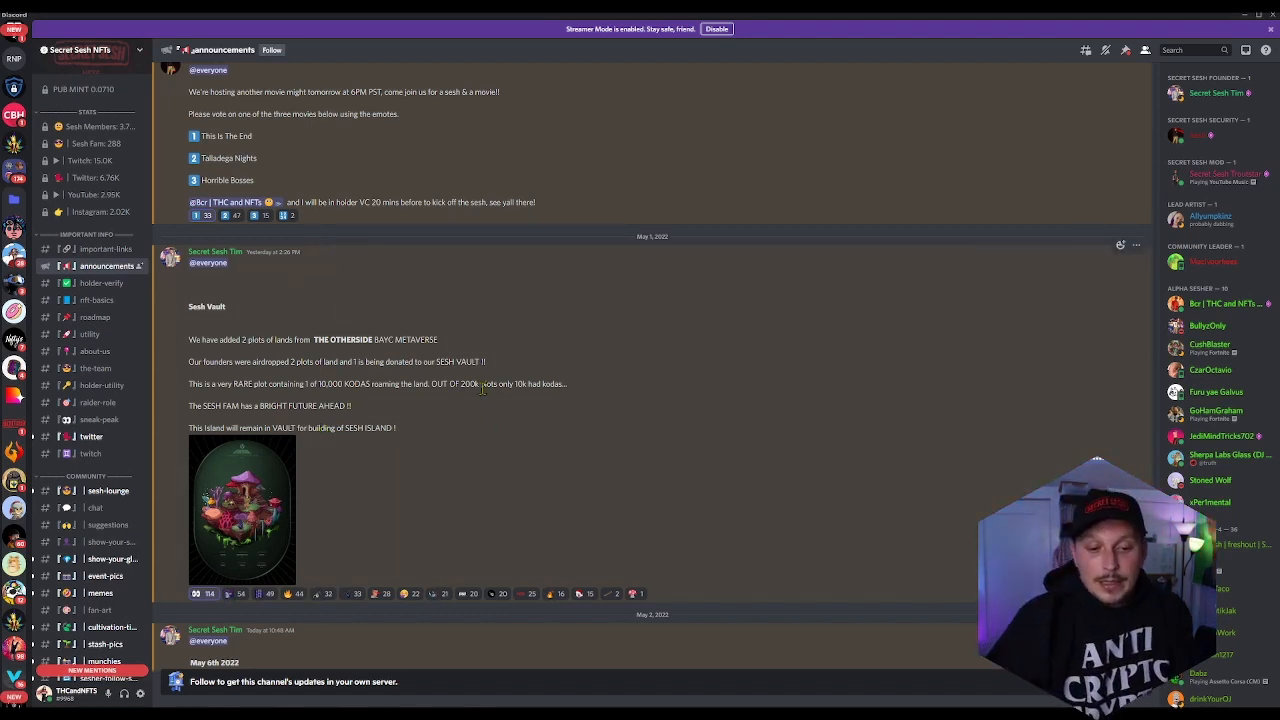
mouse_move(550, 398)
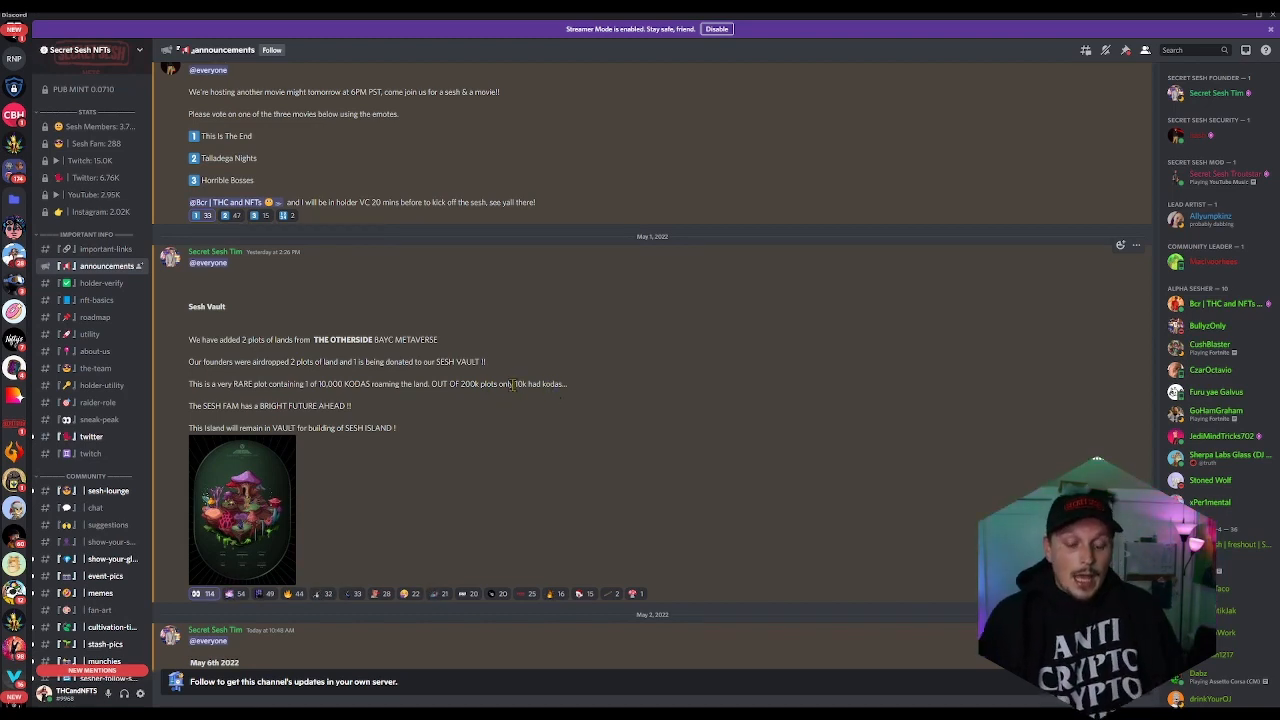
mouse_move(260, 396)
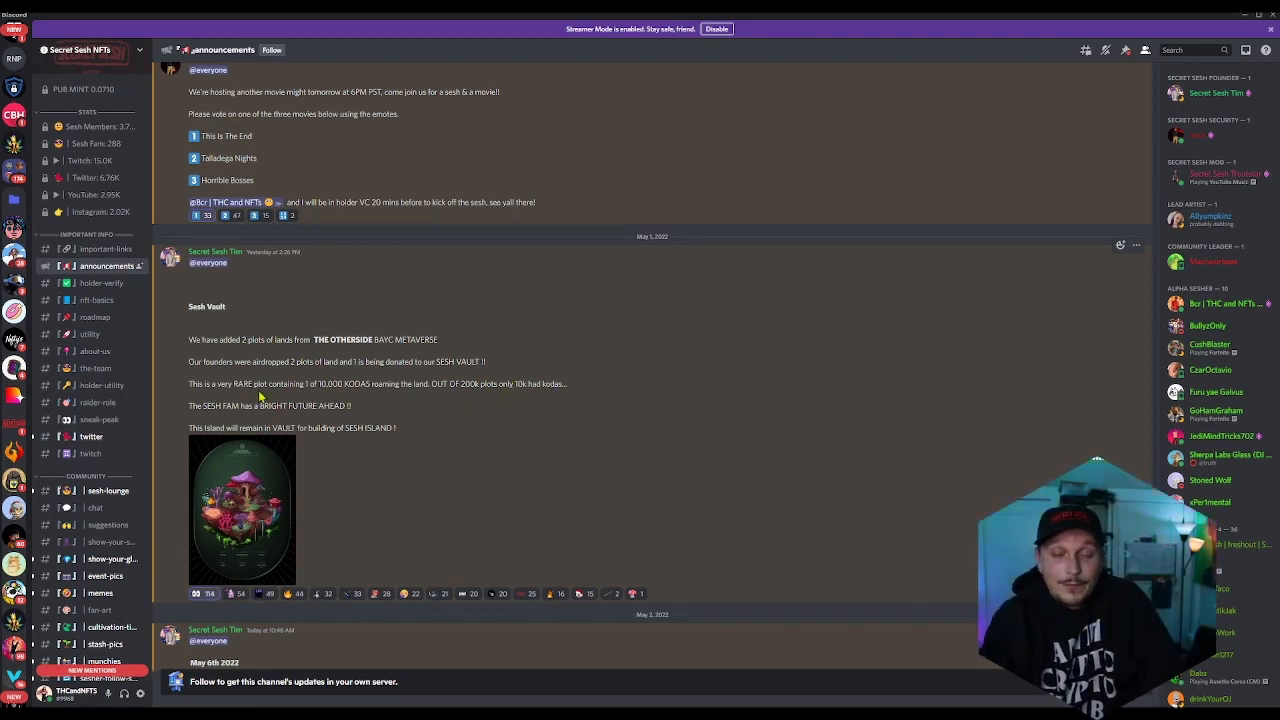
mouse_move(376, 496)
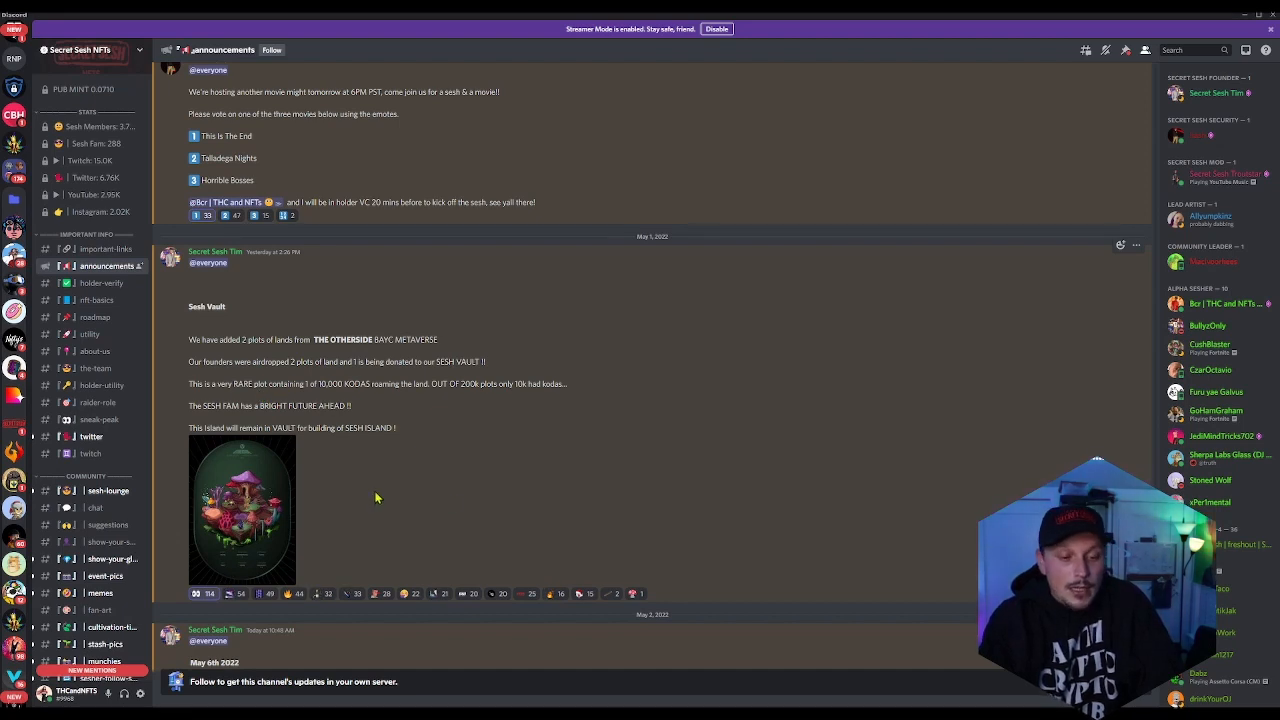
Scroll back up through earlier posts in the #announcements channel
scroll("down", 3)
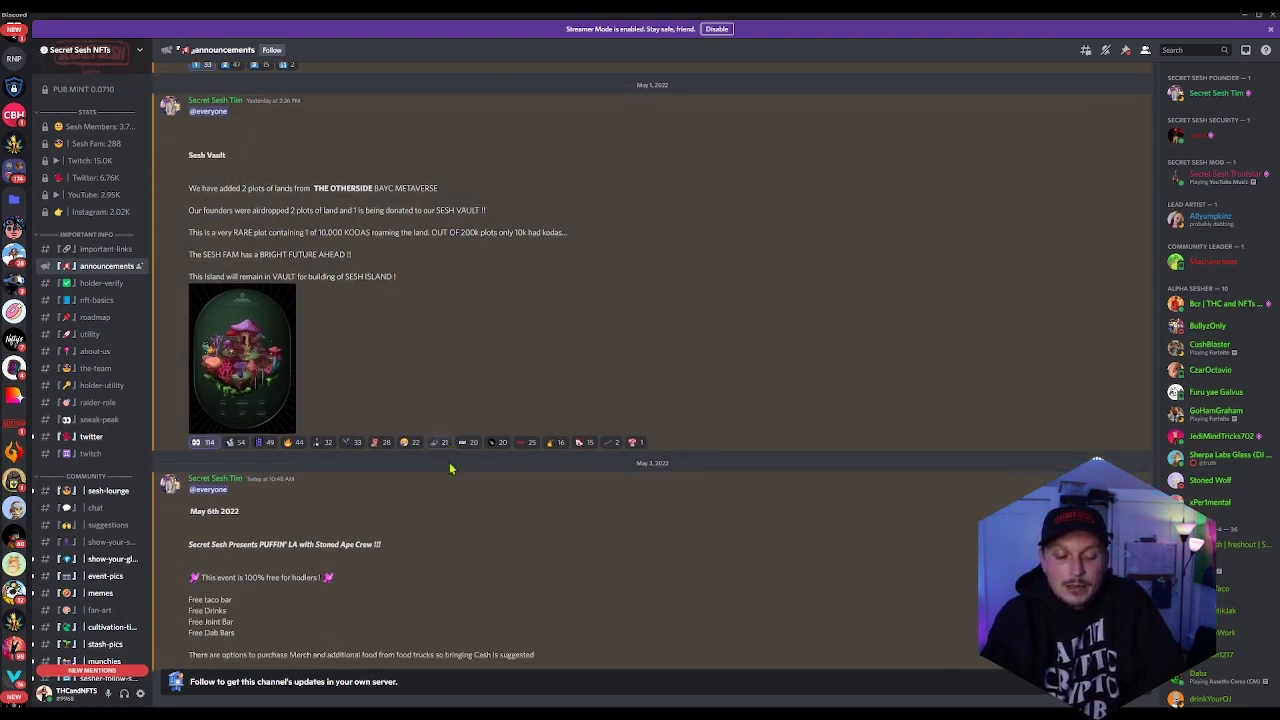
scroll("up", 3)
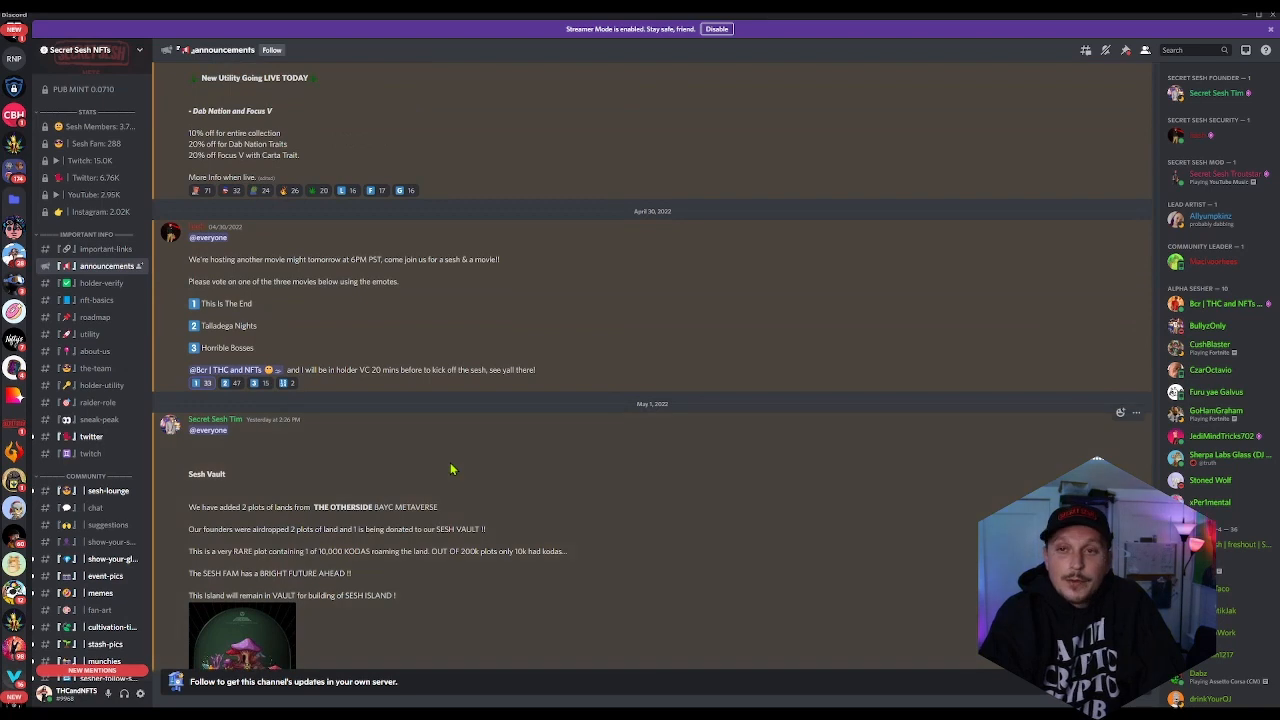
scroll("up", 3)
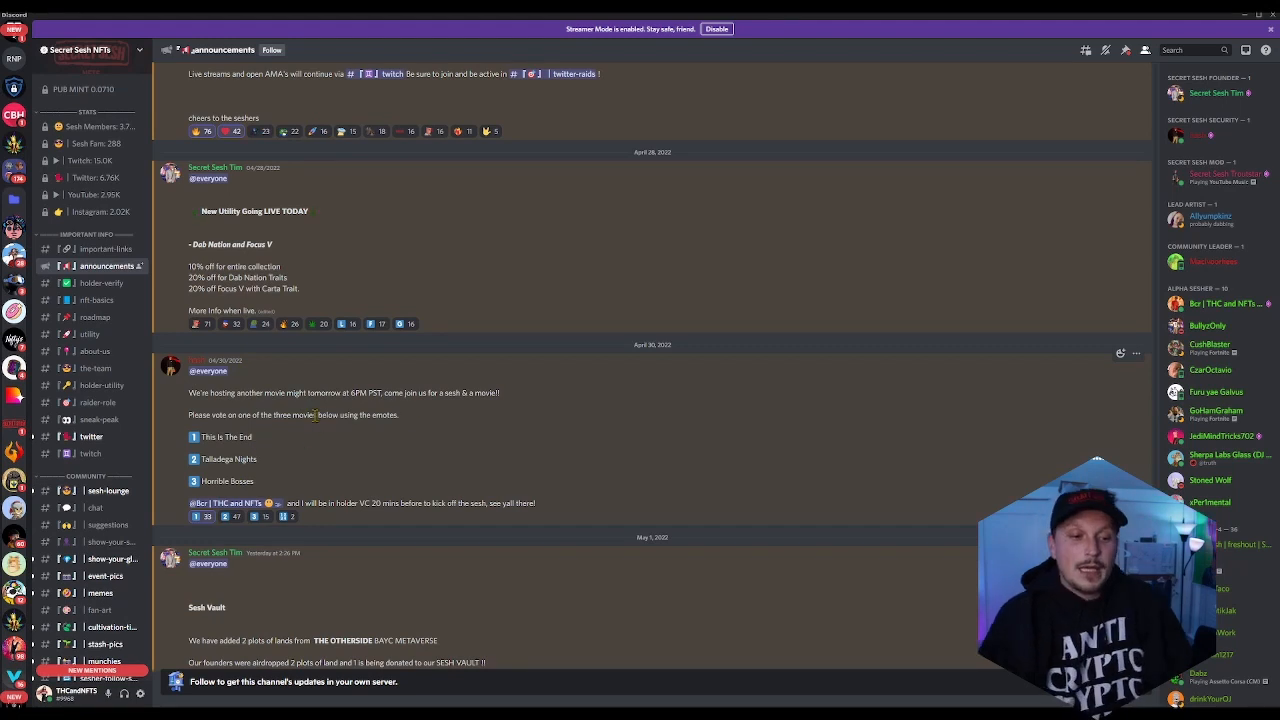
scroll("up", 3)
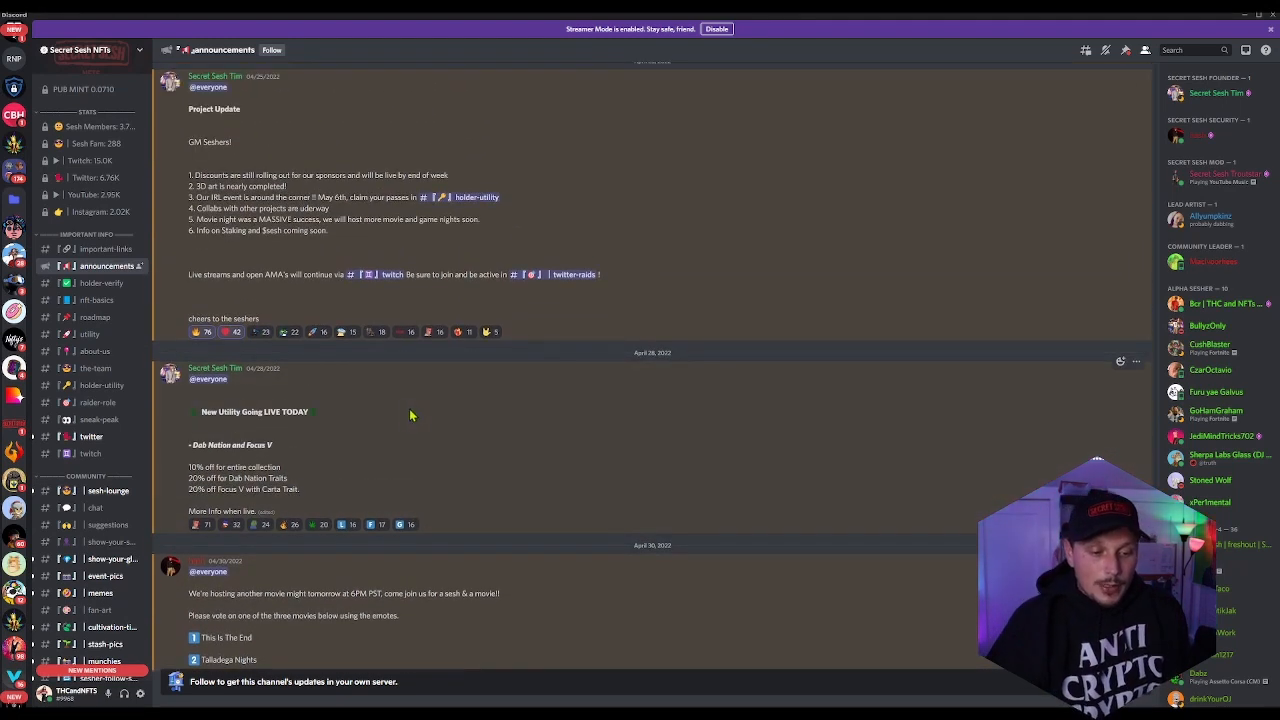
scroll("up", 3)
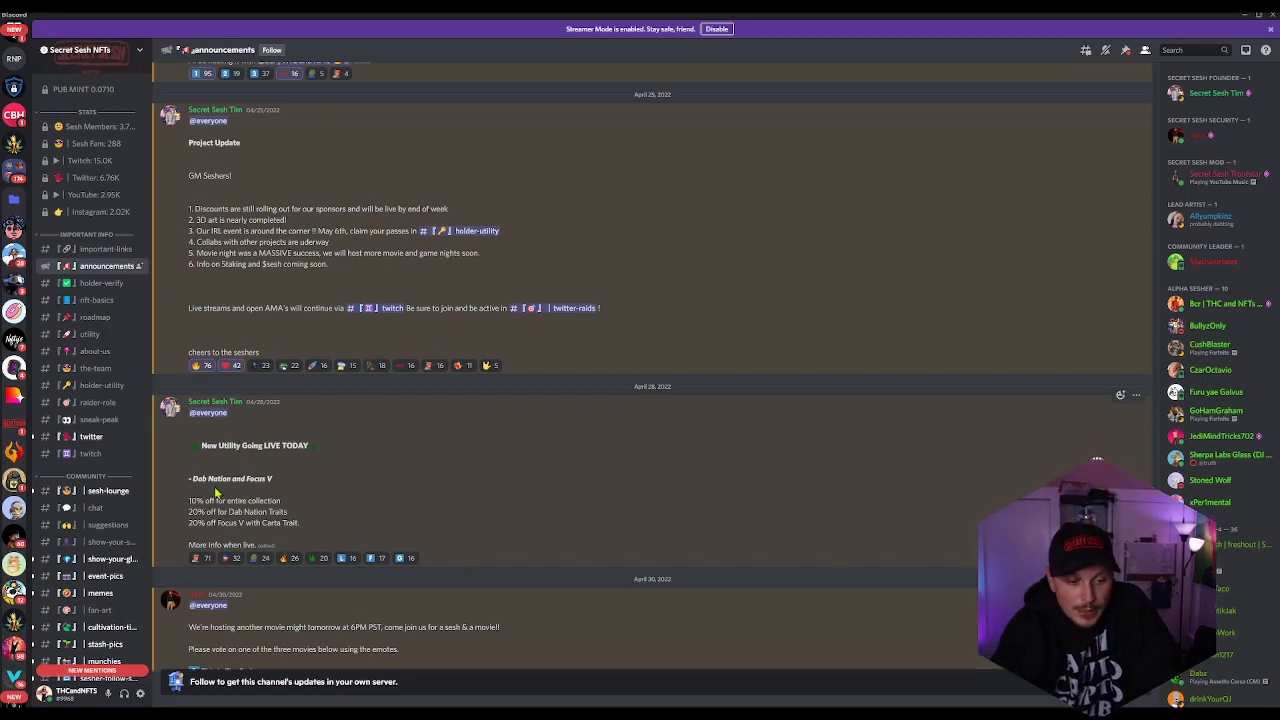
scroll("up", 3)
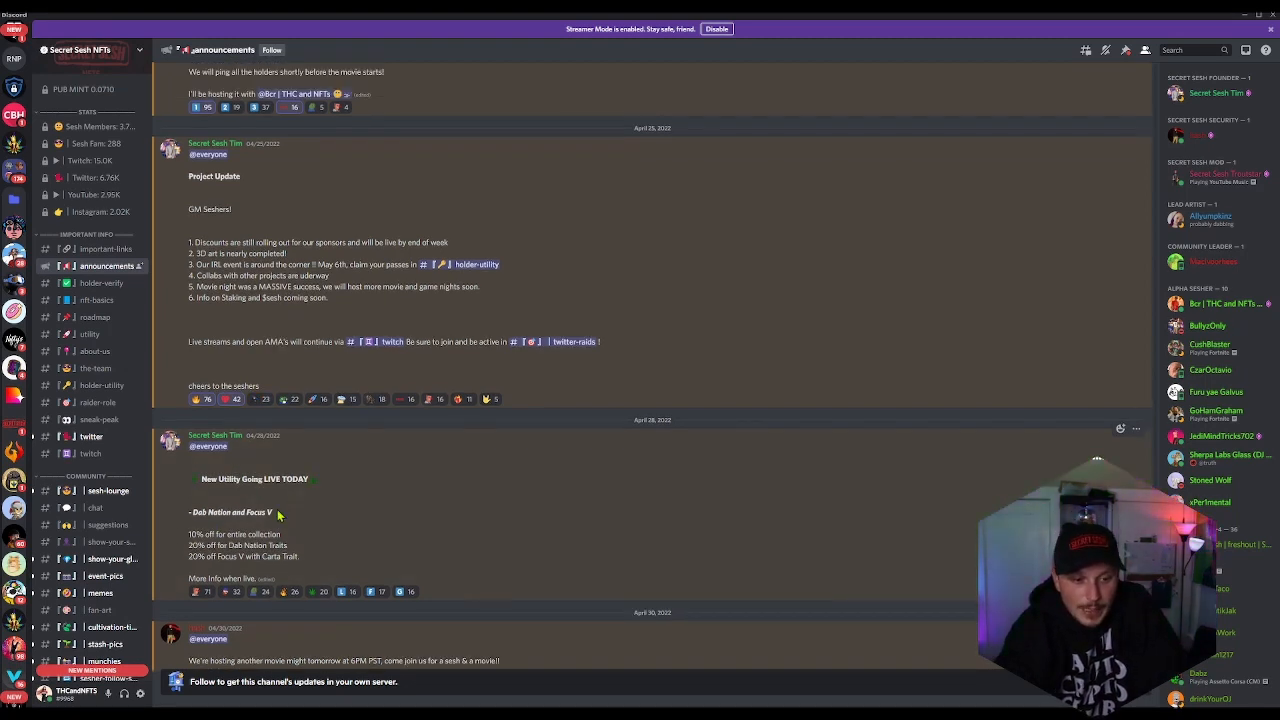
scroll("up", 3)
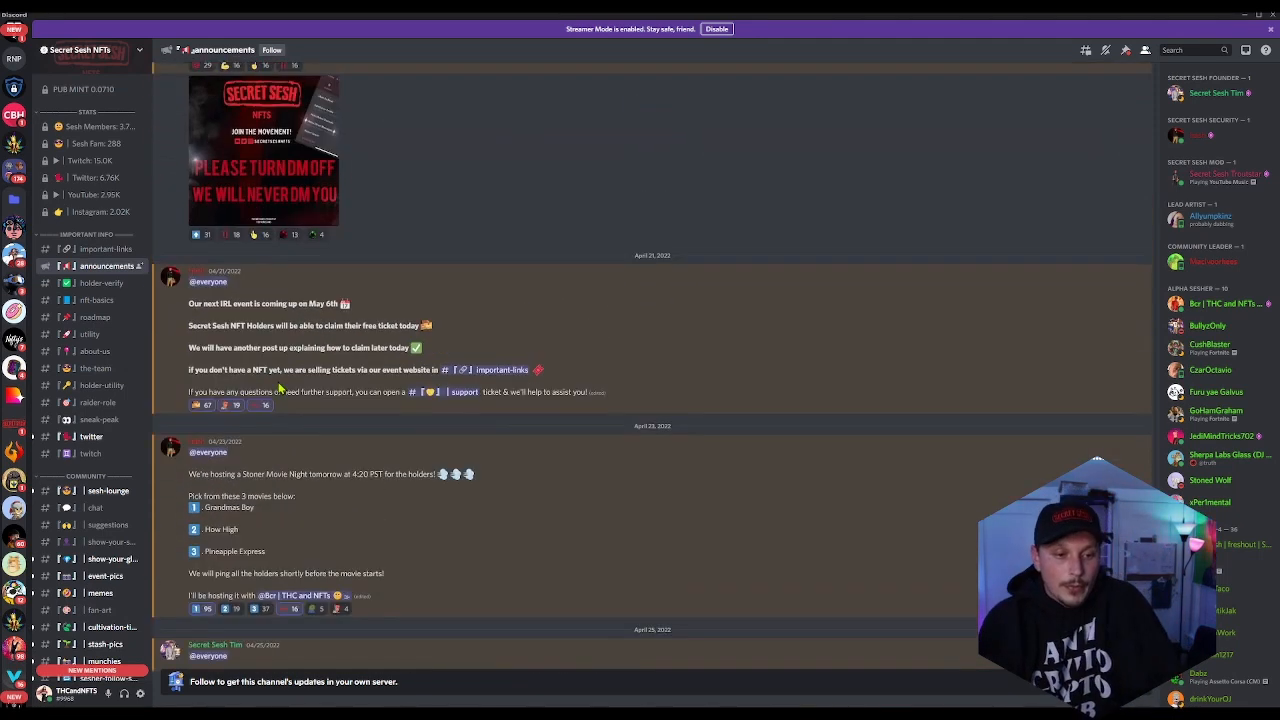
scroll("up", 3)
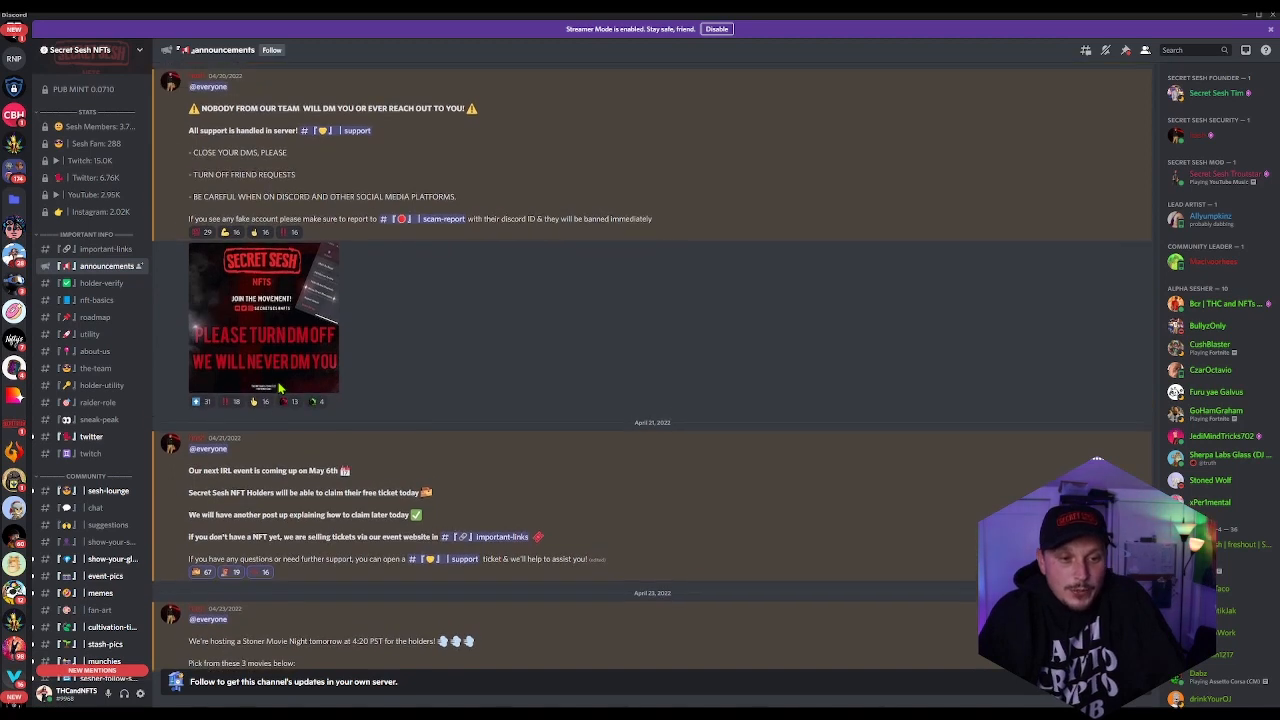
scroll("up", 3)
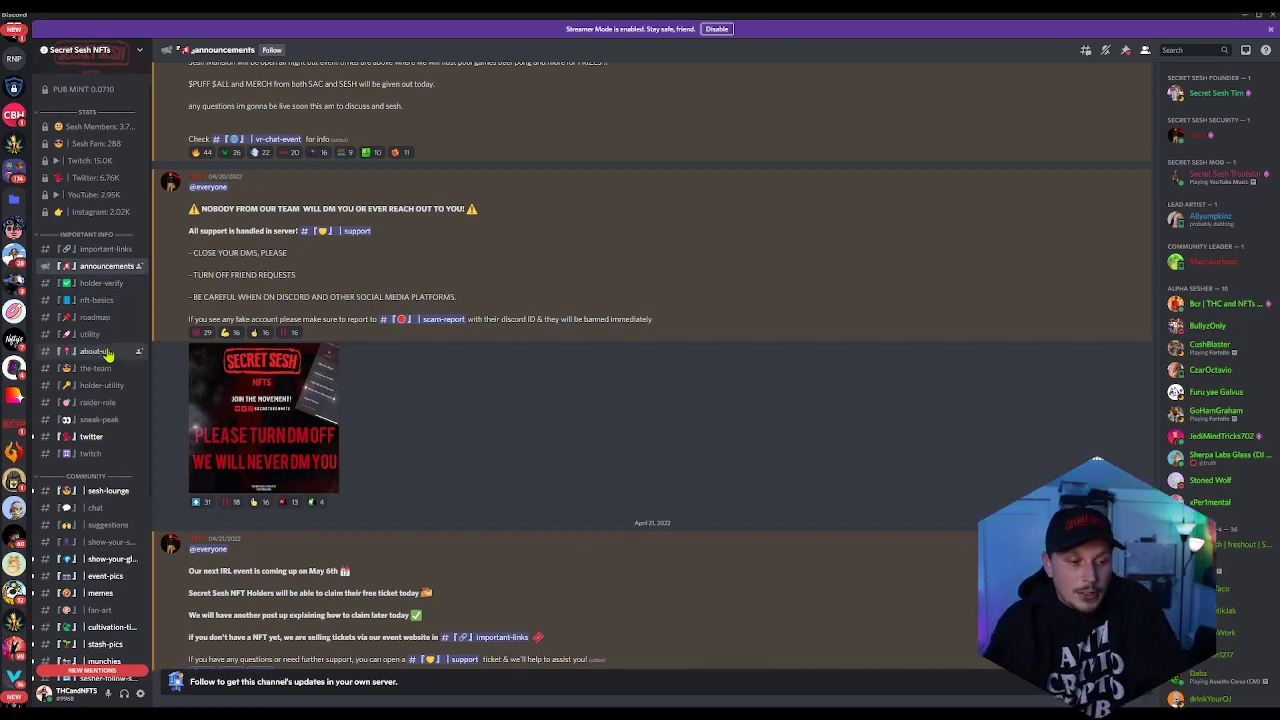
mouse_move(100, 384)
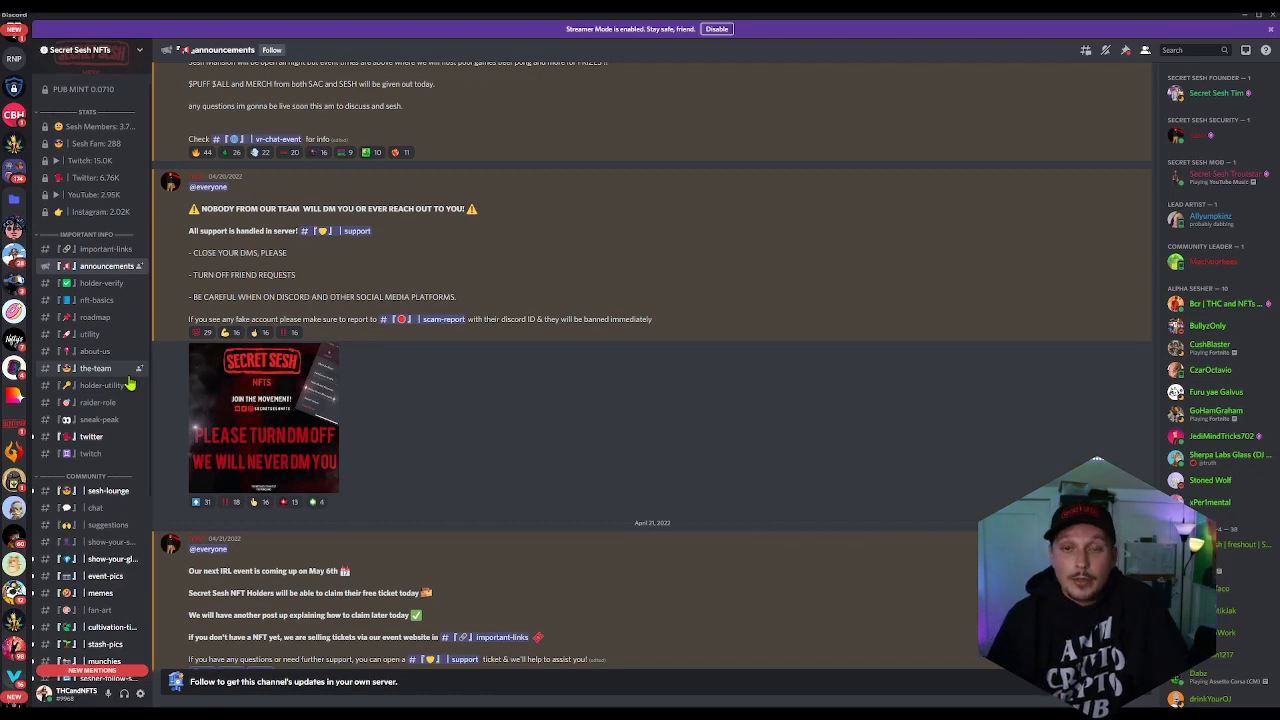
mouse_move(118, 384)
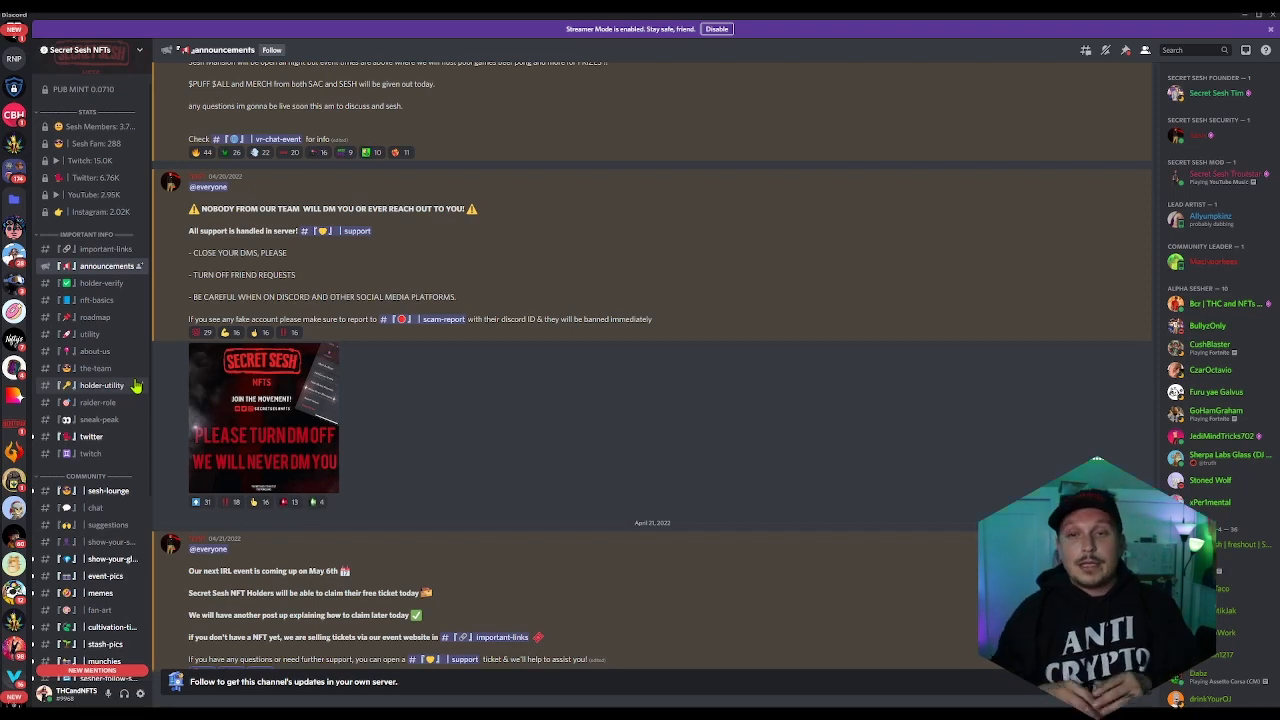
Switch to #important-links and follow the link to the Secret Sesh NFTS collection on OpenSea
scroll("down", 3)
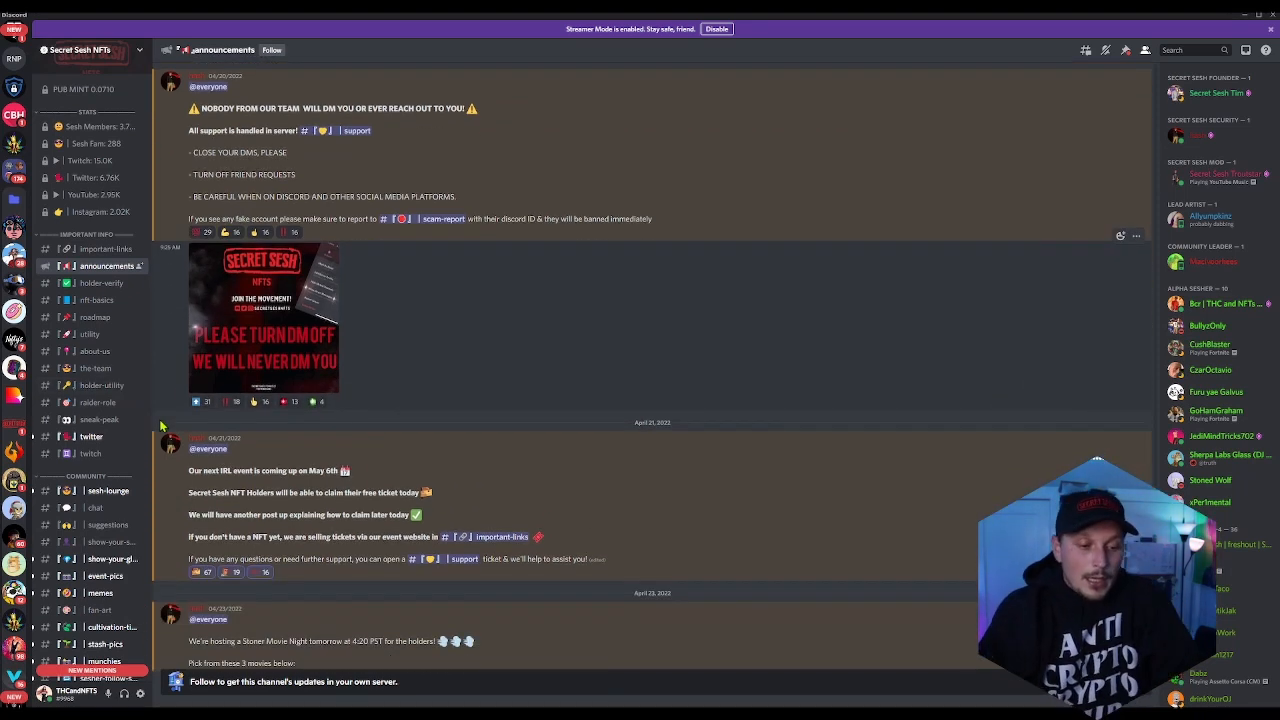
scroll("down", 3)
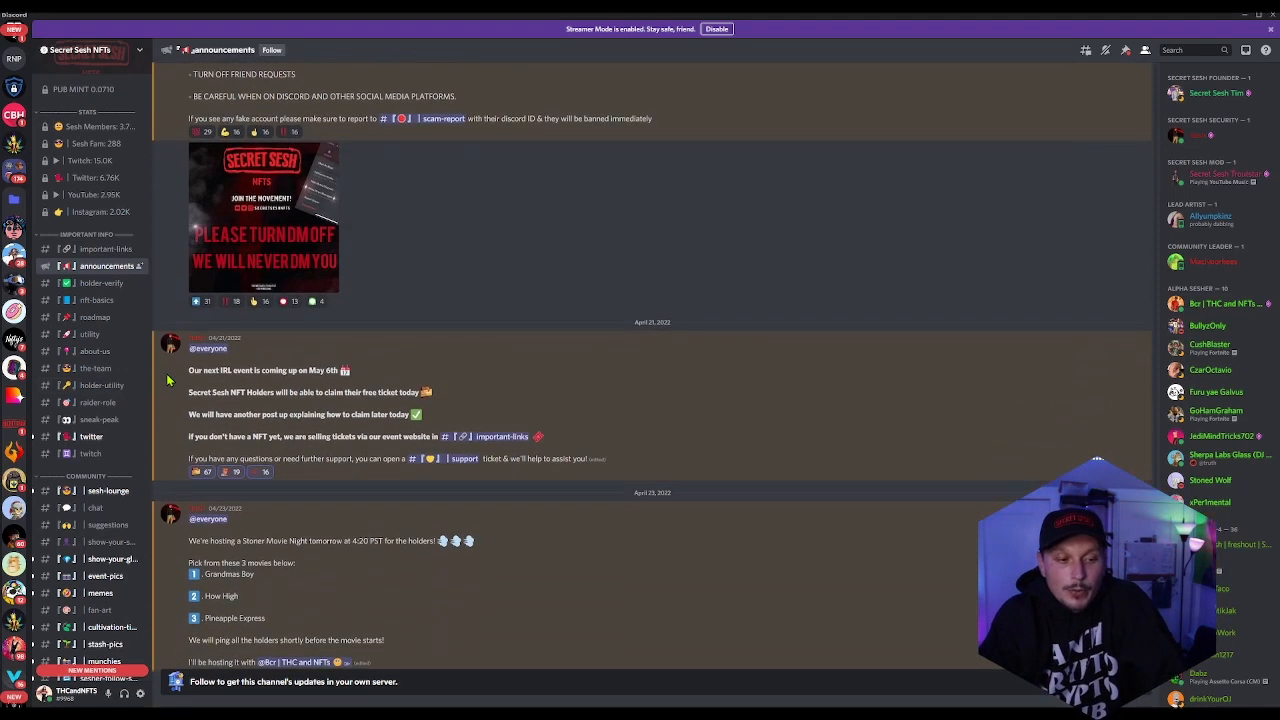
scroll("down", 3)
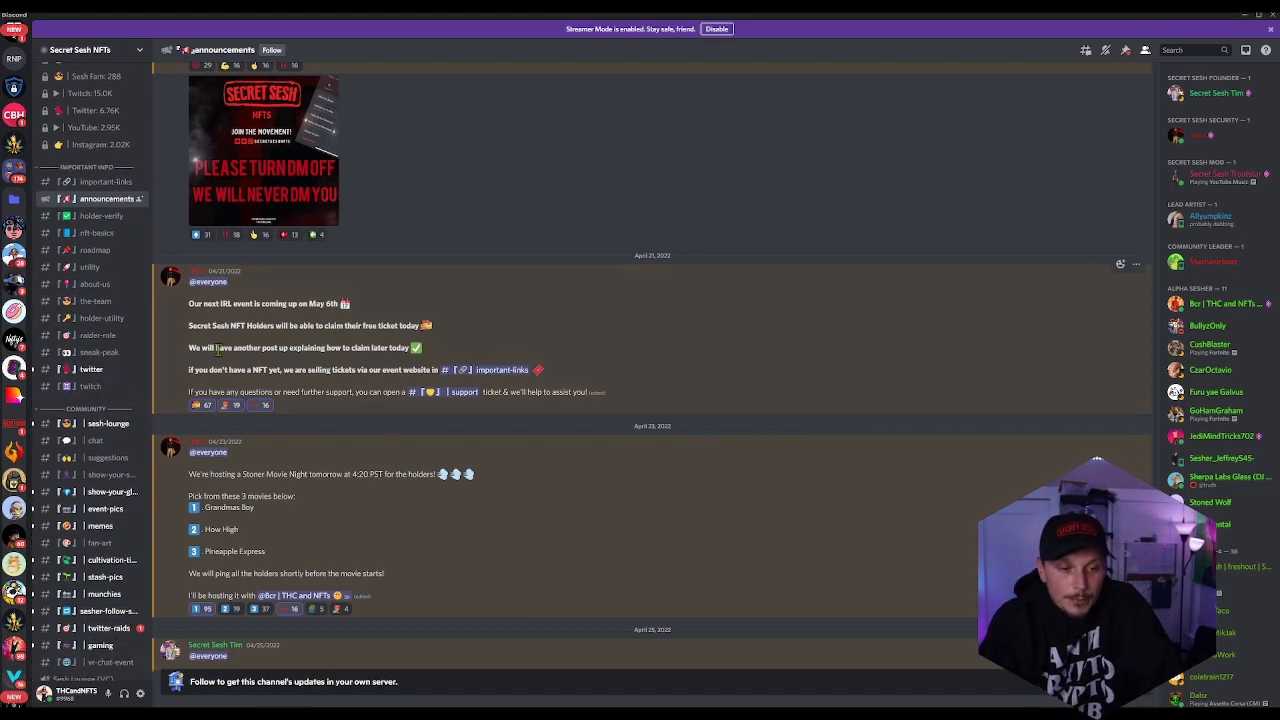
scroll("up", 3)
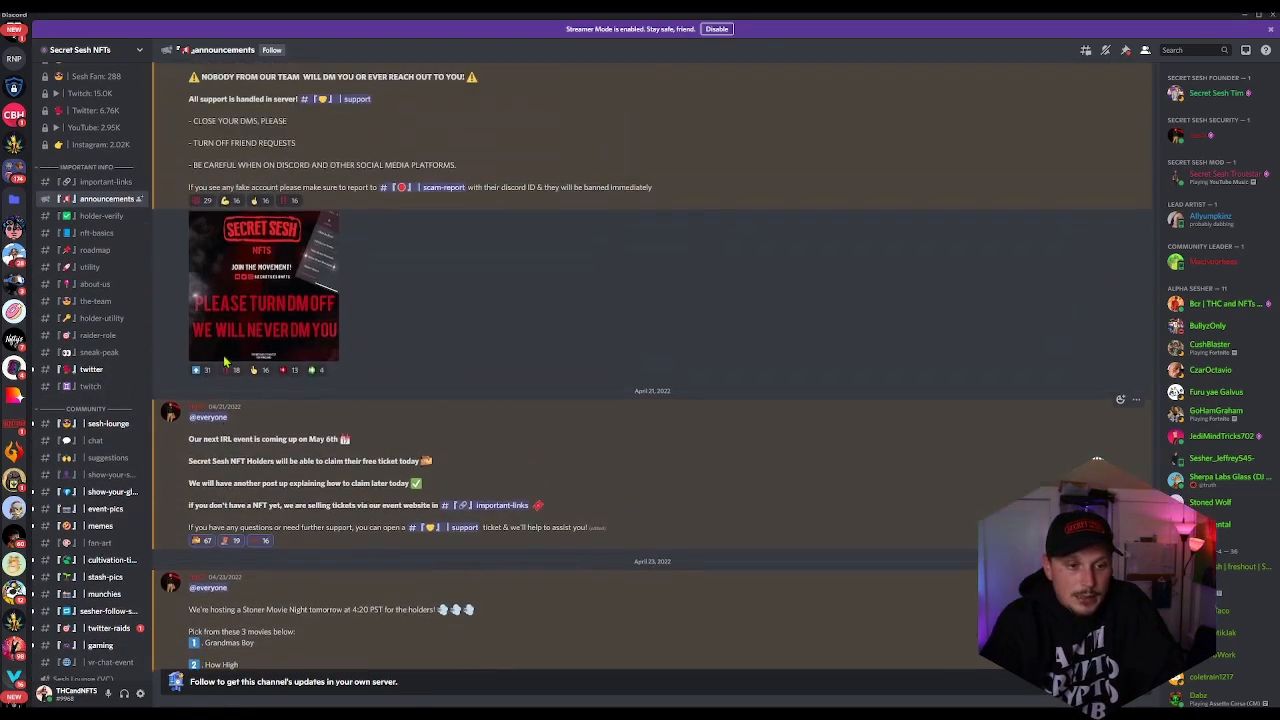
scroll("up", 3)
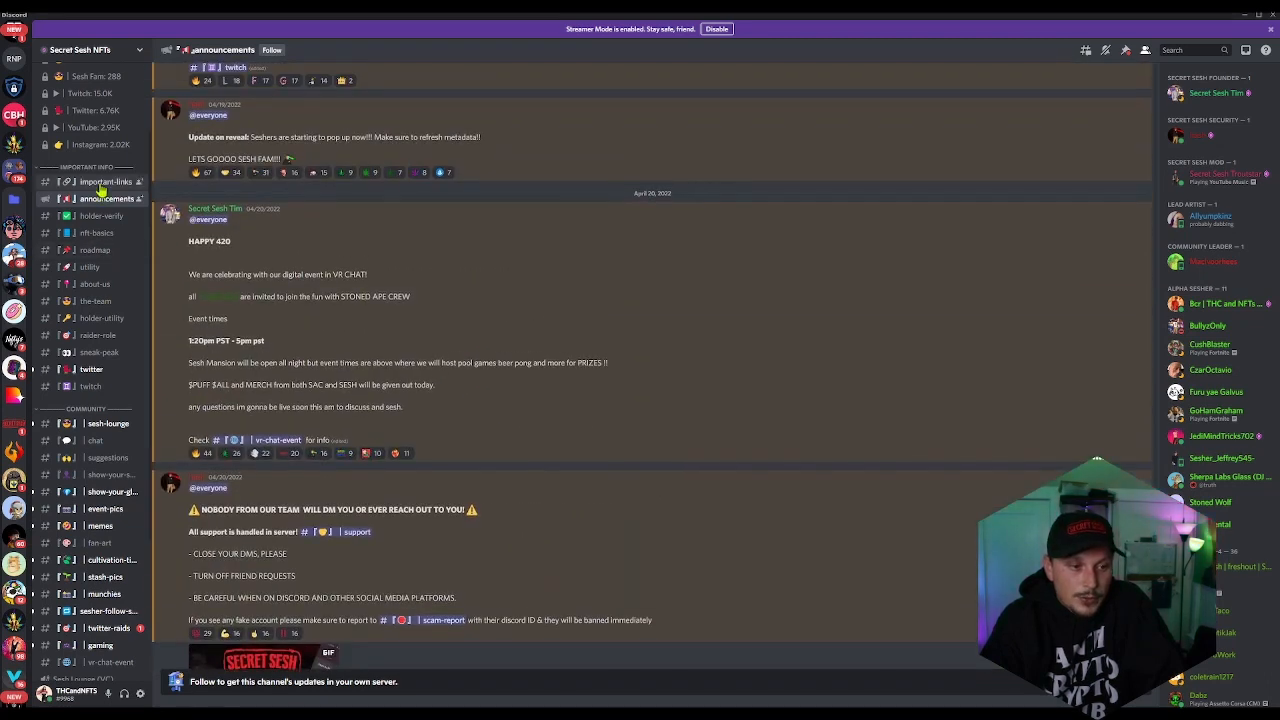
left_click(104, 180)
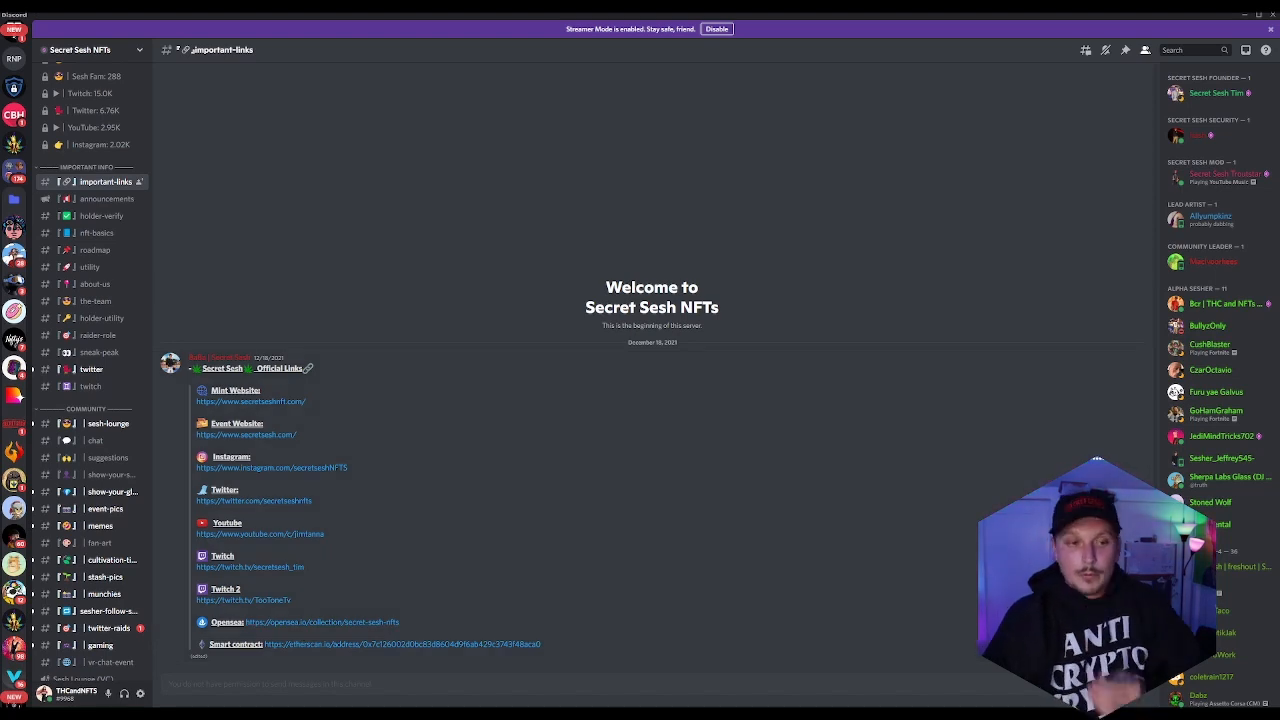
left_click(322, 622)
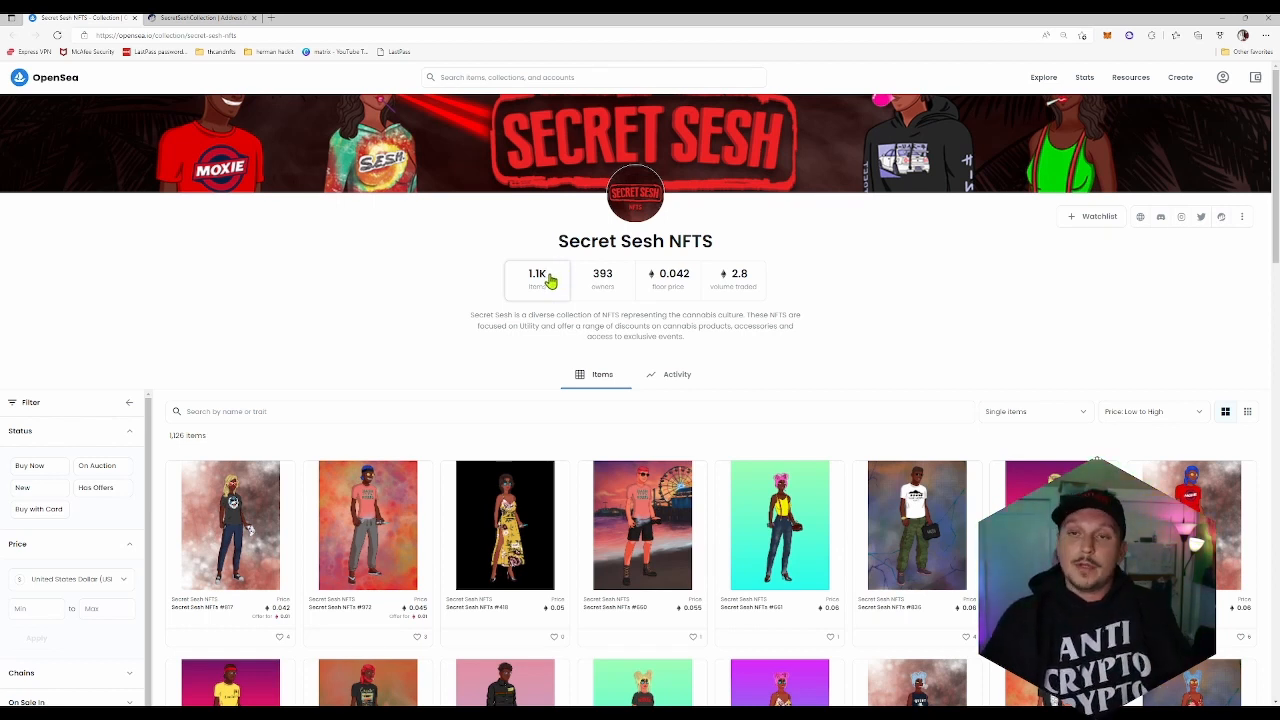
Browse the OpenSea collection's listings and stats, then go to its contract on Etherscan
scroll("down", 3)
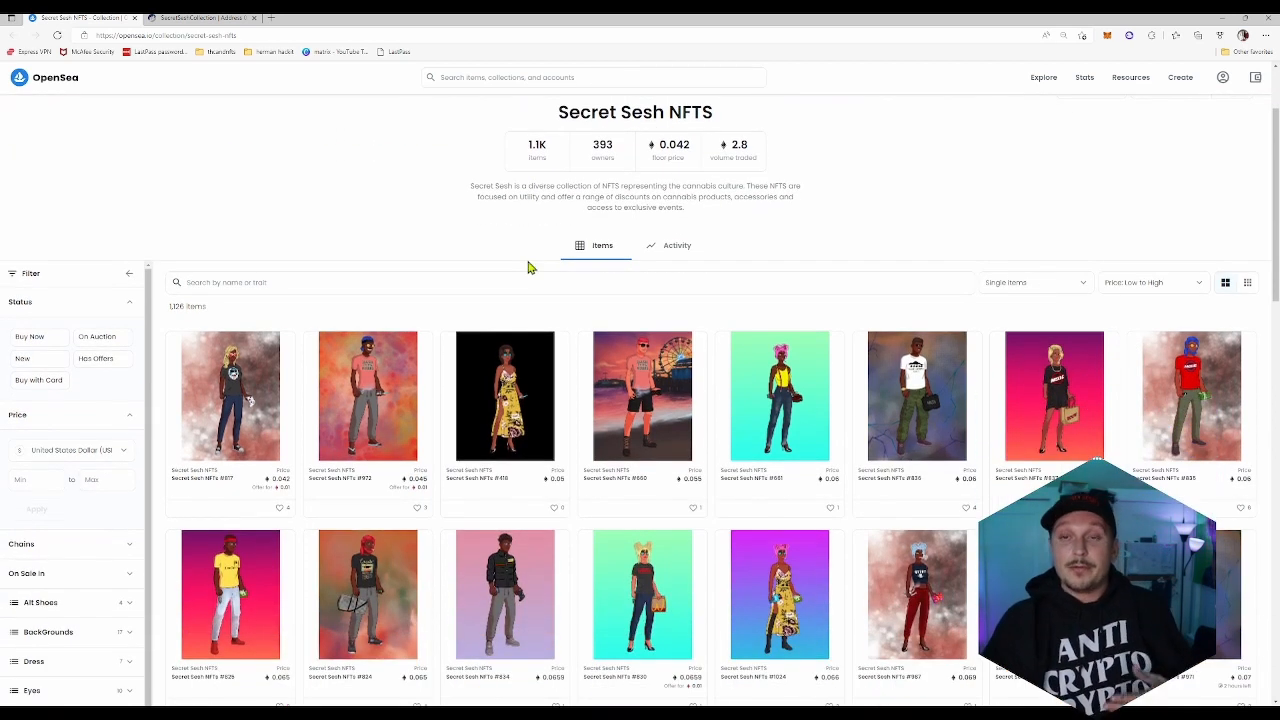
scroll("down", 3)
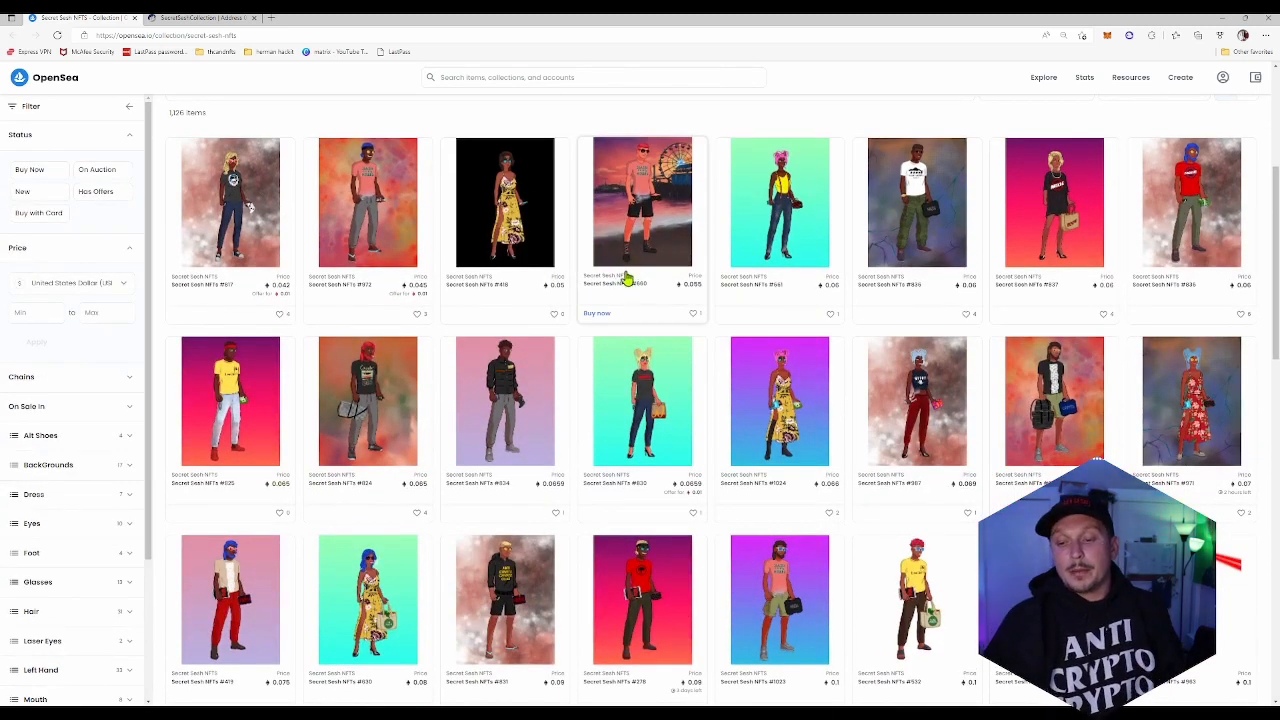
scroll("up", 3)
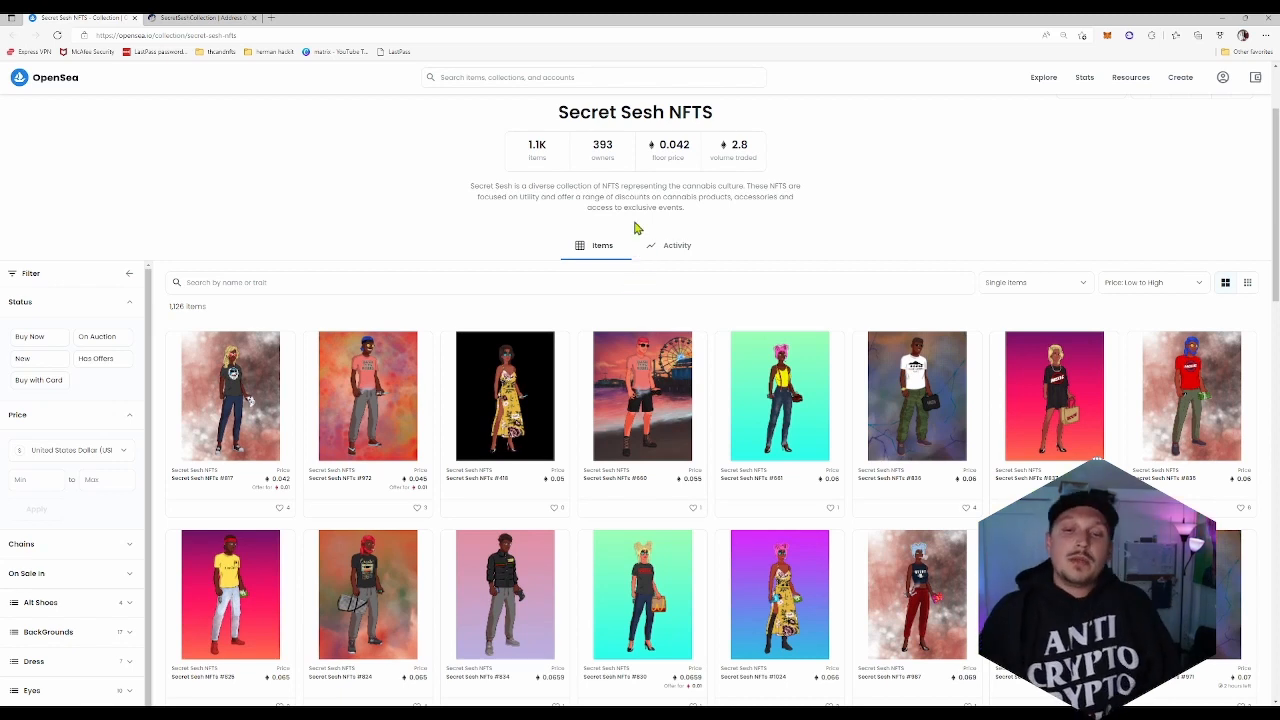
scroll("up", 3)
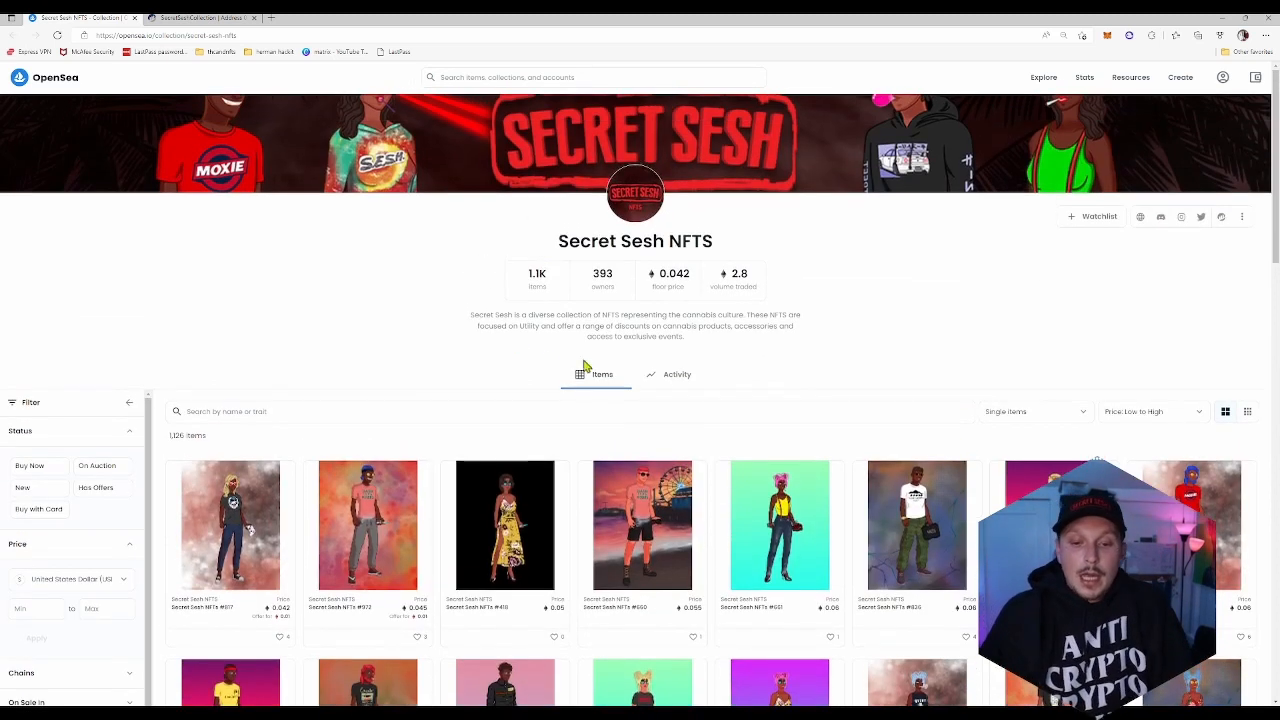
mouse_move(536, 280)
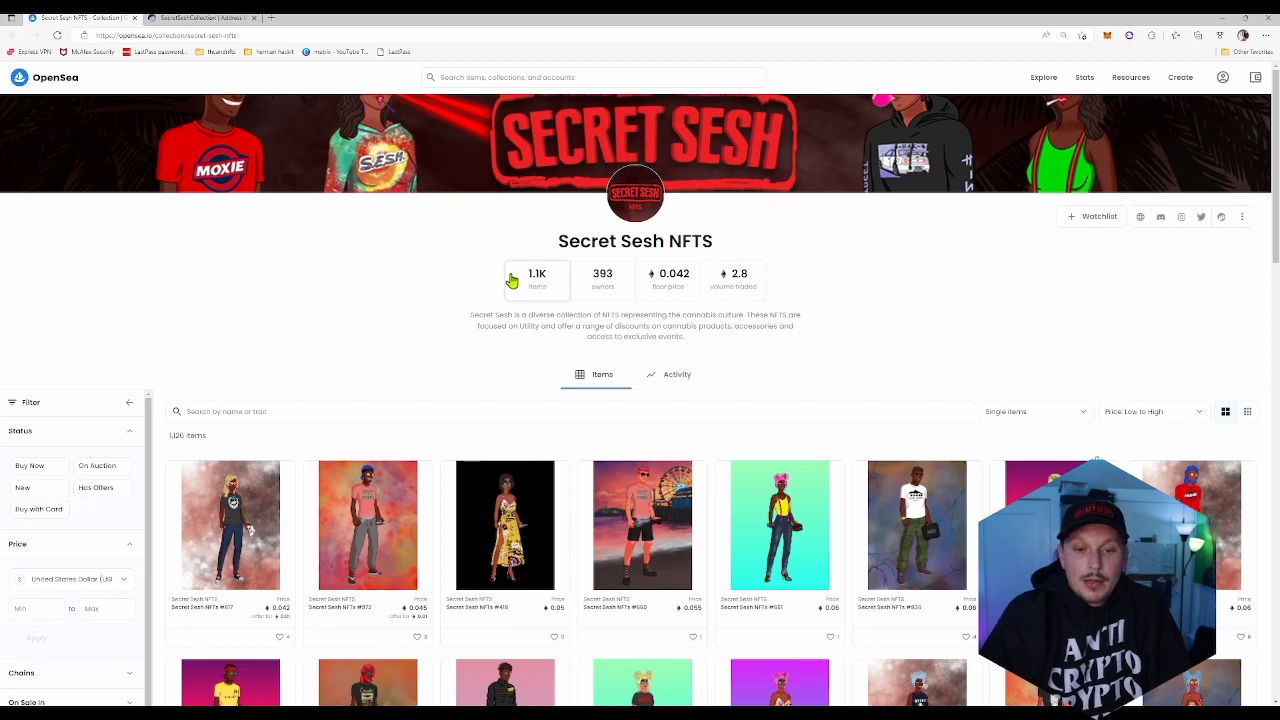
left_click(190, 18)
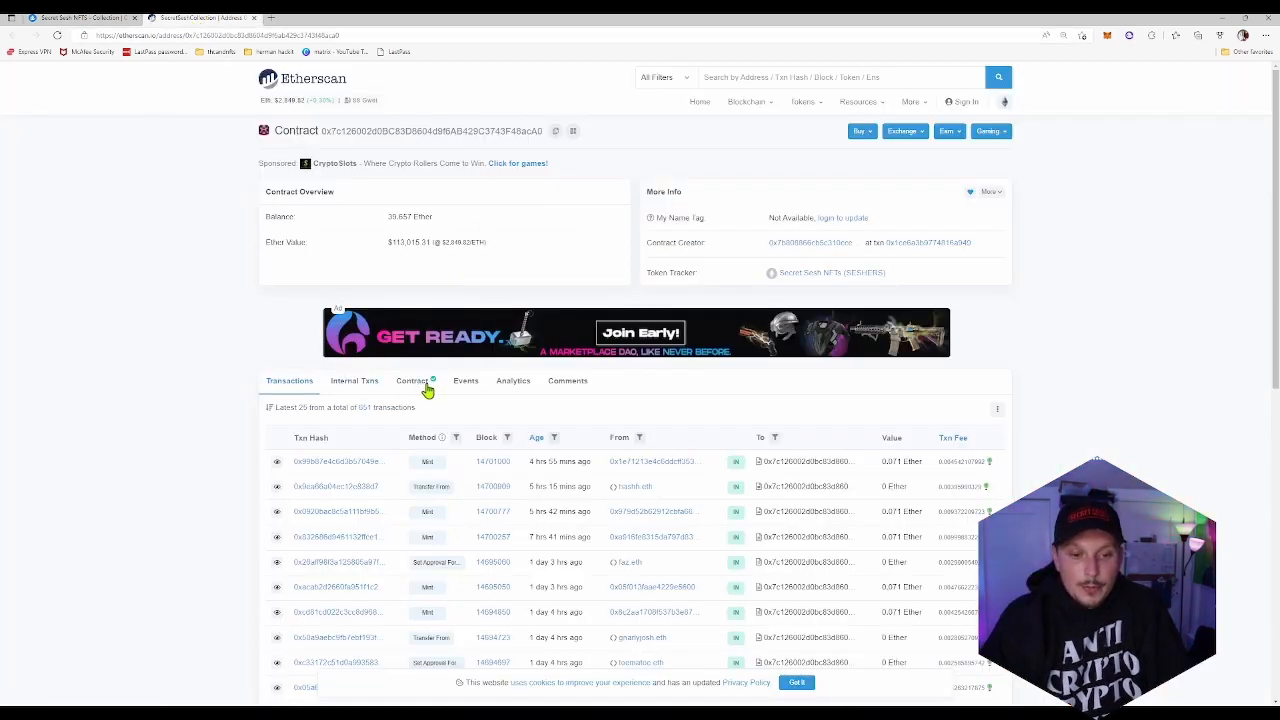
Follow the token tracker link to the Secret Sesh NFTs token page with supply, holders and transfers
left_click(832, 272)
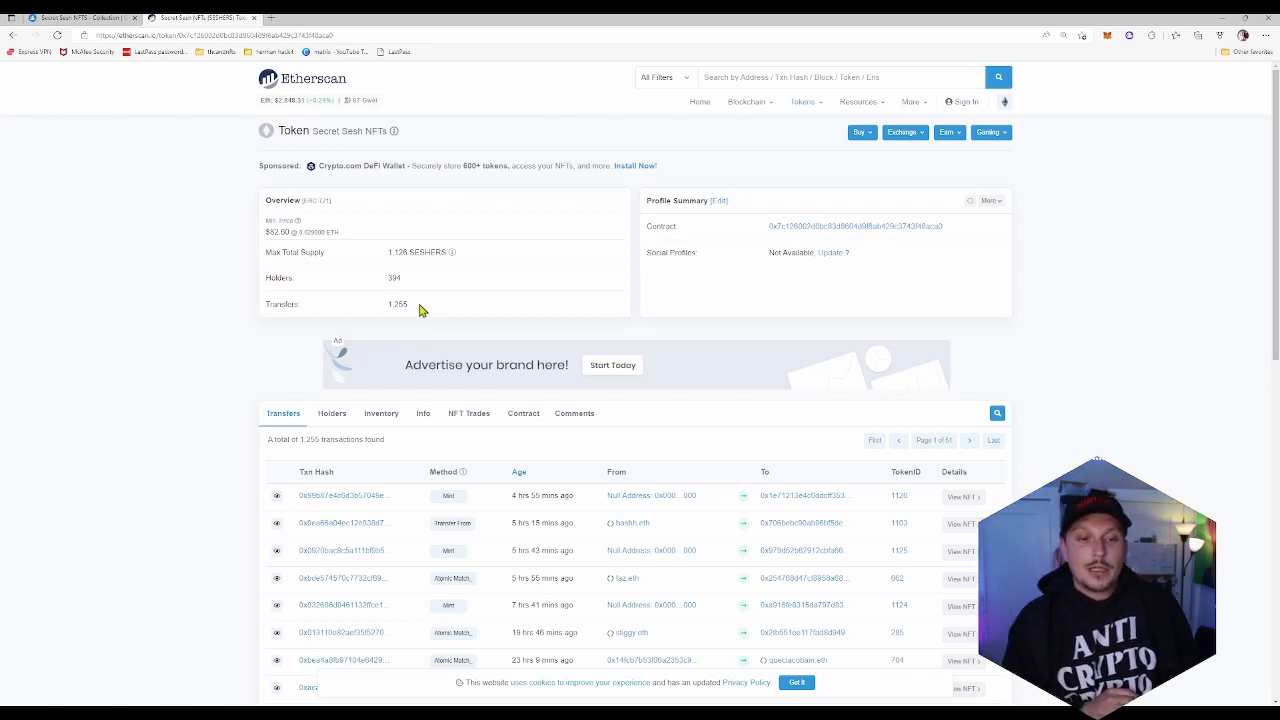
mouse_move(500, 258)
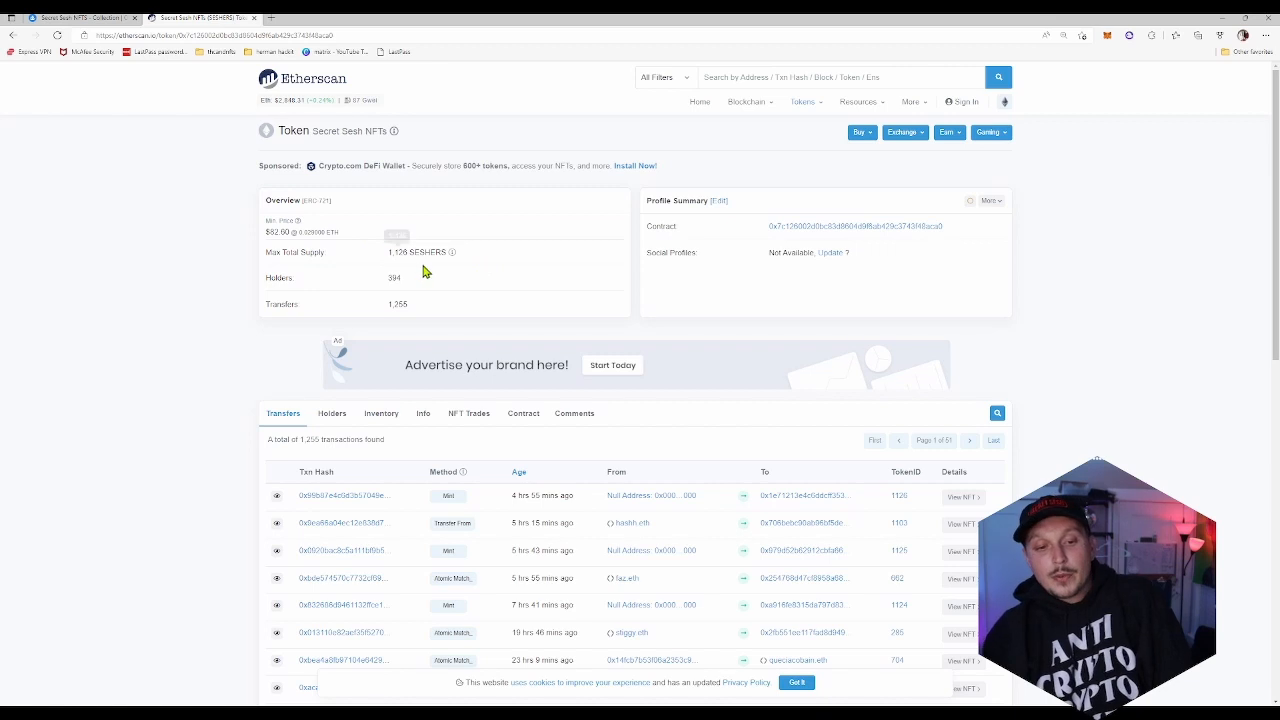
mouse_move(492, 264)
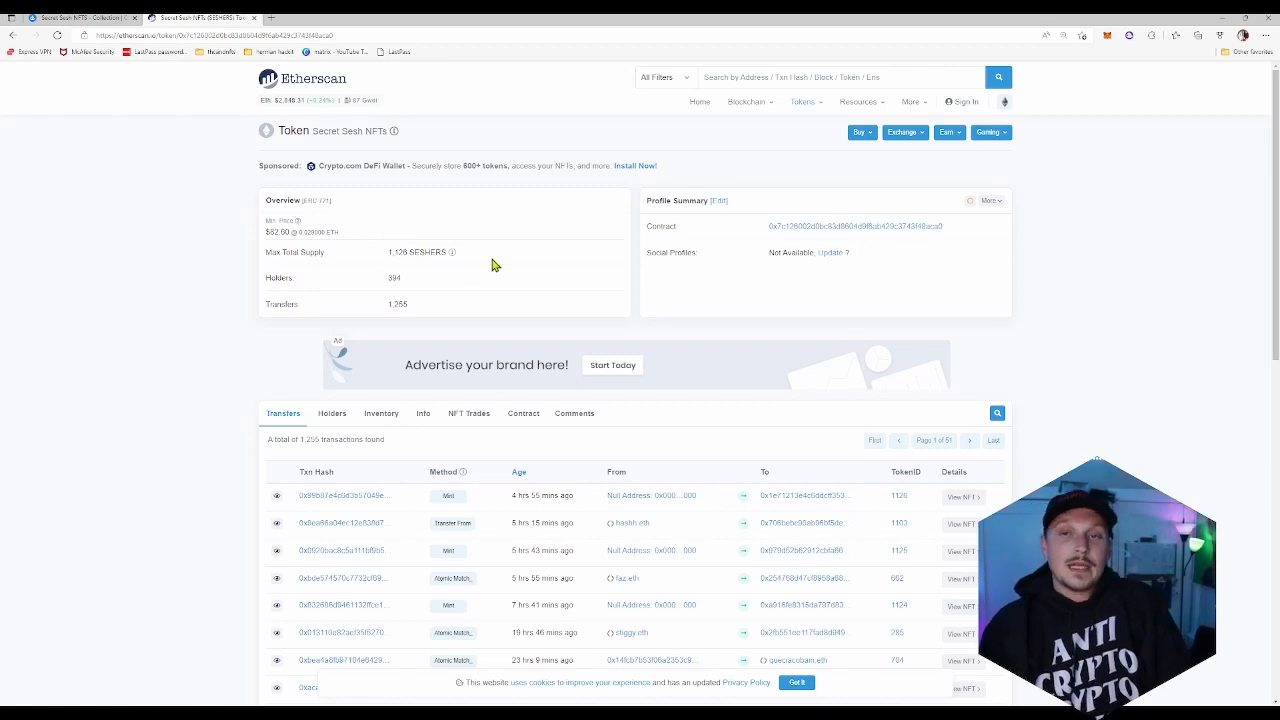